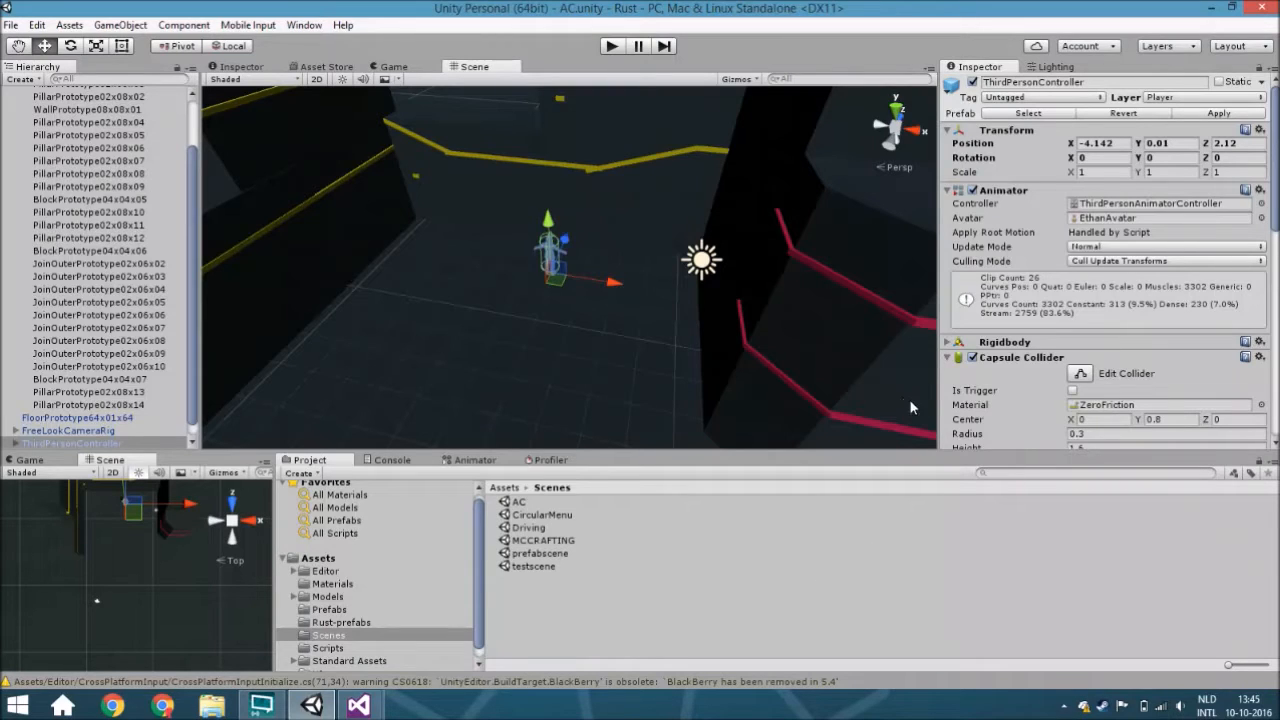
Select the ThirdPersonController character and orbit the Scene view to look it over among the walls.
left_click(17, 106)
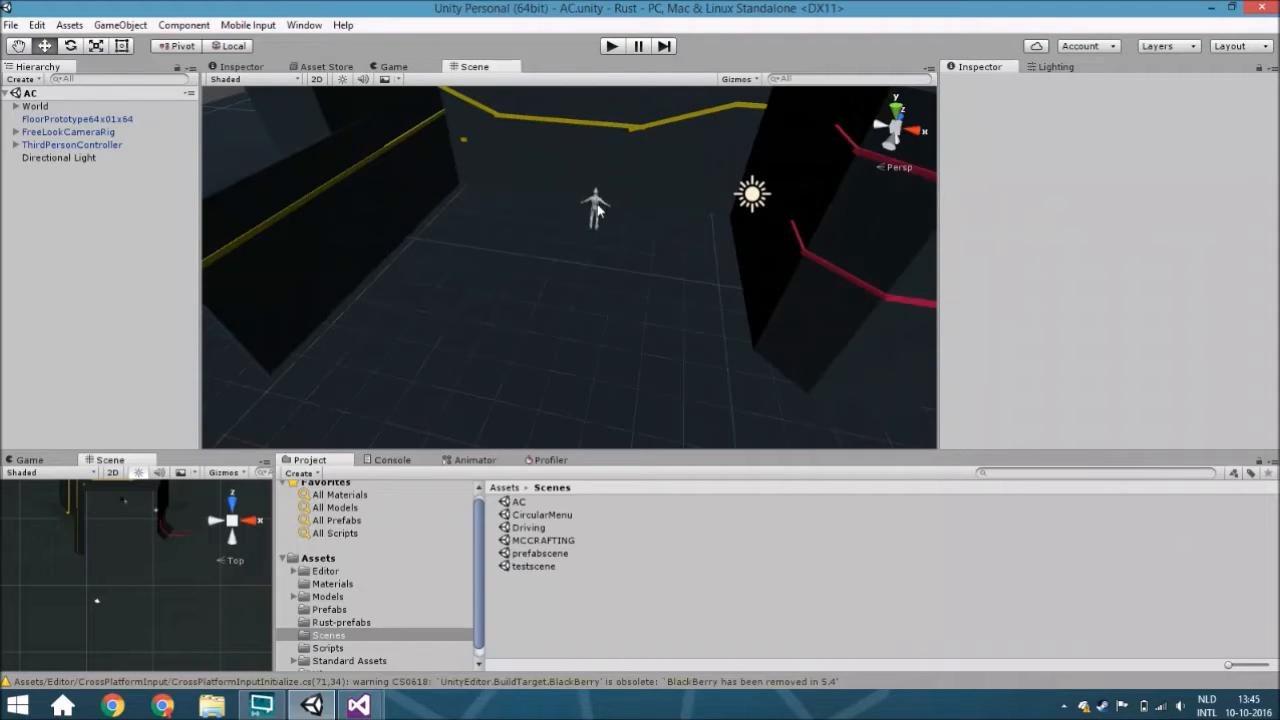
left_click(72, 144)
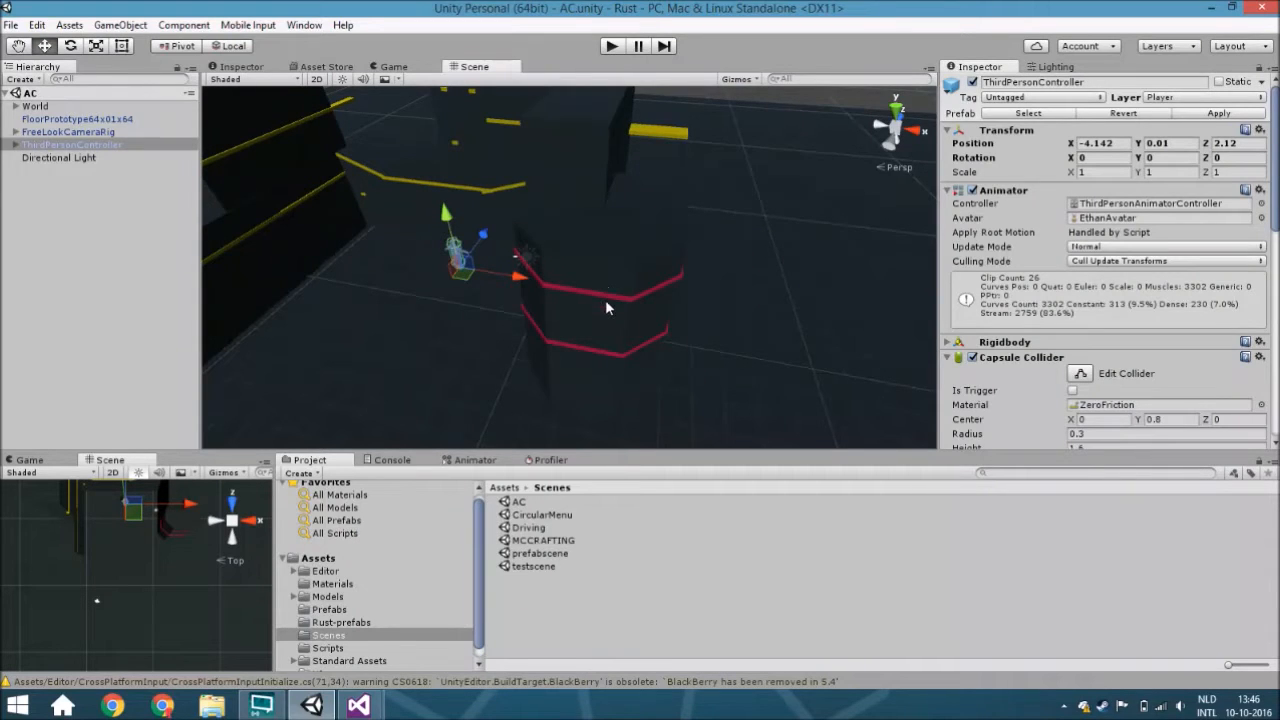
mouse_move(598, 296)
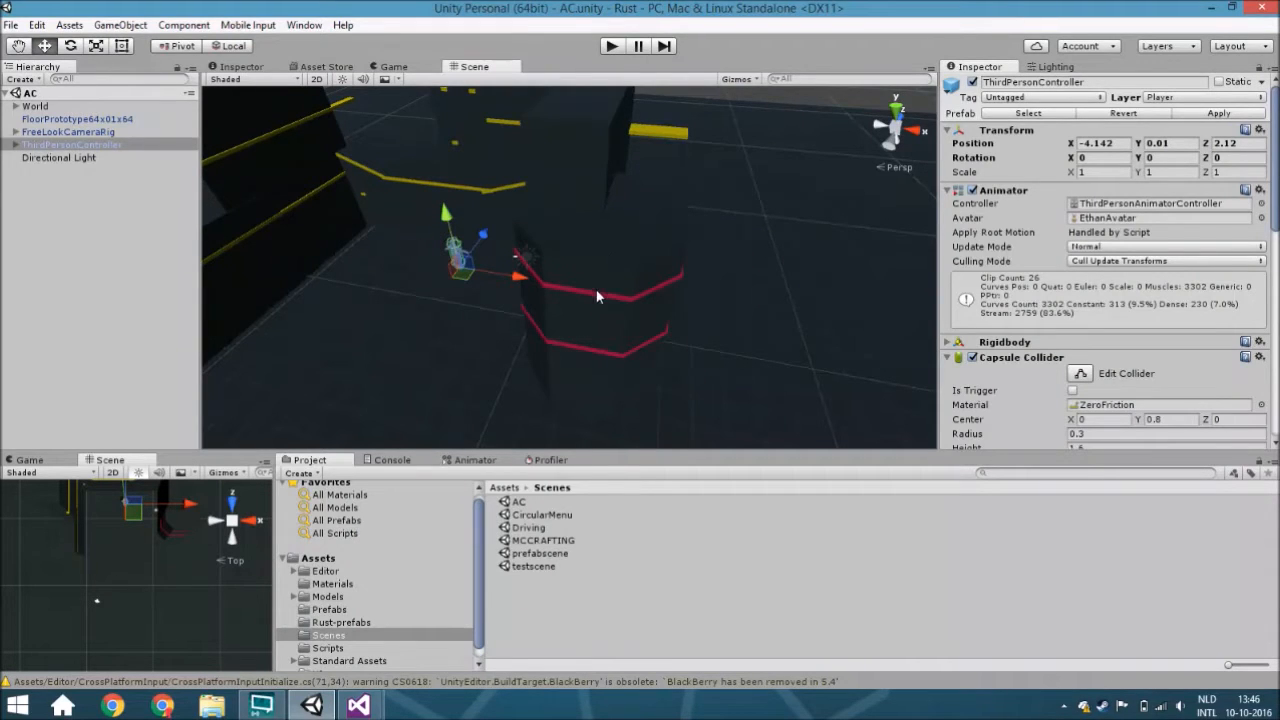
mouse_move(615, 267)
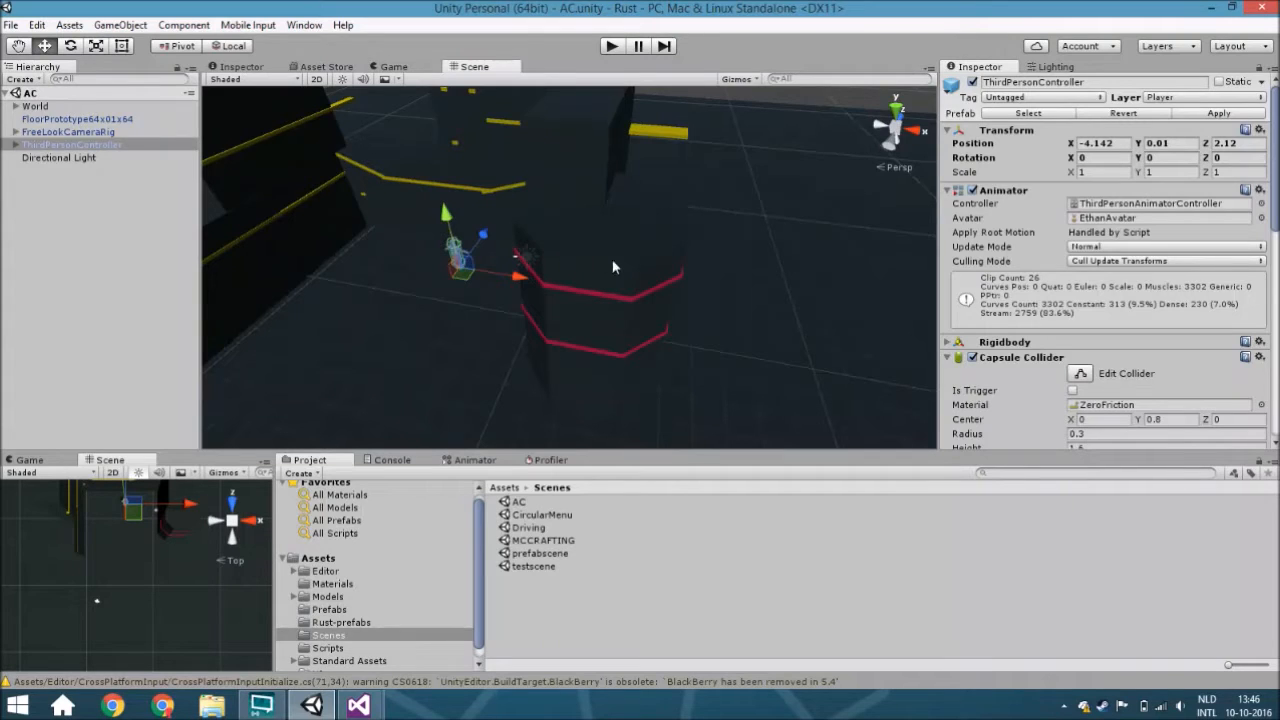
left_click_drag(613, 267, 568, 290)
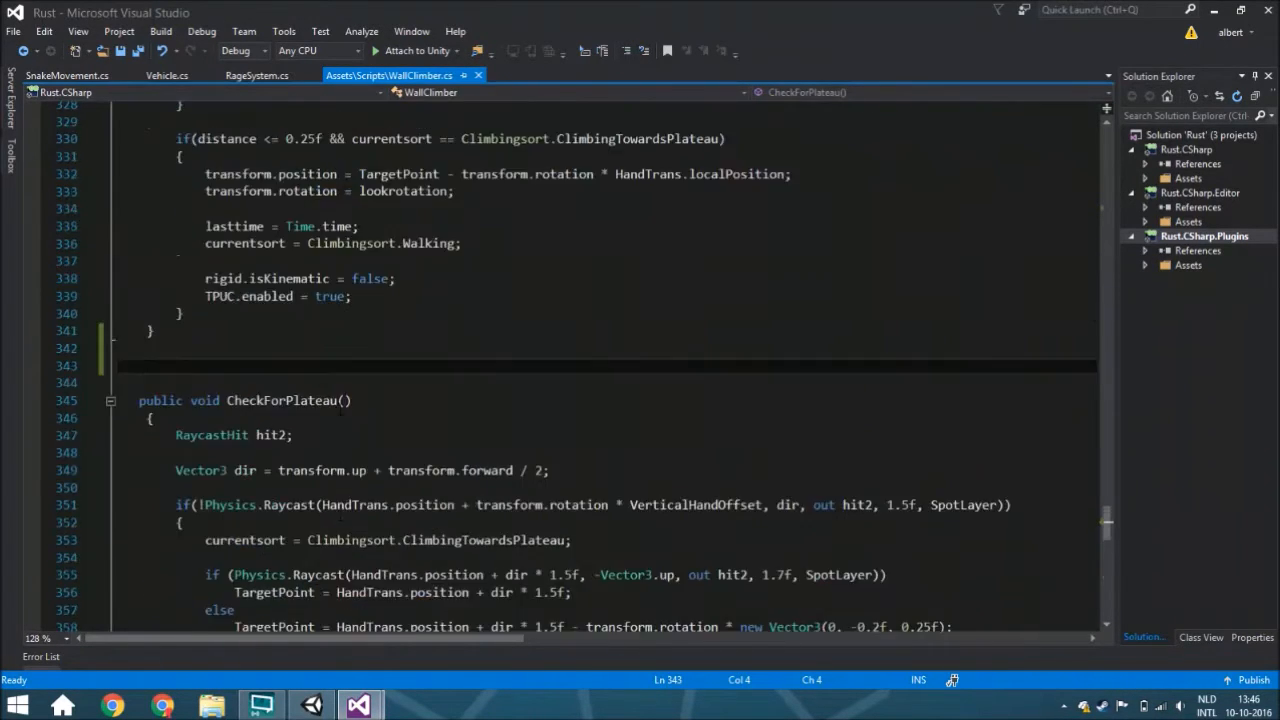
Declare public void CheckForClimbStart() above CheckForPlateau, containing 'RaycastHit hit2;'.
type("public vod")
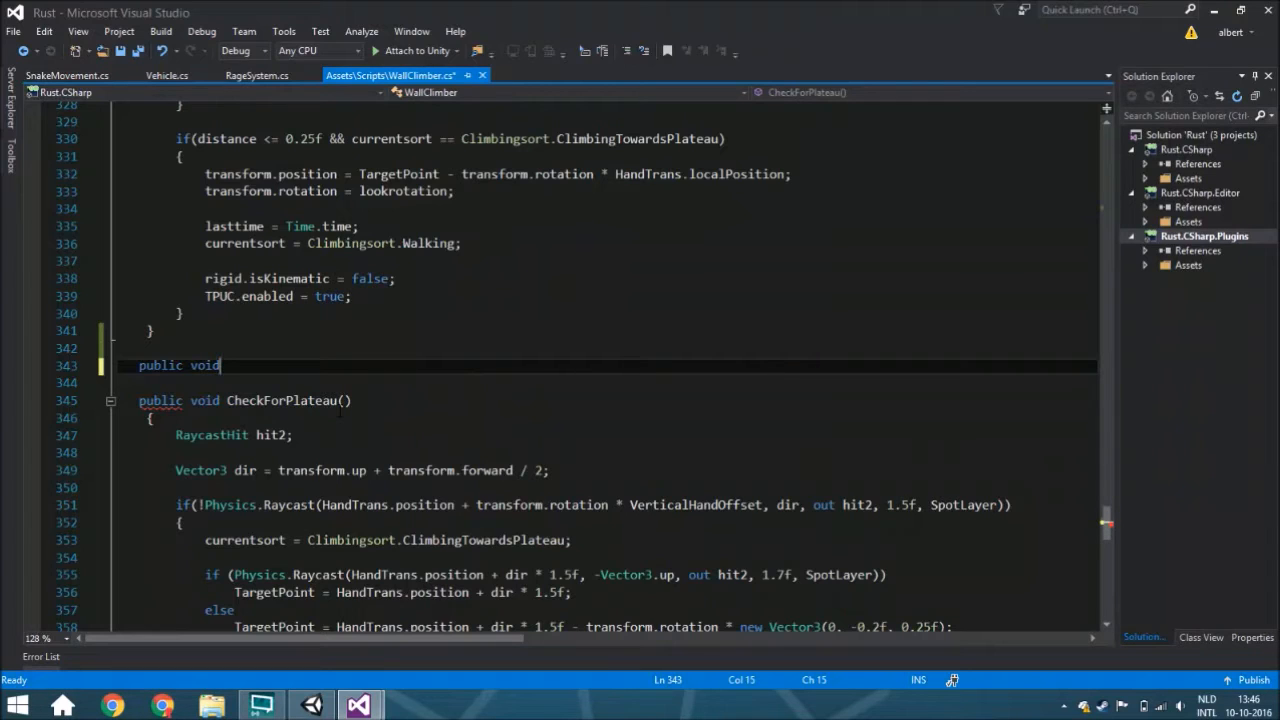
type("Check")
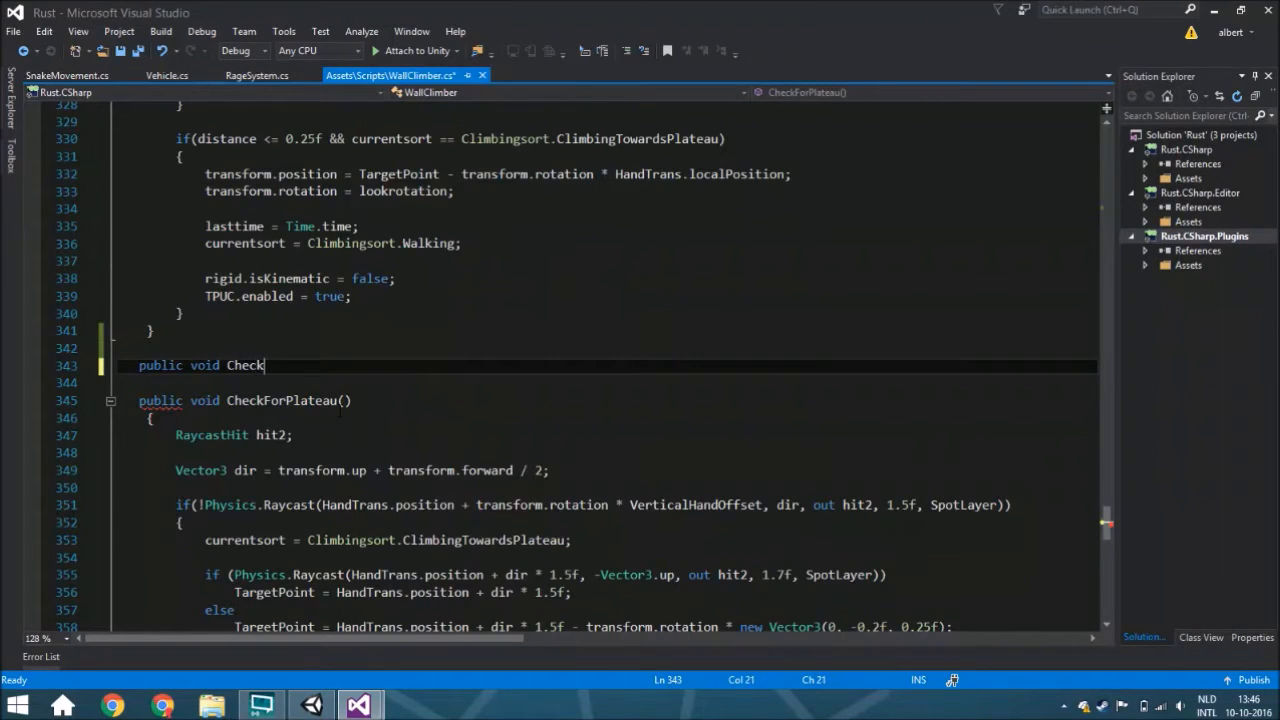
type("For")
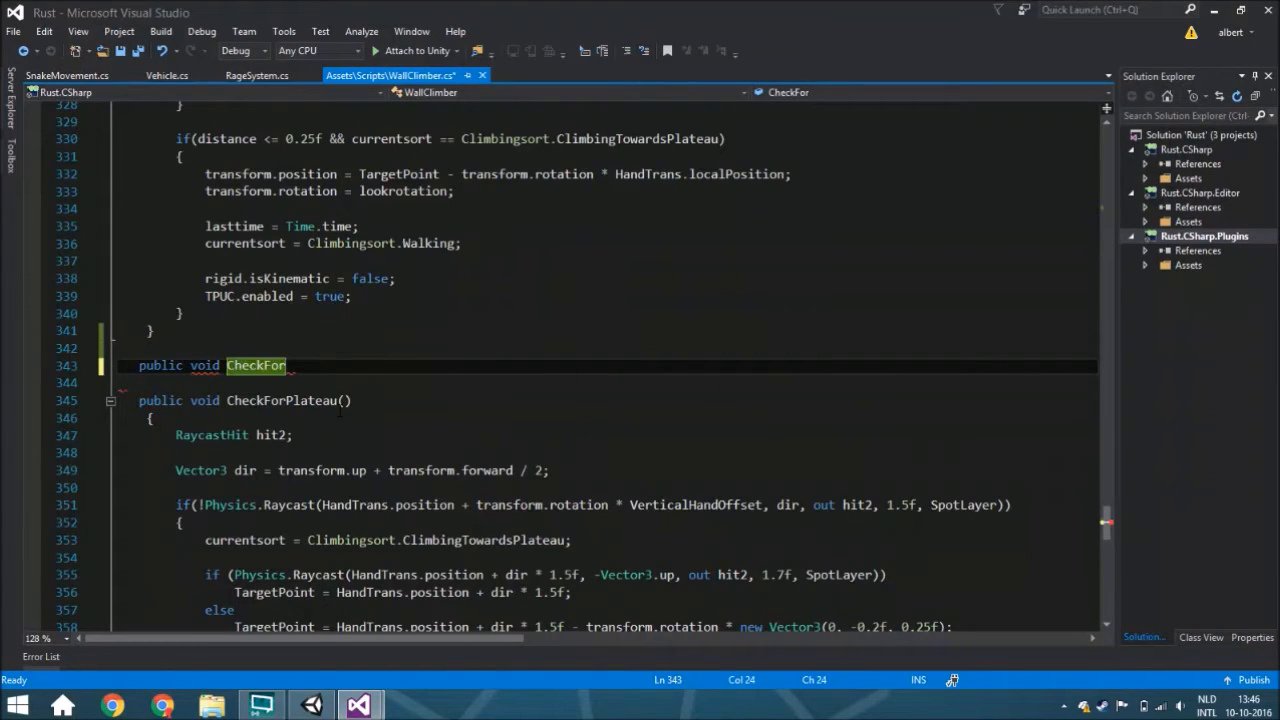
type("C")
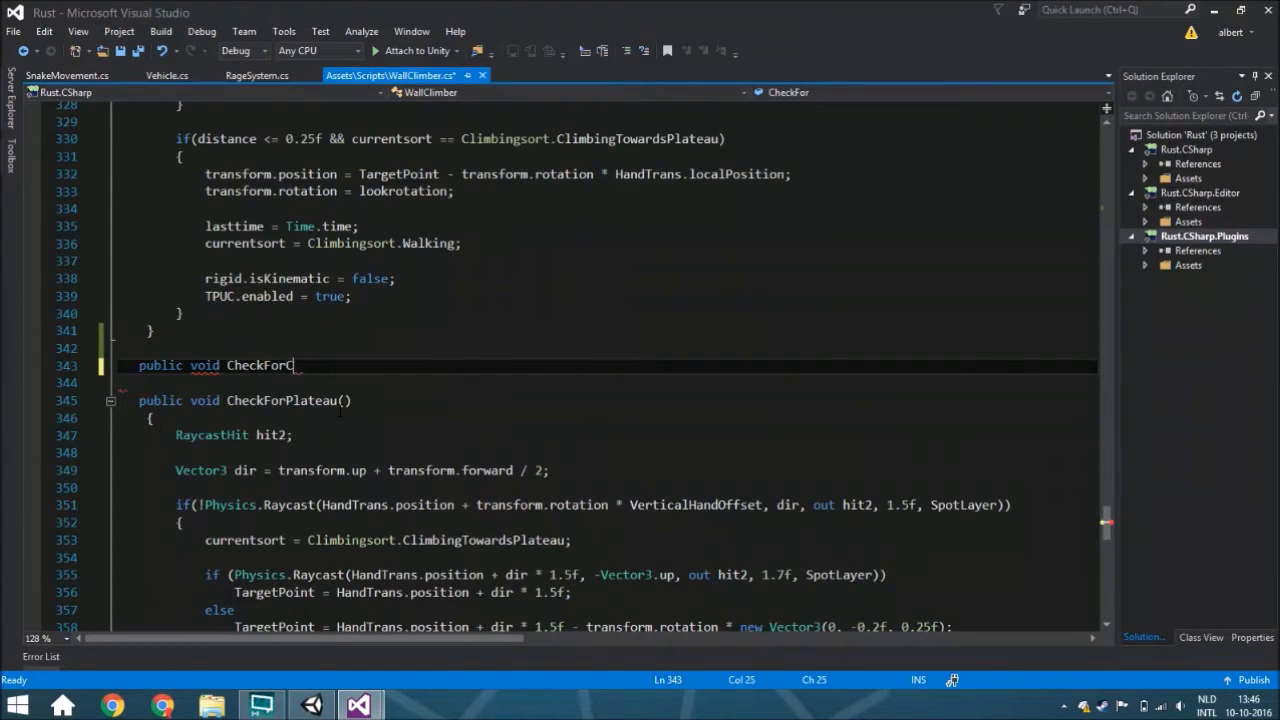
type("limbStart(")
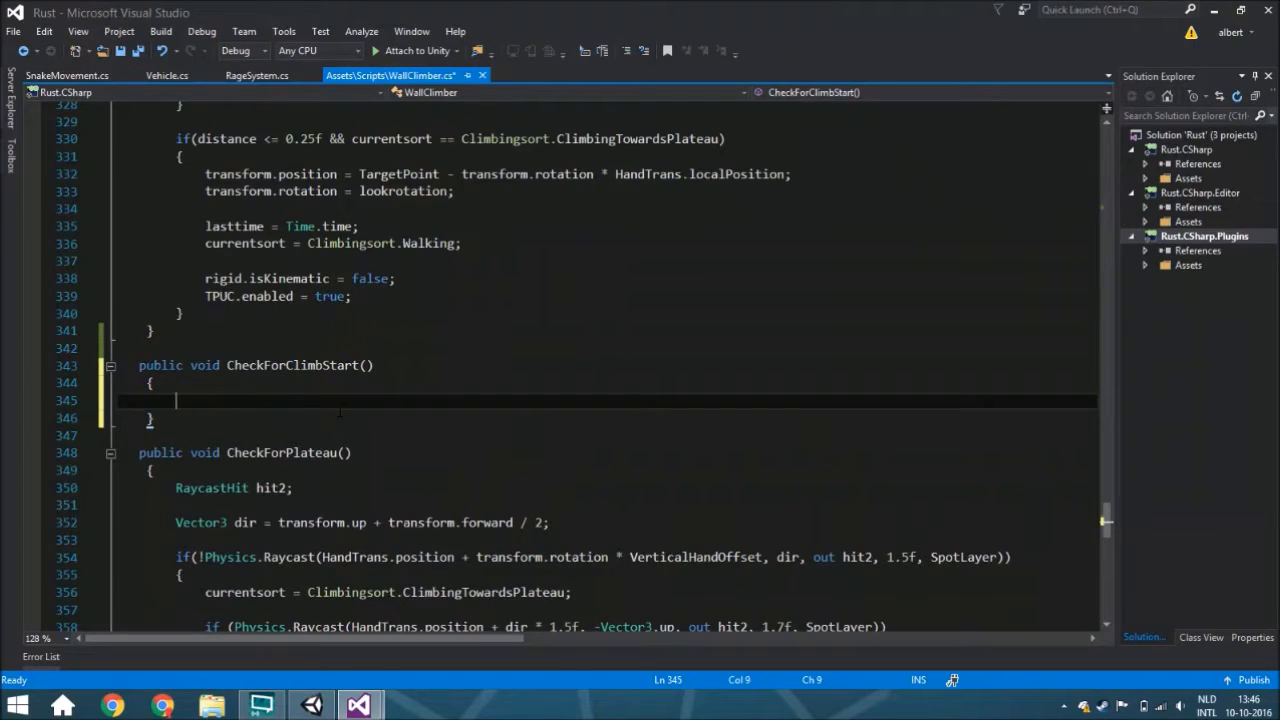
type("rayc")
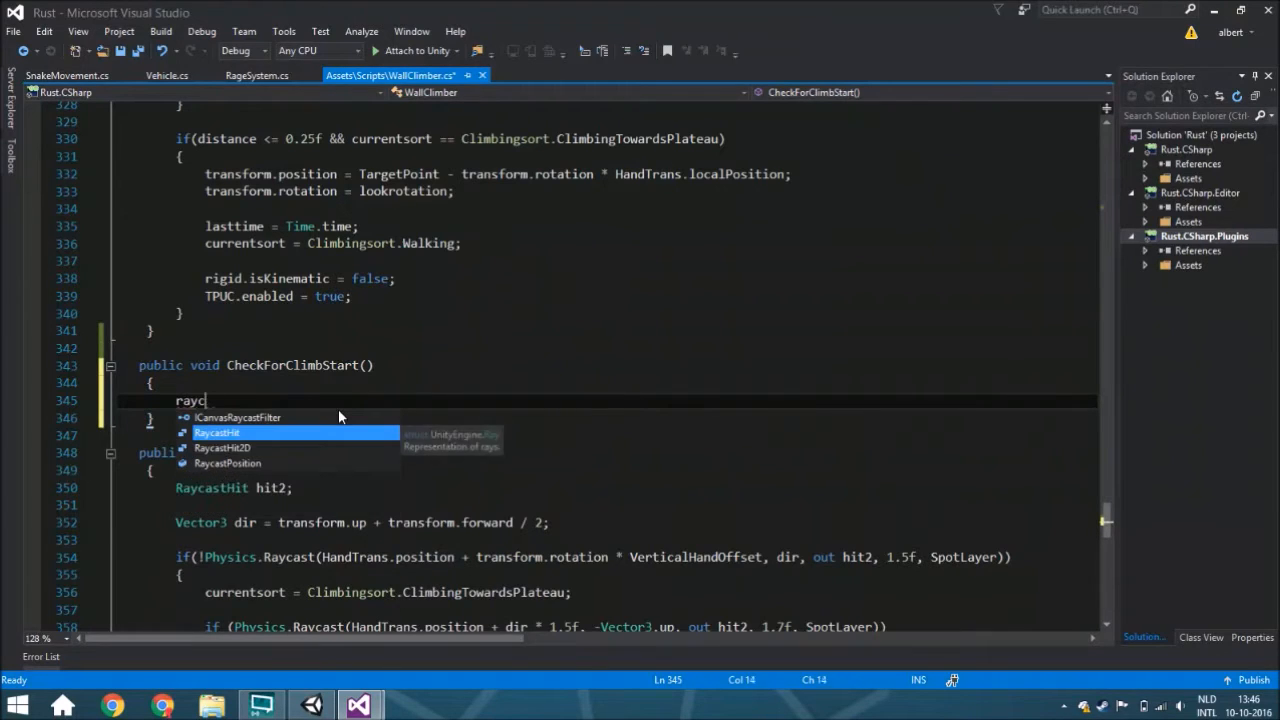
type("RaycastHit2")
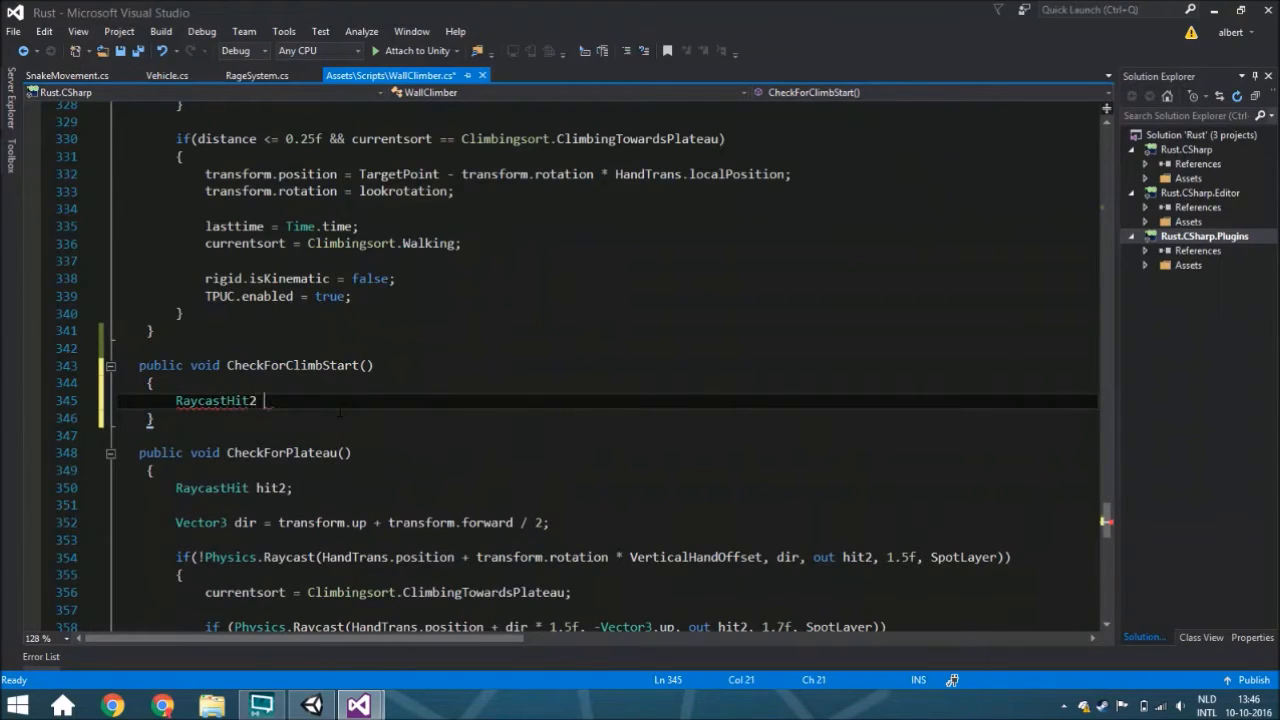
type("r")
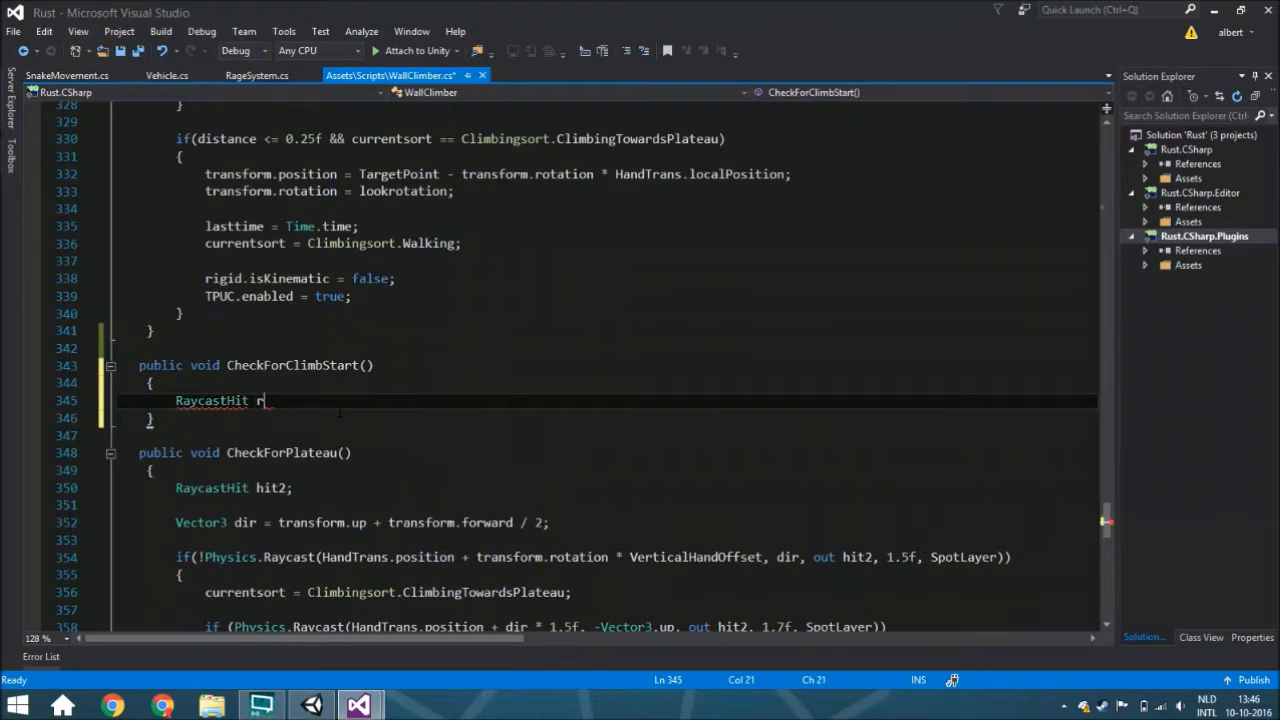
type("hit2;")
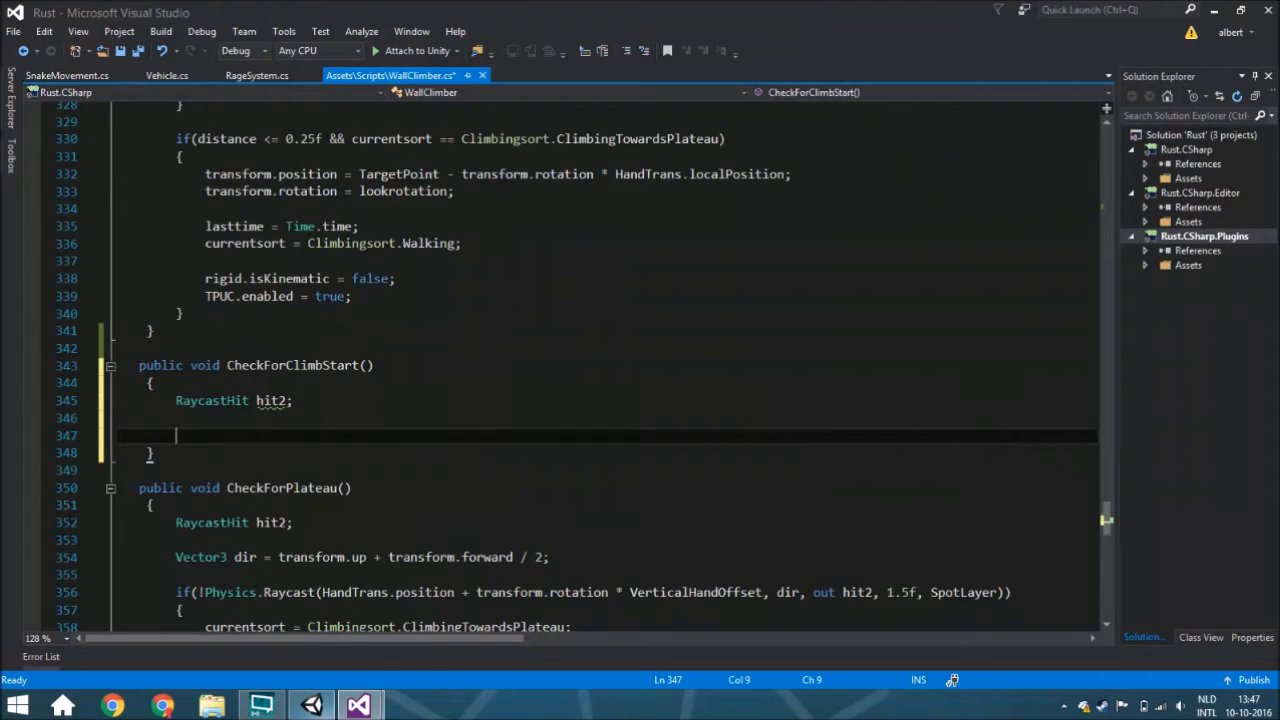
left_click(359, 705)
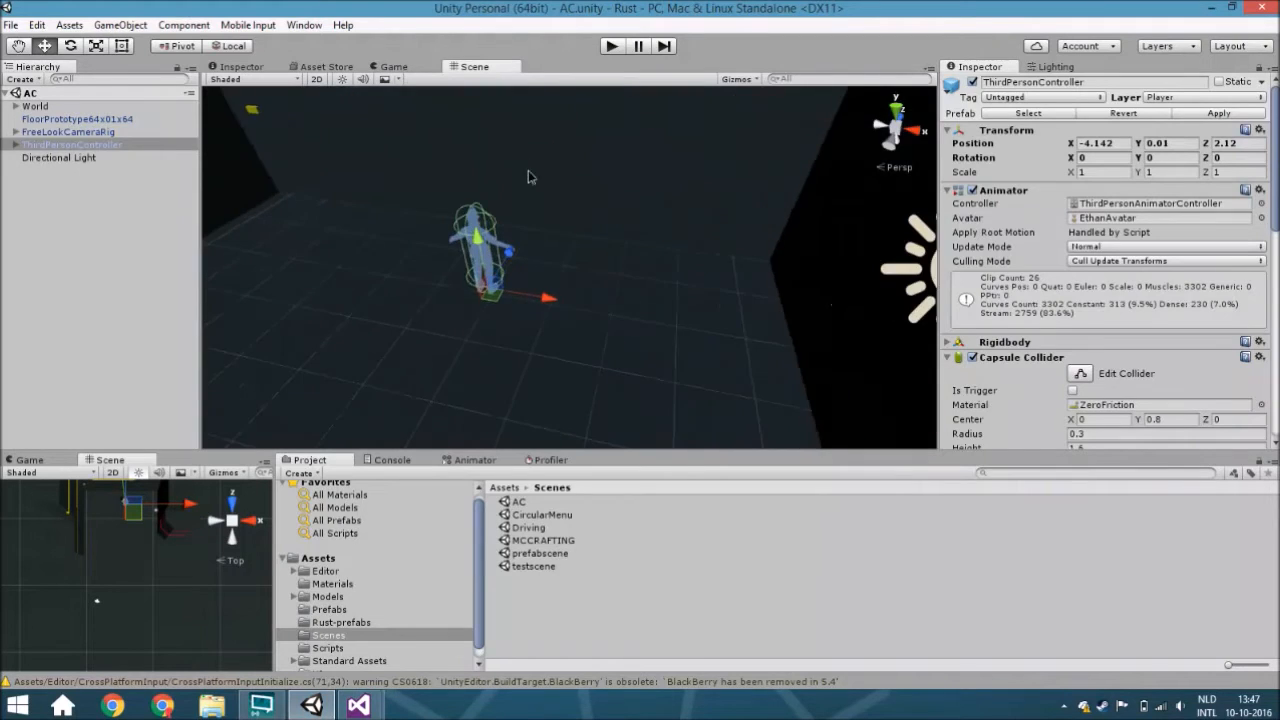
left_click_drag(530, 177, 553, 170)
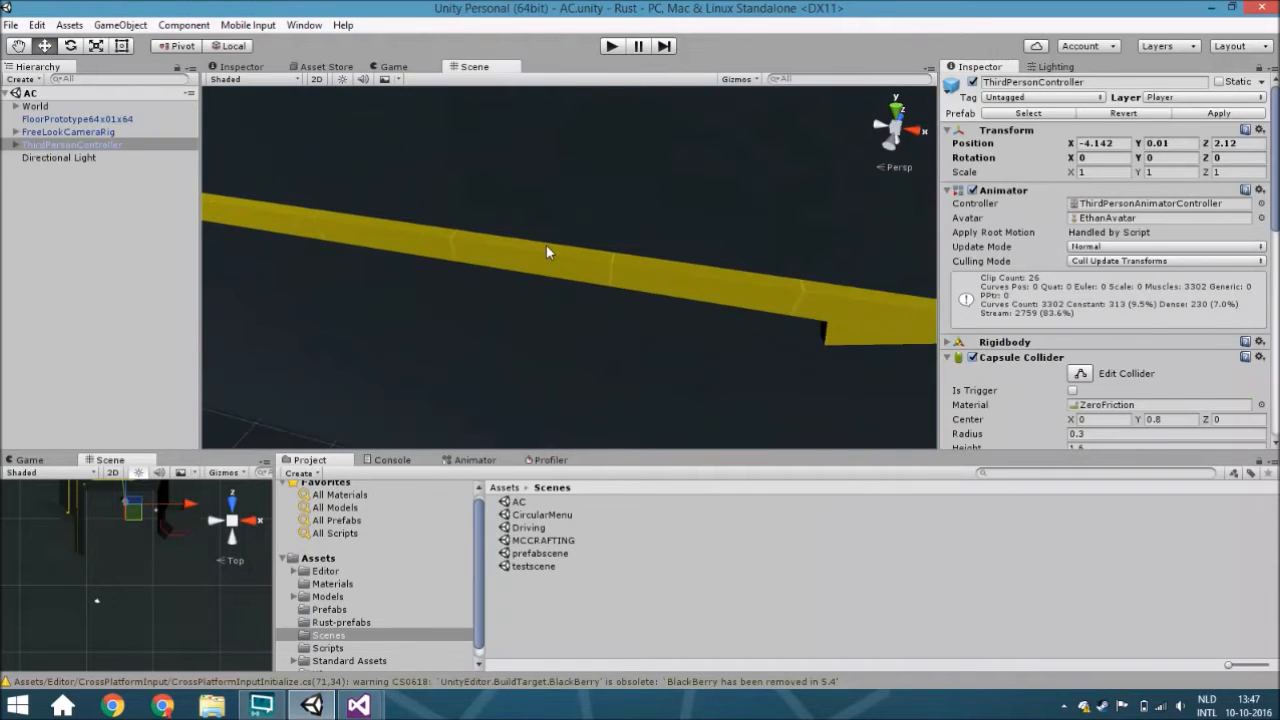
mouse_move(553, 253)
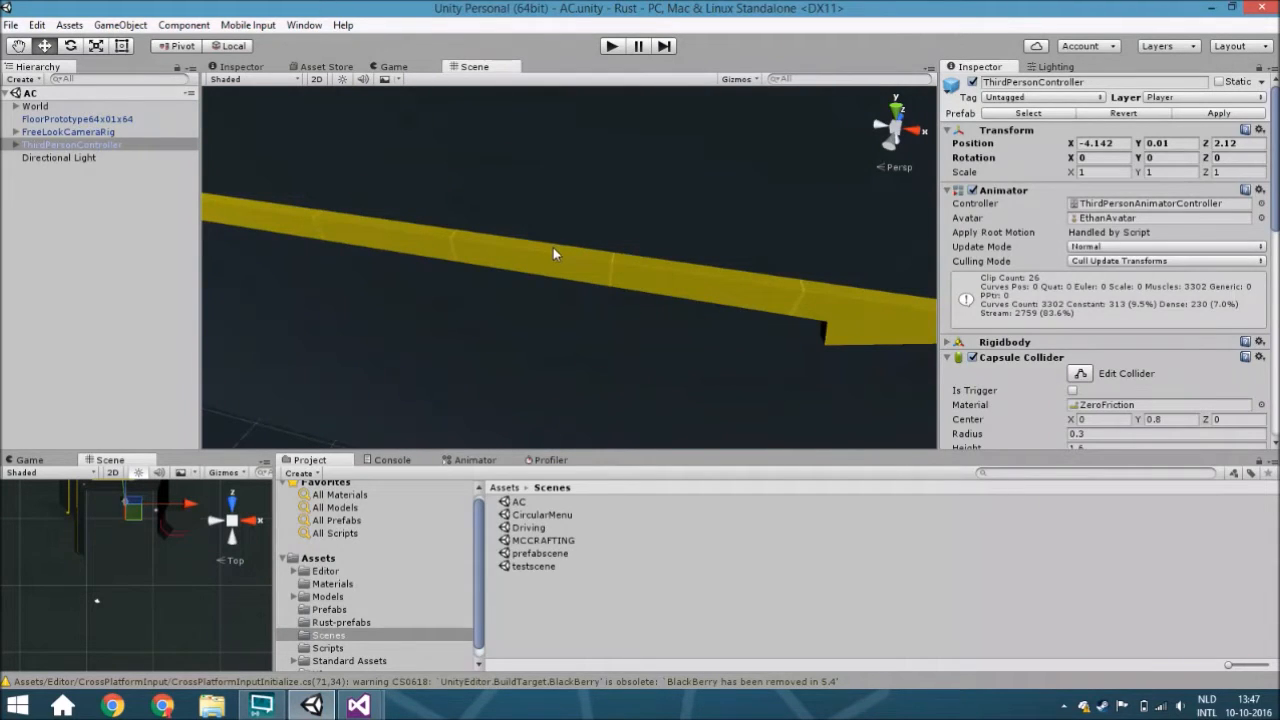
mouse_move(750, 283)
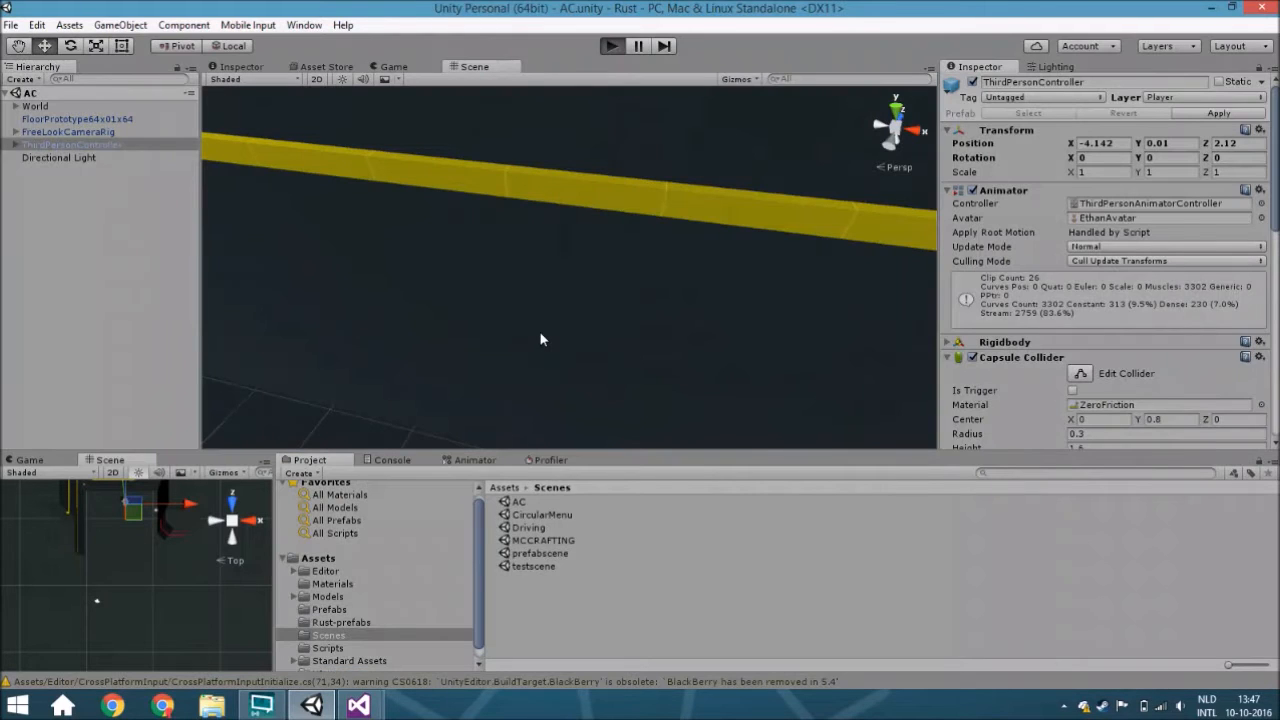
left_click(610, 46)
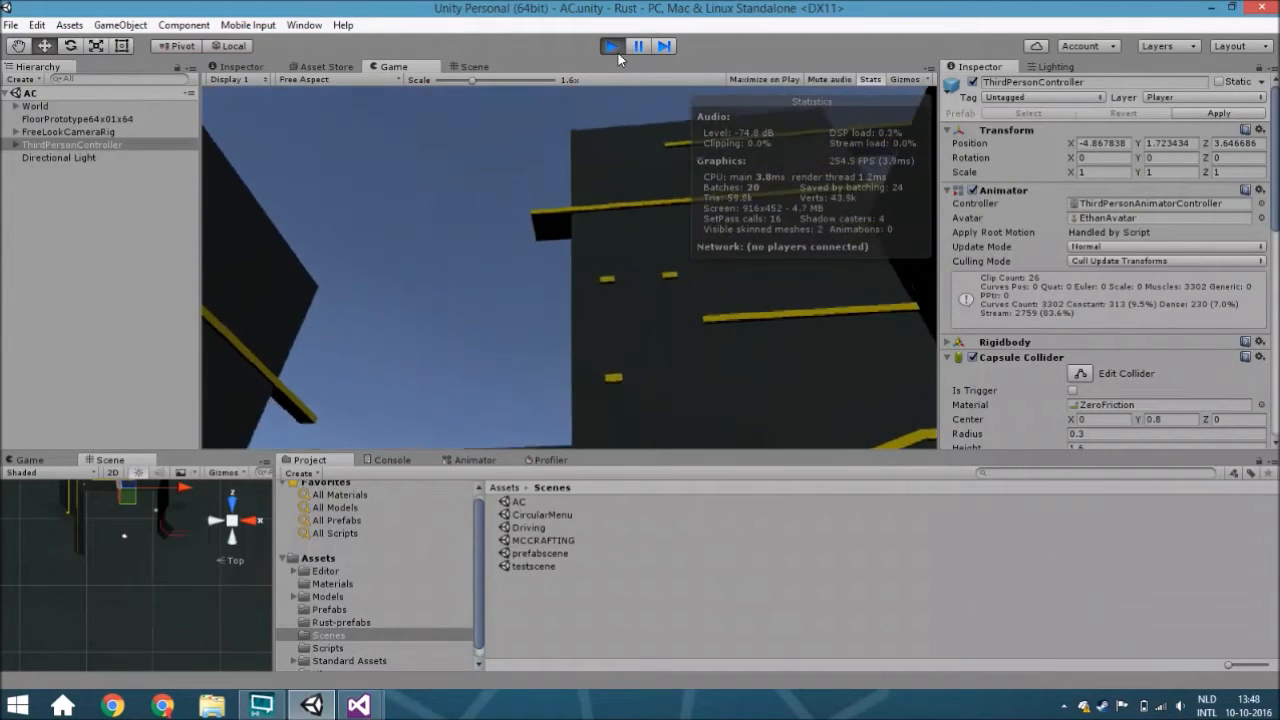
left_click(473, 66)
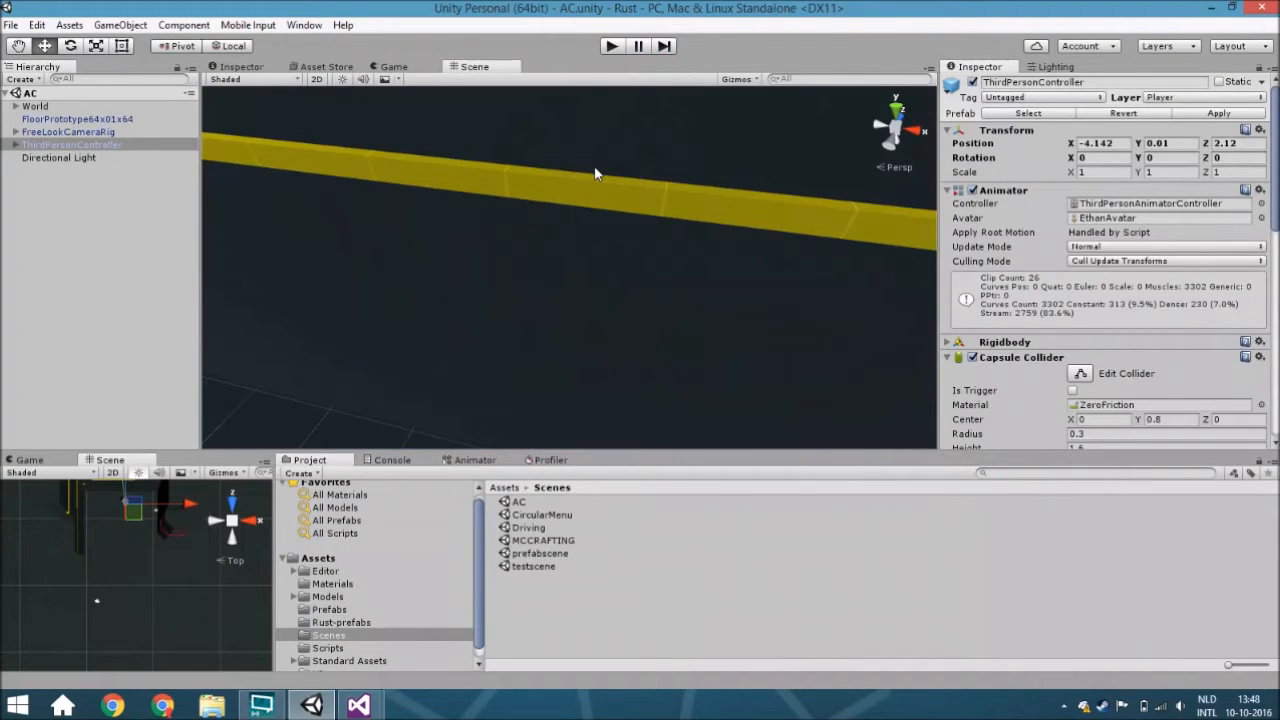
mouse_move(585, 191)
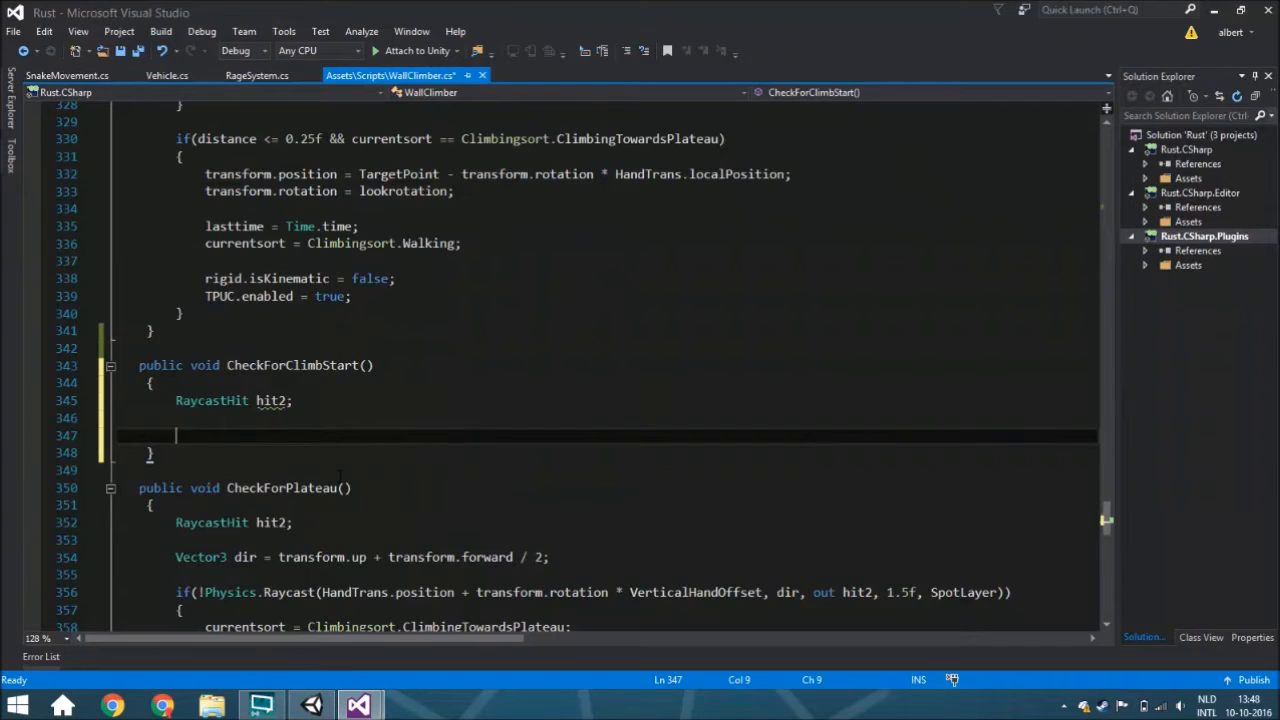
Declare Vector3 dir = transform.forward - transform.up / 0.8f, then begin an if statement.
type("ve")
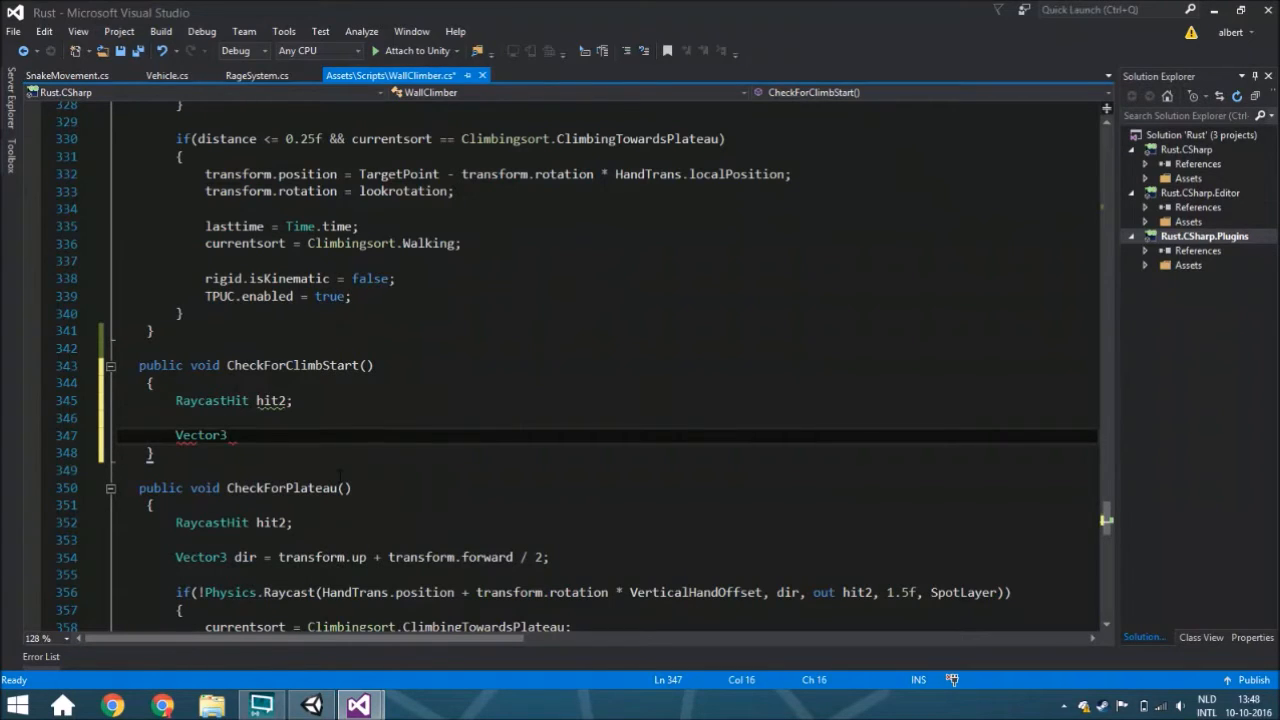
type("dir =")
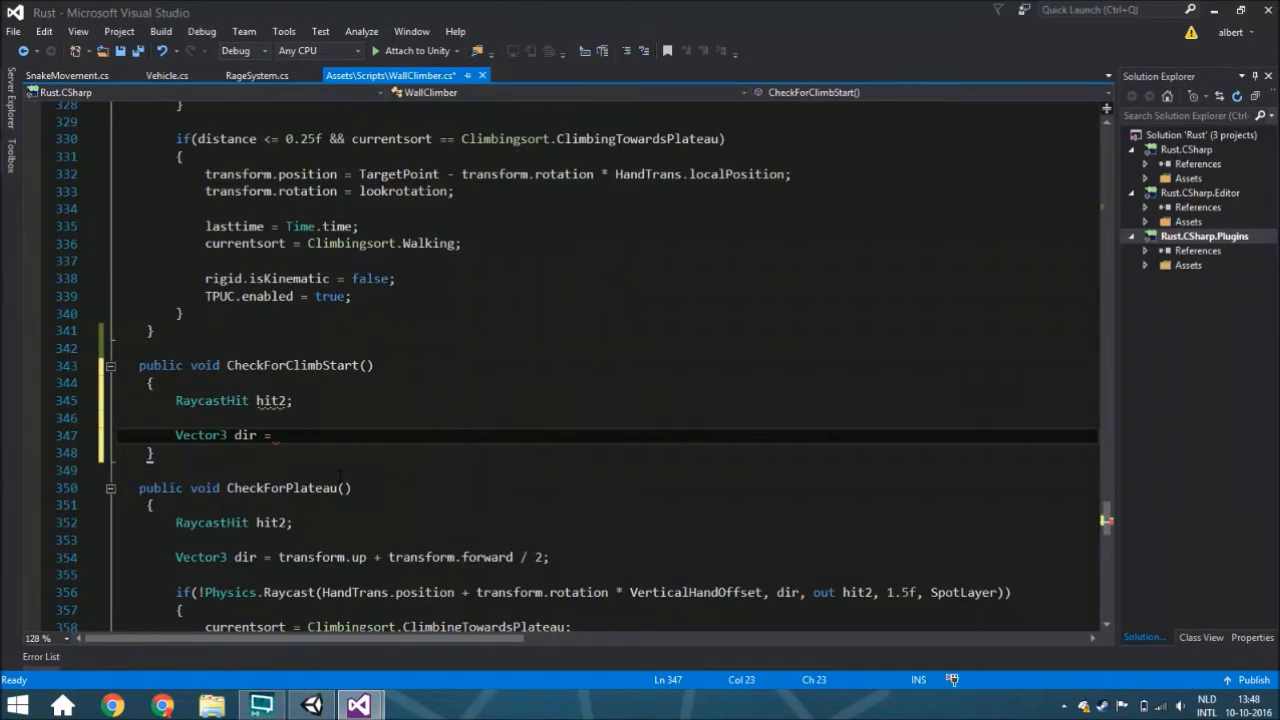
type("transform.forward")
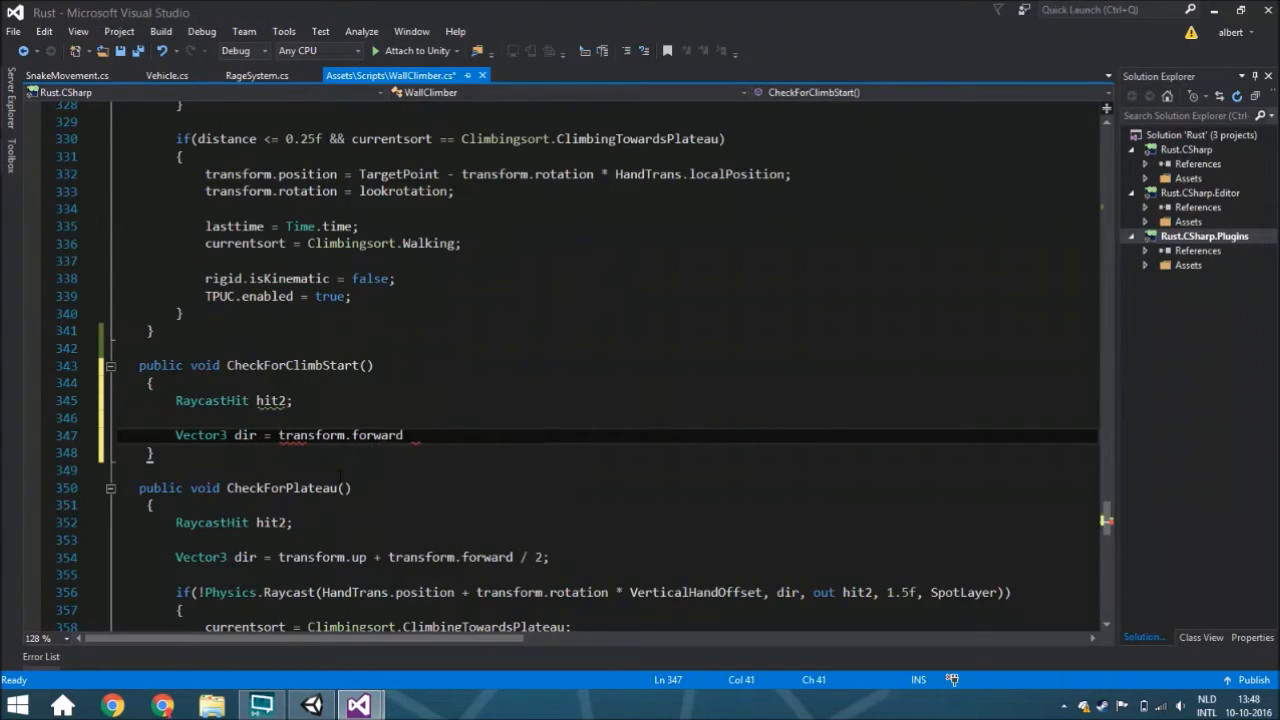
type("-")
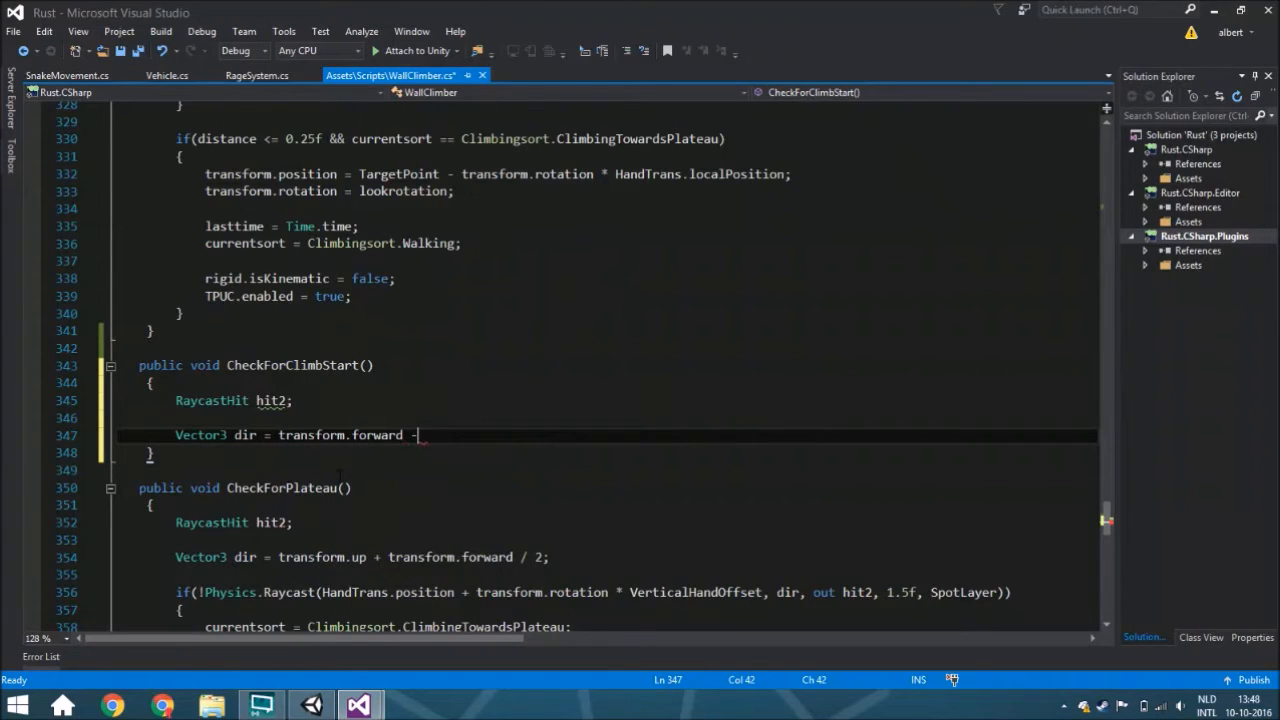
type("transform.up")
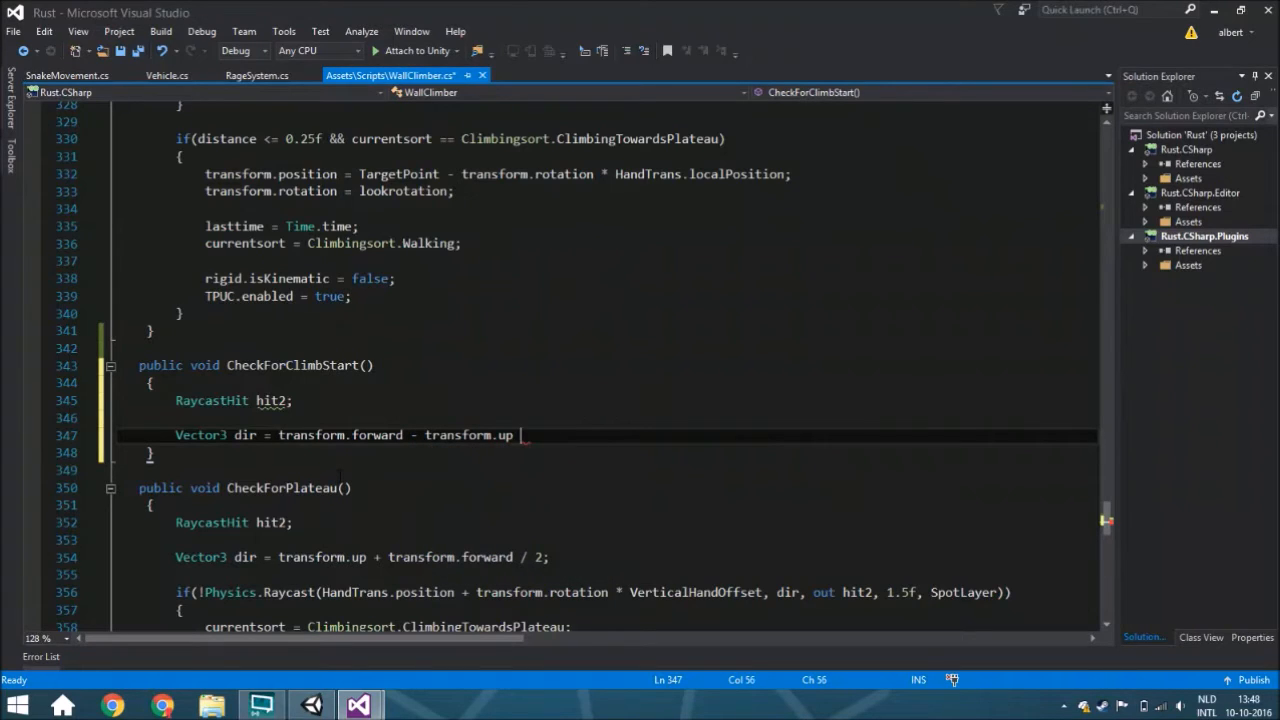
type("/ 0.8f")
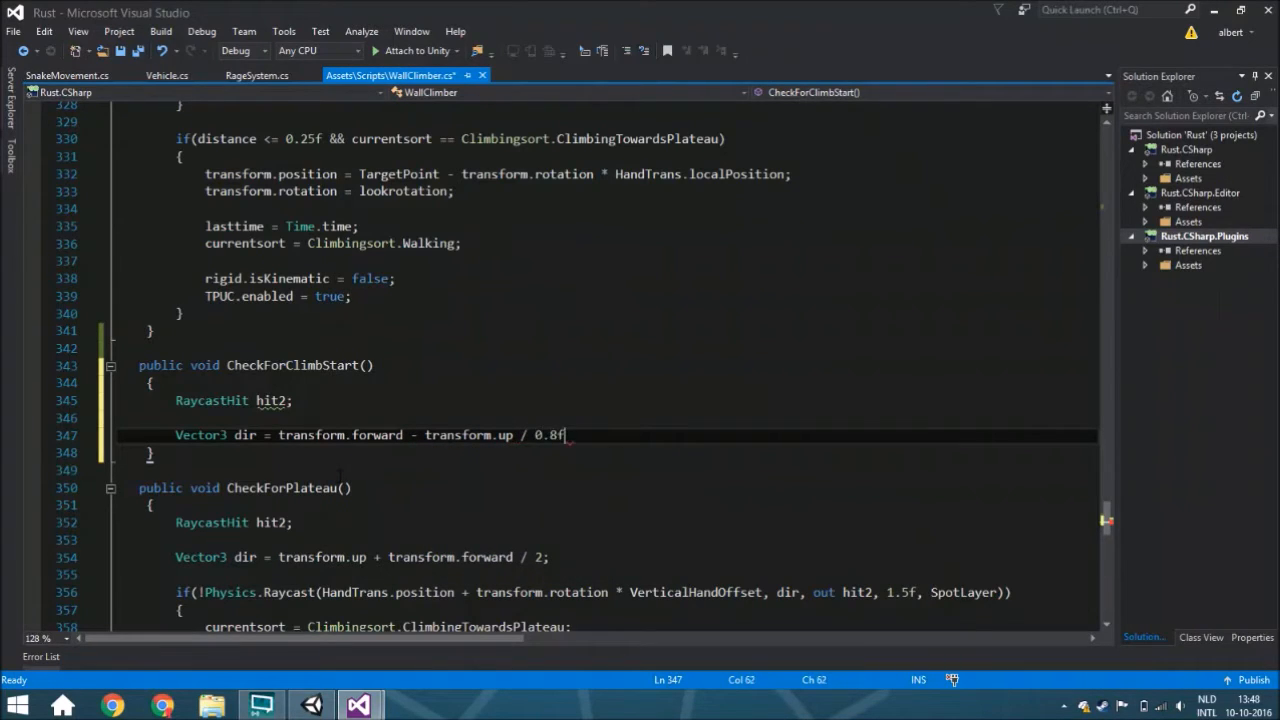
type(";")
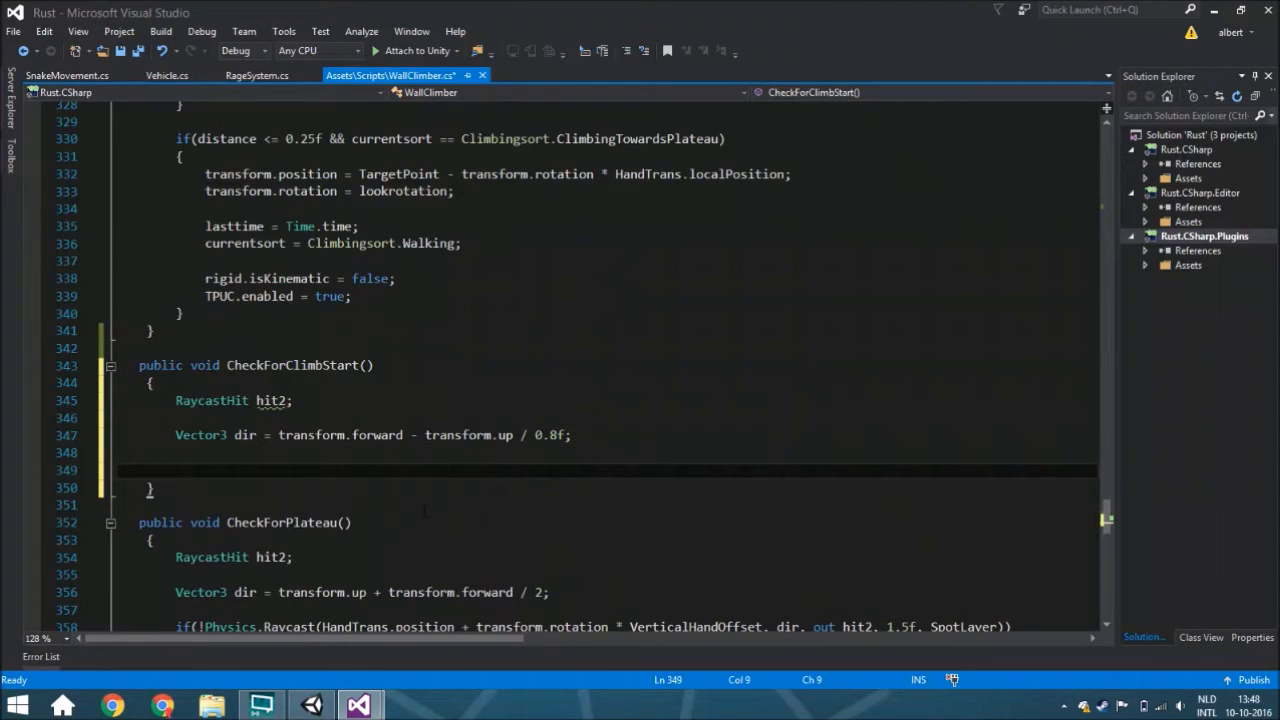
type("if(")
type("{")
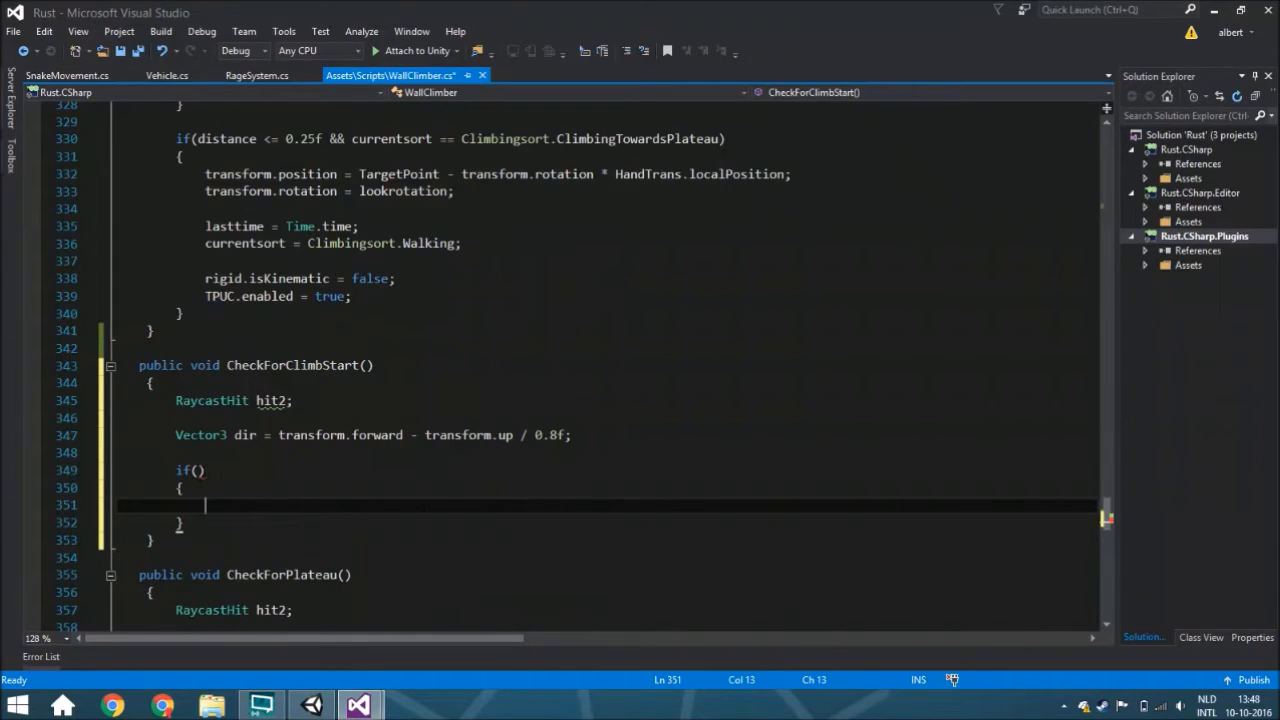
Start the if condition as !Physics.Raycast(transform.position + transform.rotation * ...).
left_click(210, 470)
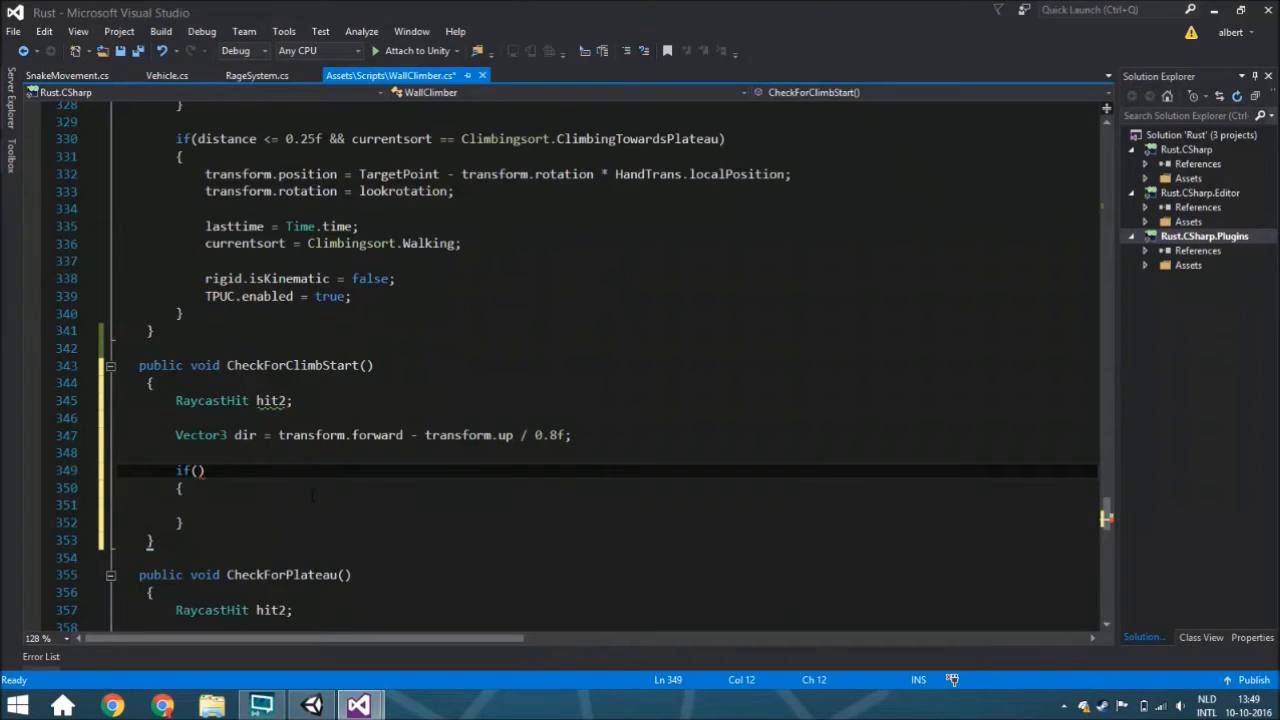
type("!")
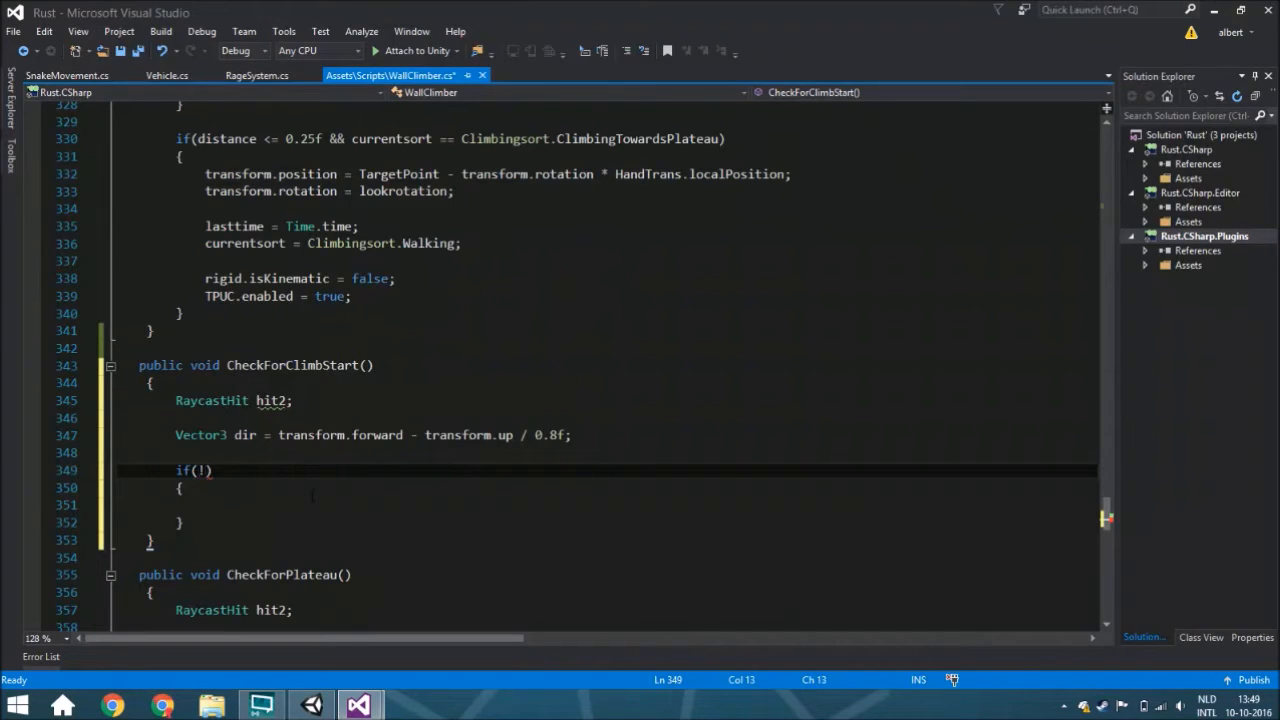
type("PhysicMaterial.")
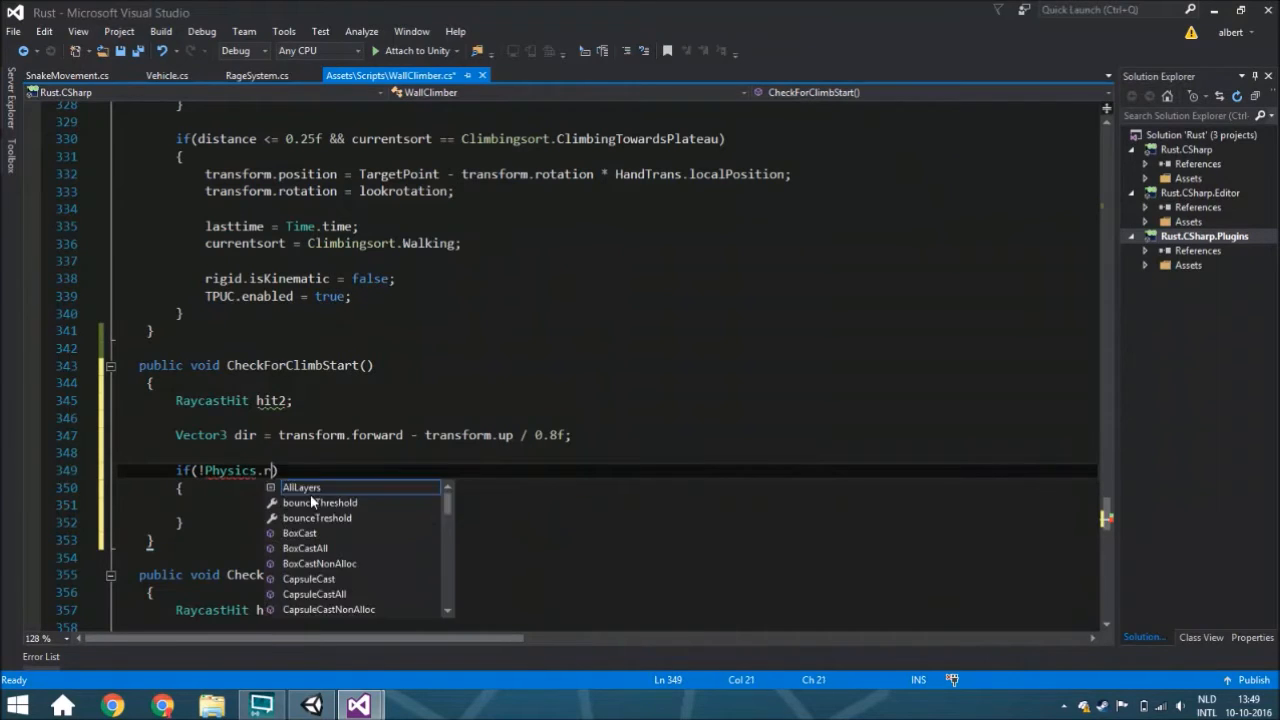
type("Raycast(")
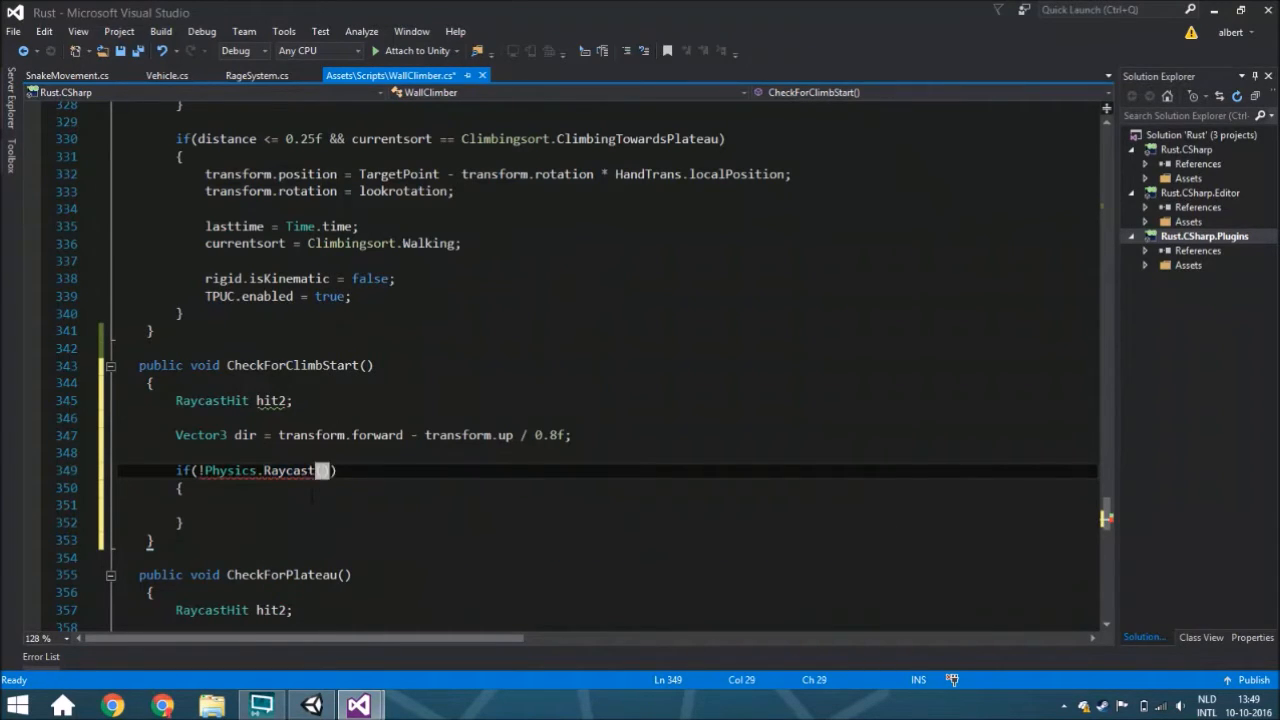
type("transform.position + transform.rotation *")
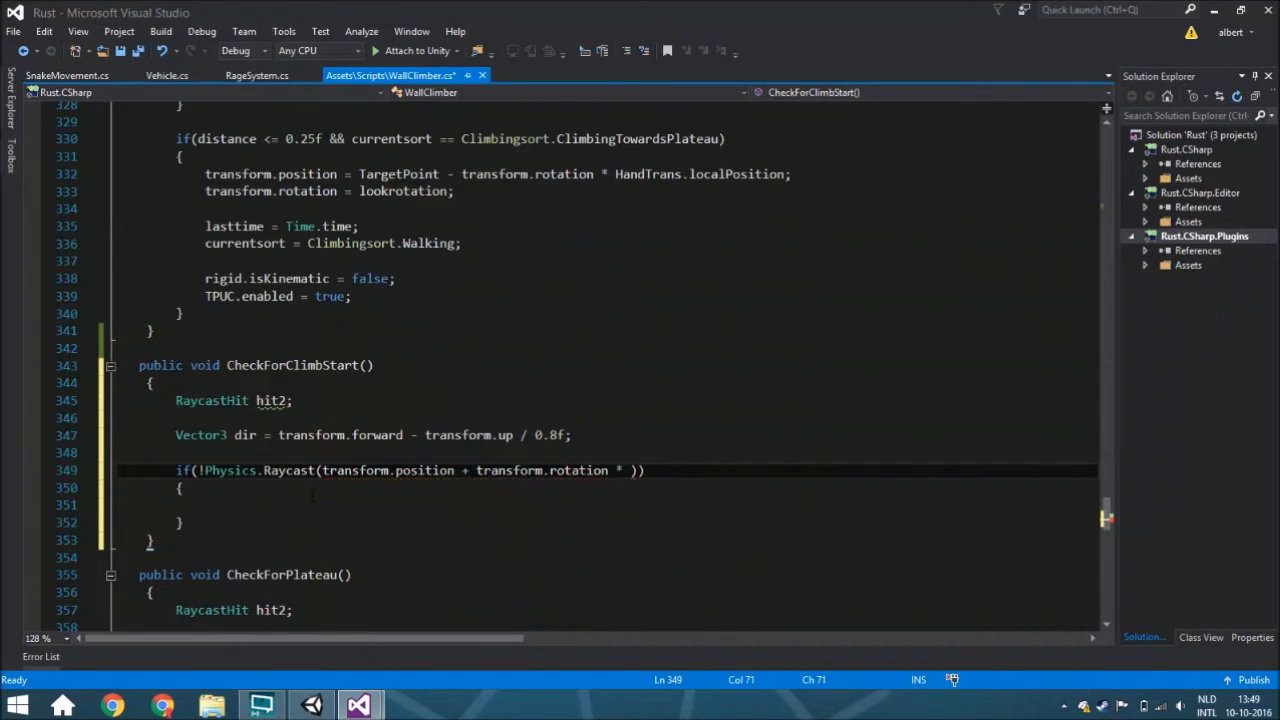
type("raycastPosition")
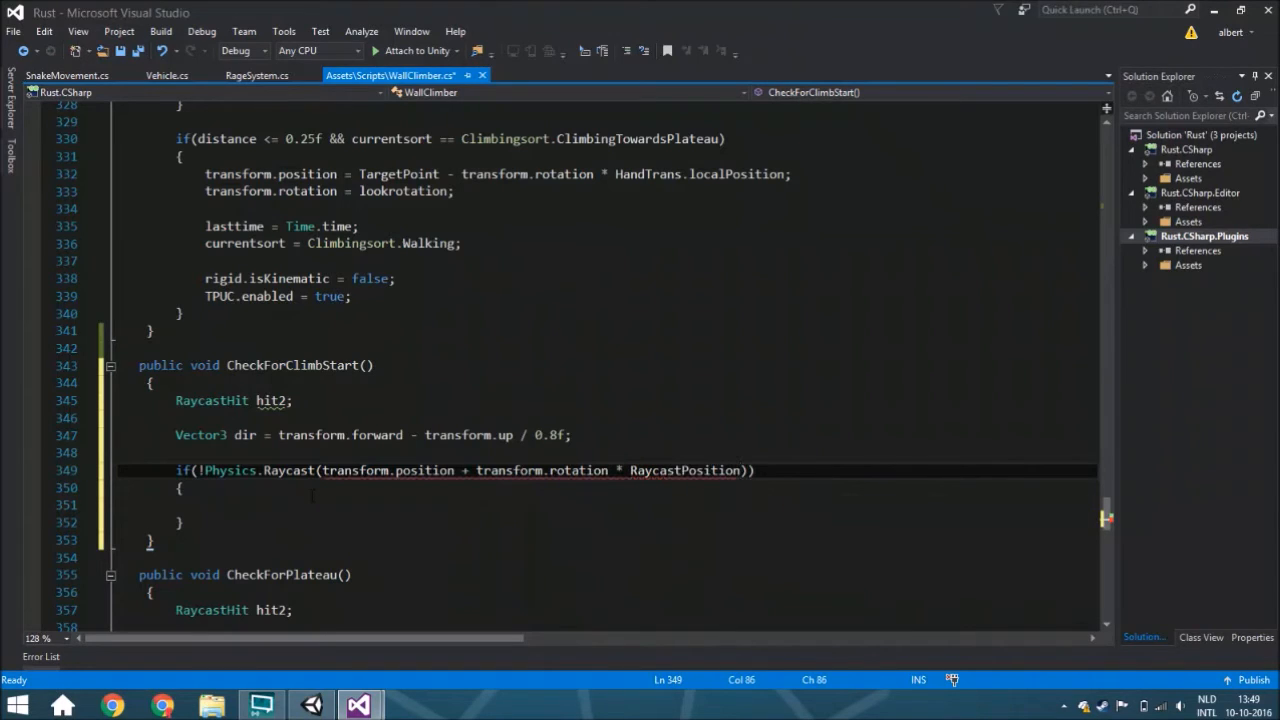
double_click(684, 470)
type(", ")
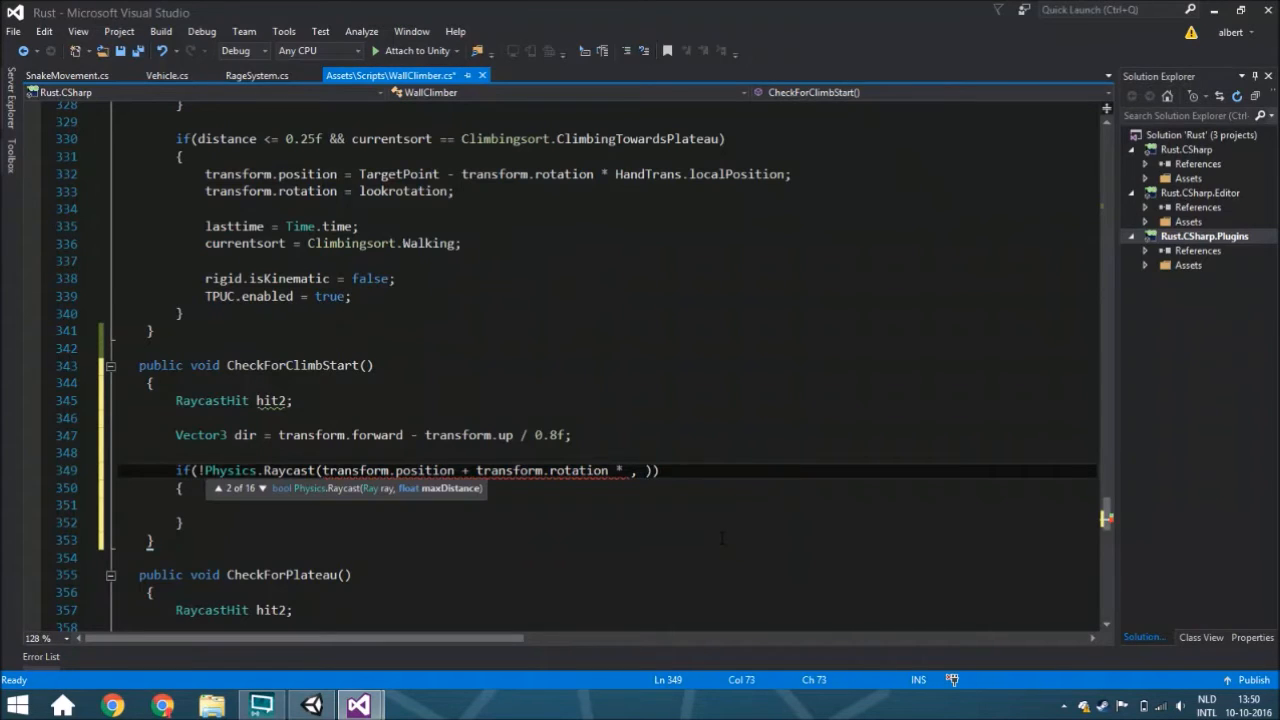
Complete the condition with RaycastPosition, dir, 1.6f and && !Input.GetButton("Jump").
type("dir,")
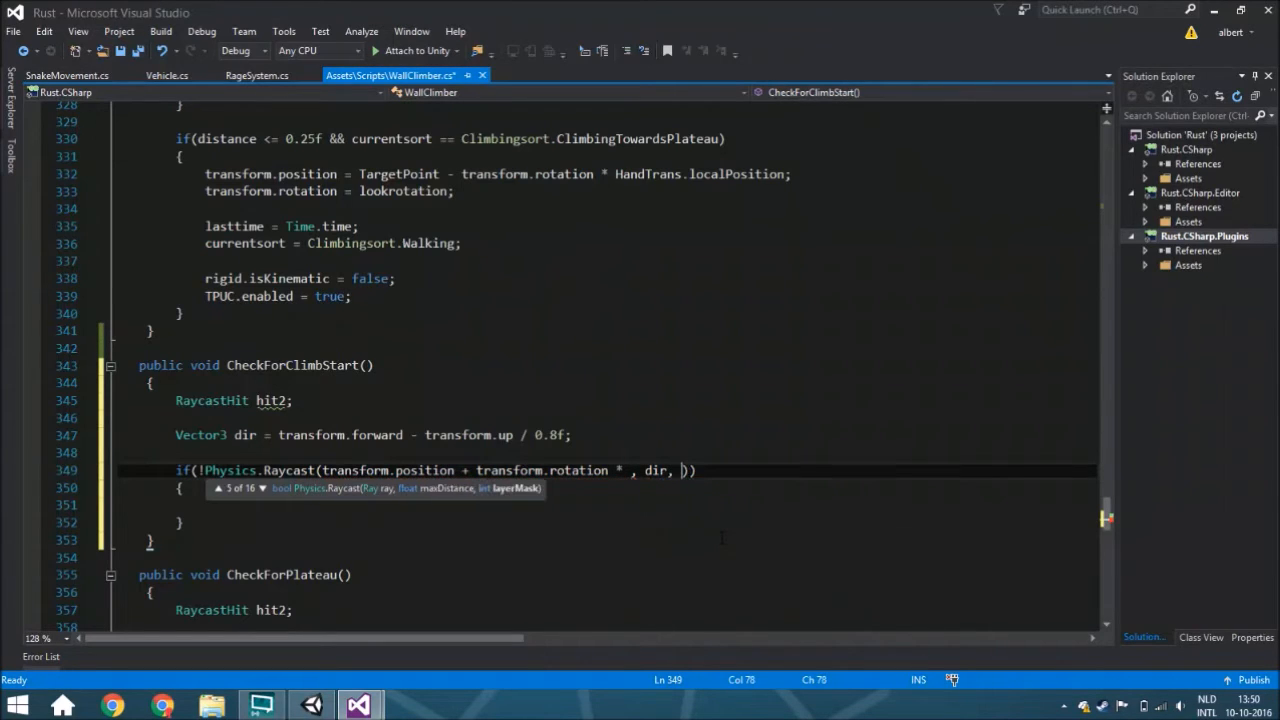
type("1.6f")
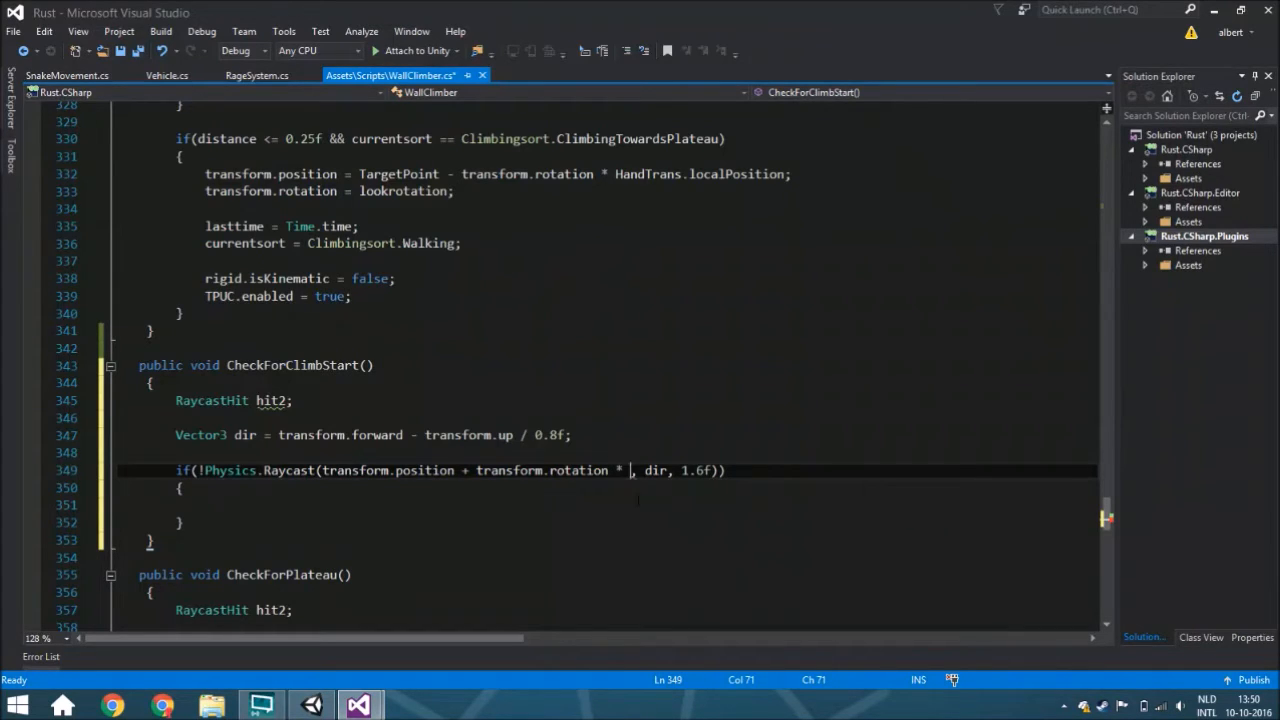
type("rayc")
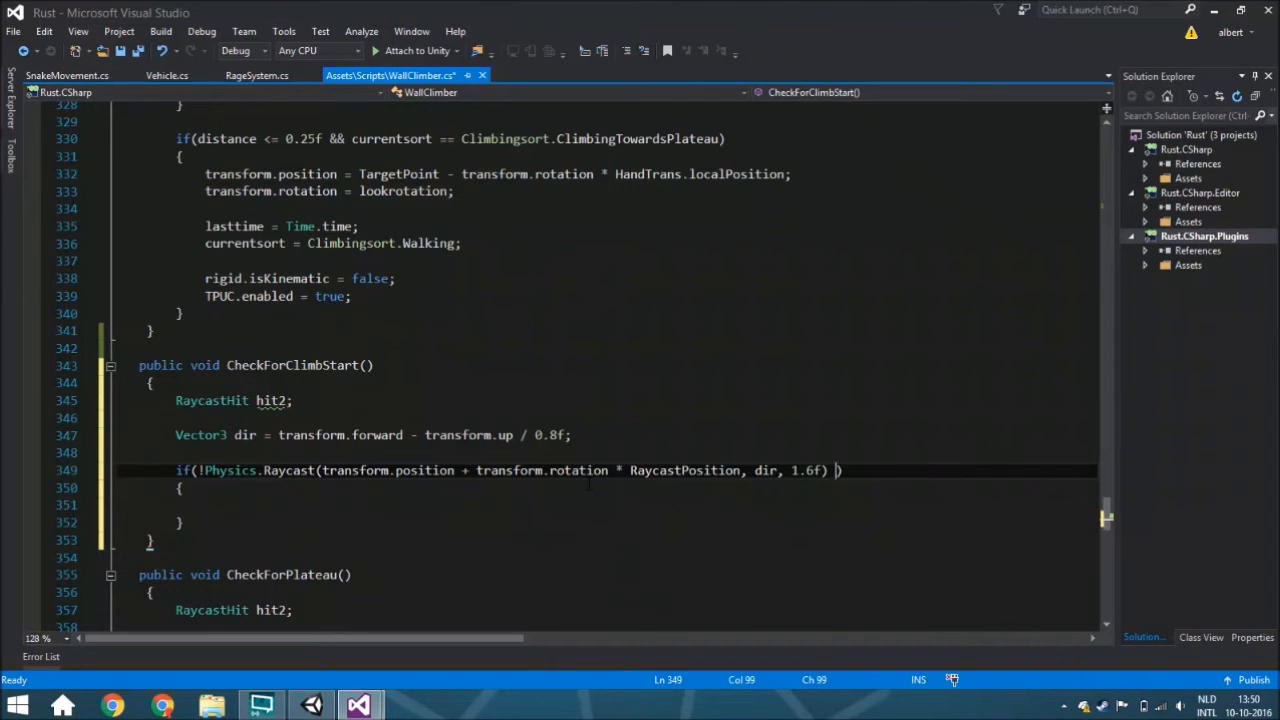
type("!Input")
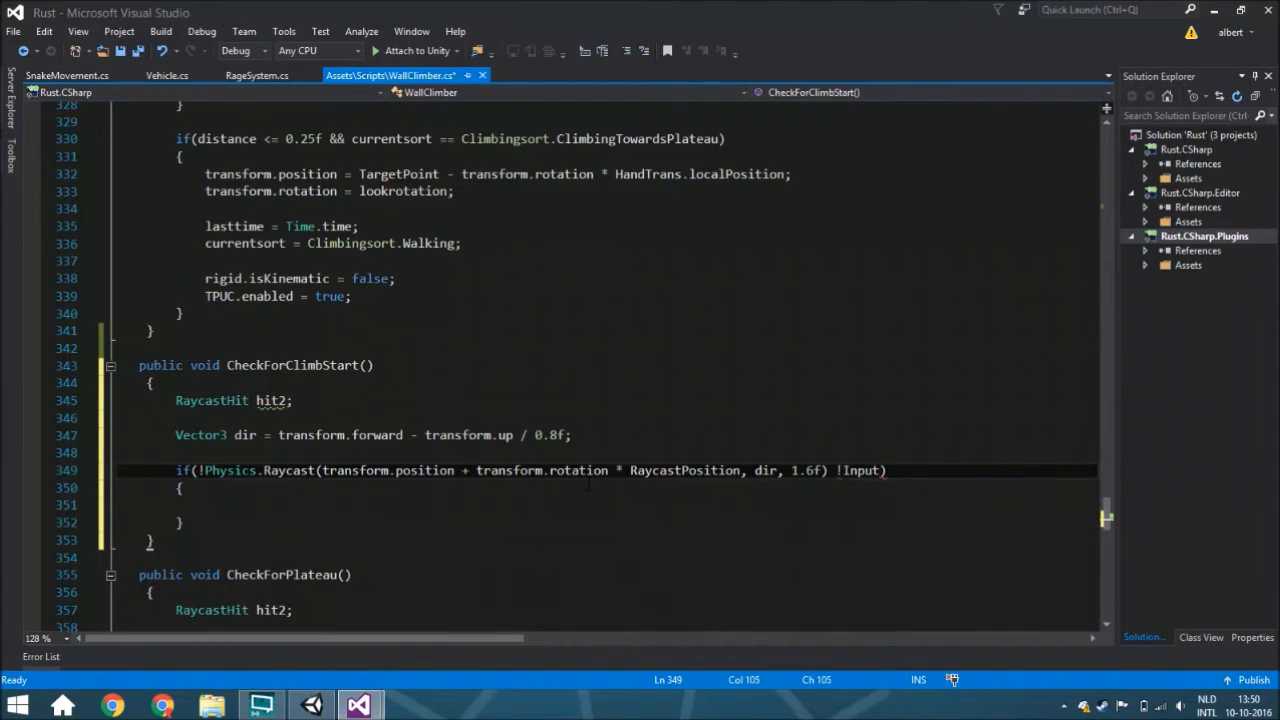
type(".GetButton(\"Jump")
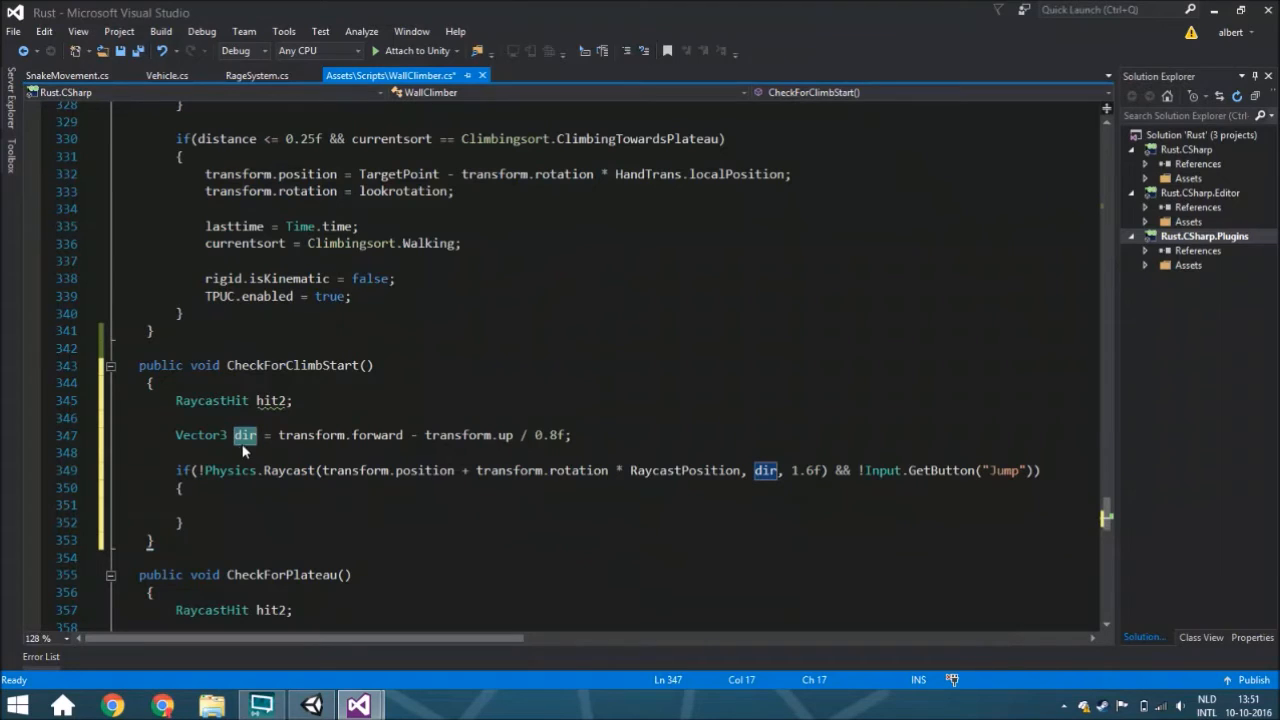
mouse_move(245, 435)
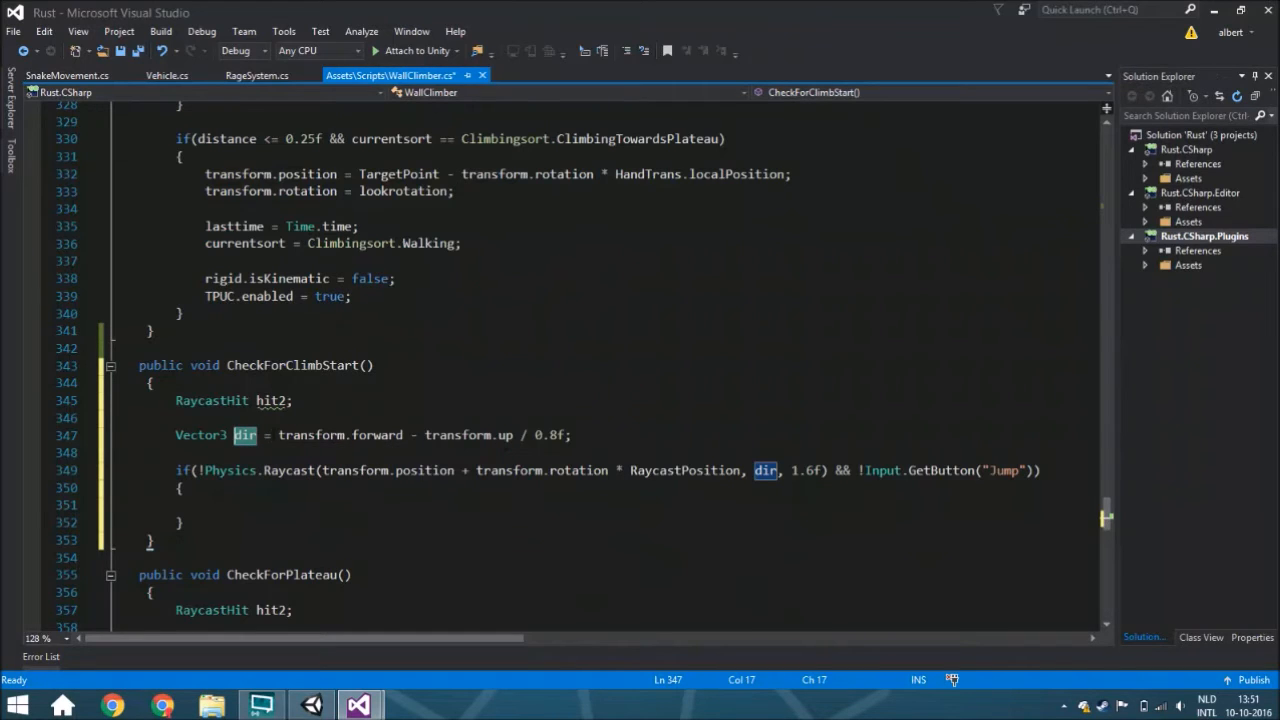
left_click_drag(280, 435, 578, 435)
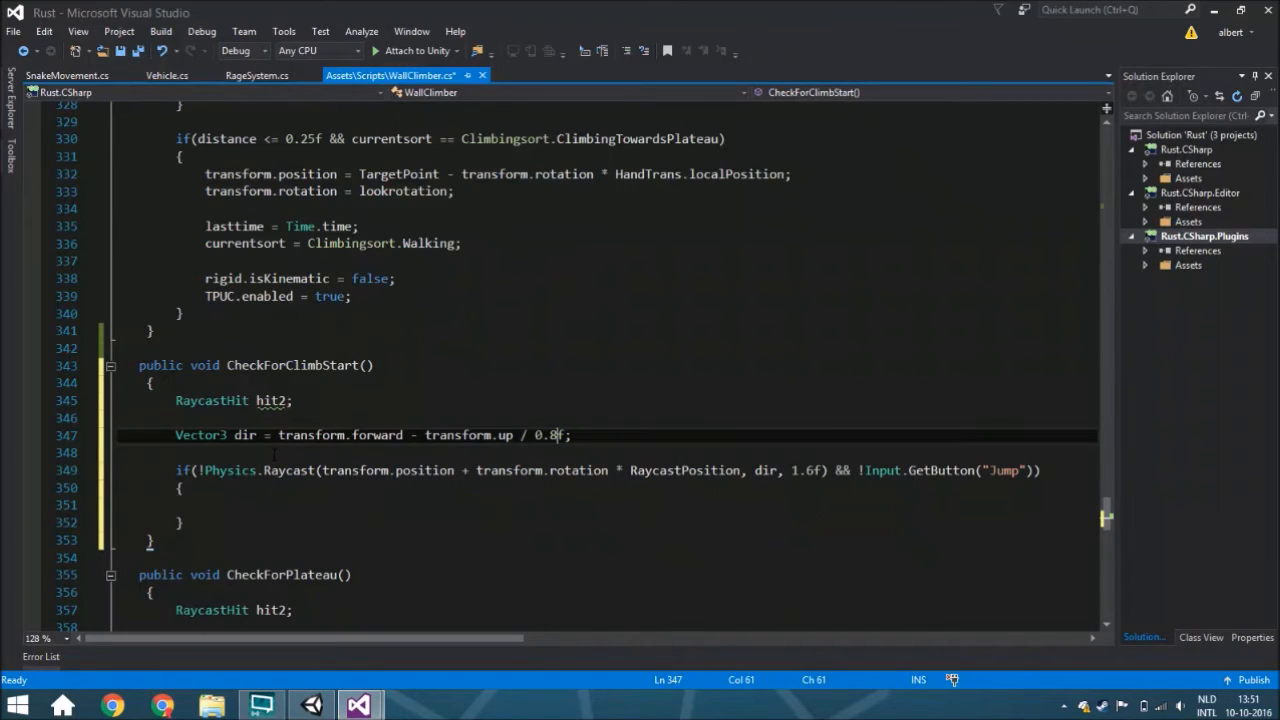
double_click(470, 435)
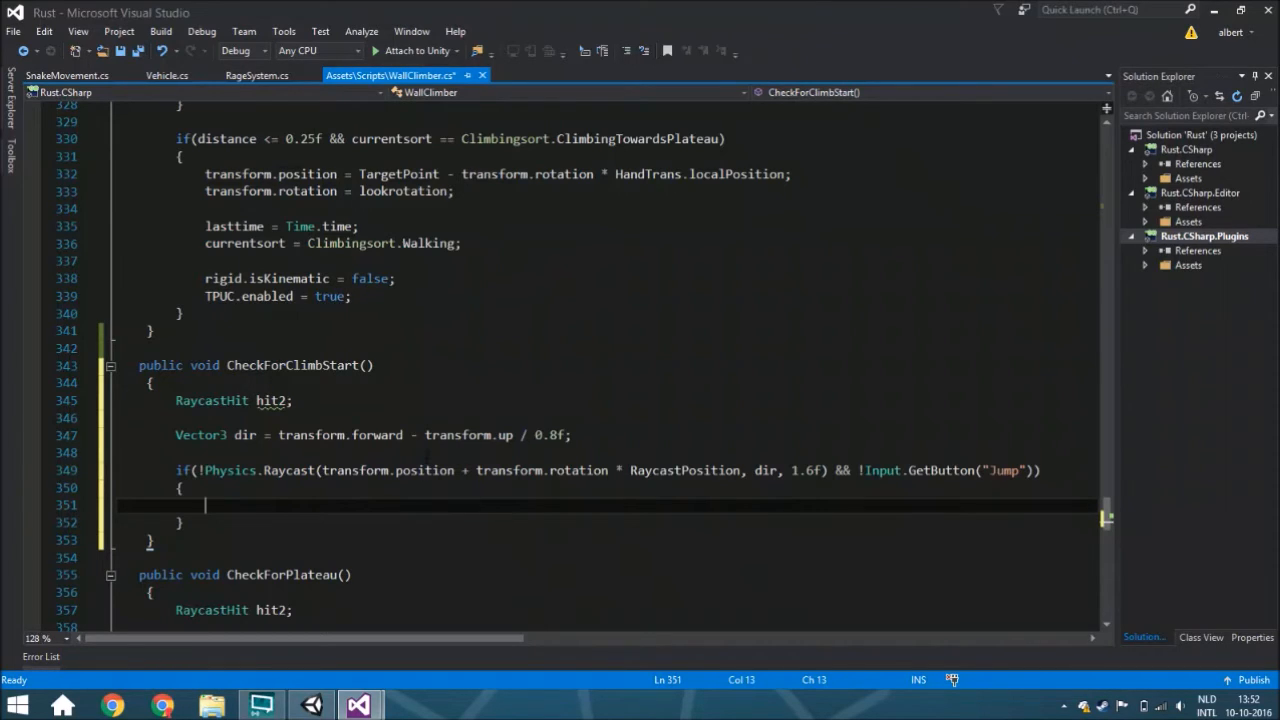
Set currentsort = Climbingsort.checkingForClimbStart in the if body and add a blank line below.
type("currentsort = Climbingsort.checkingForClimbStart")
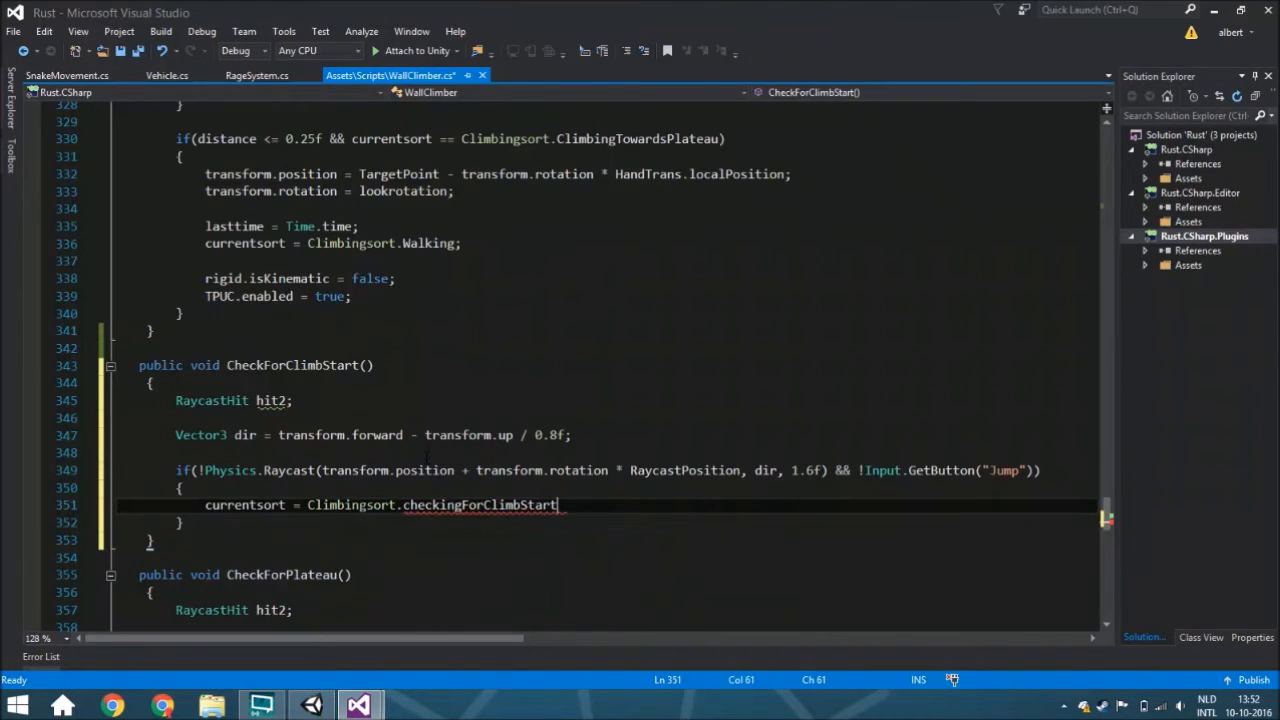
type(";")
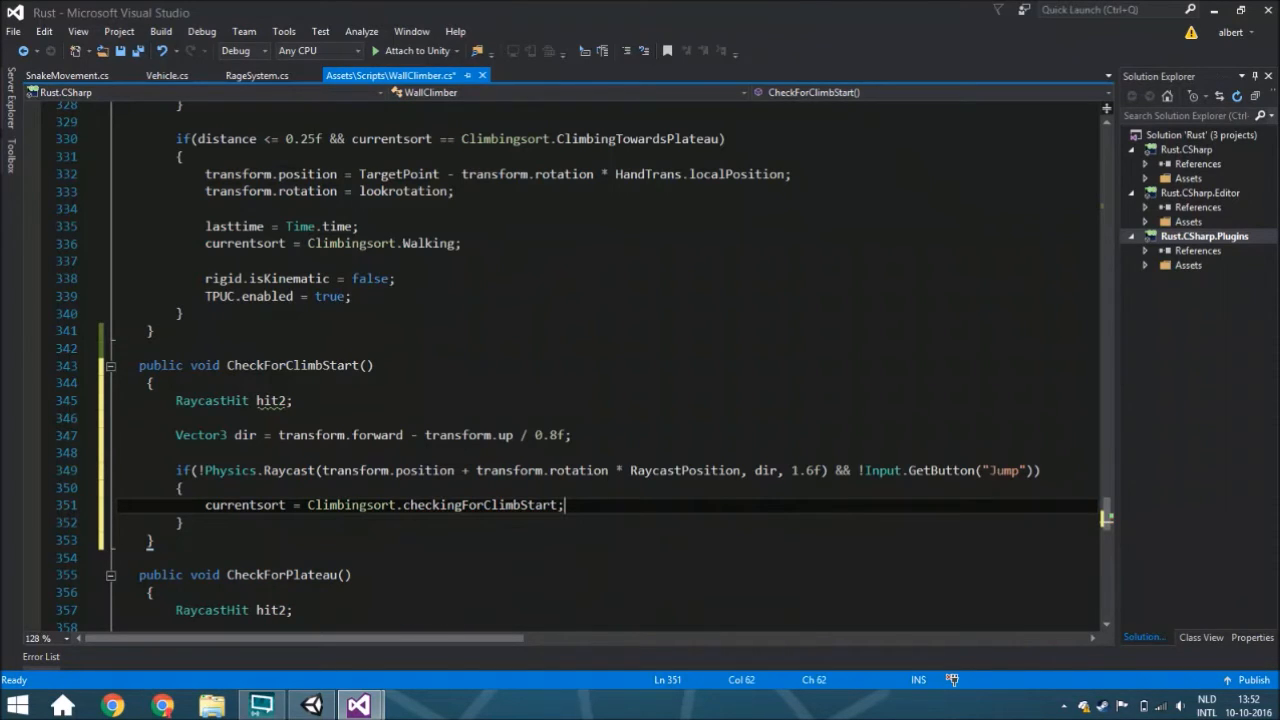
double_click(244, 504)
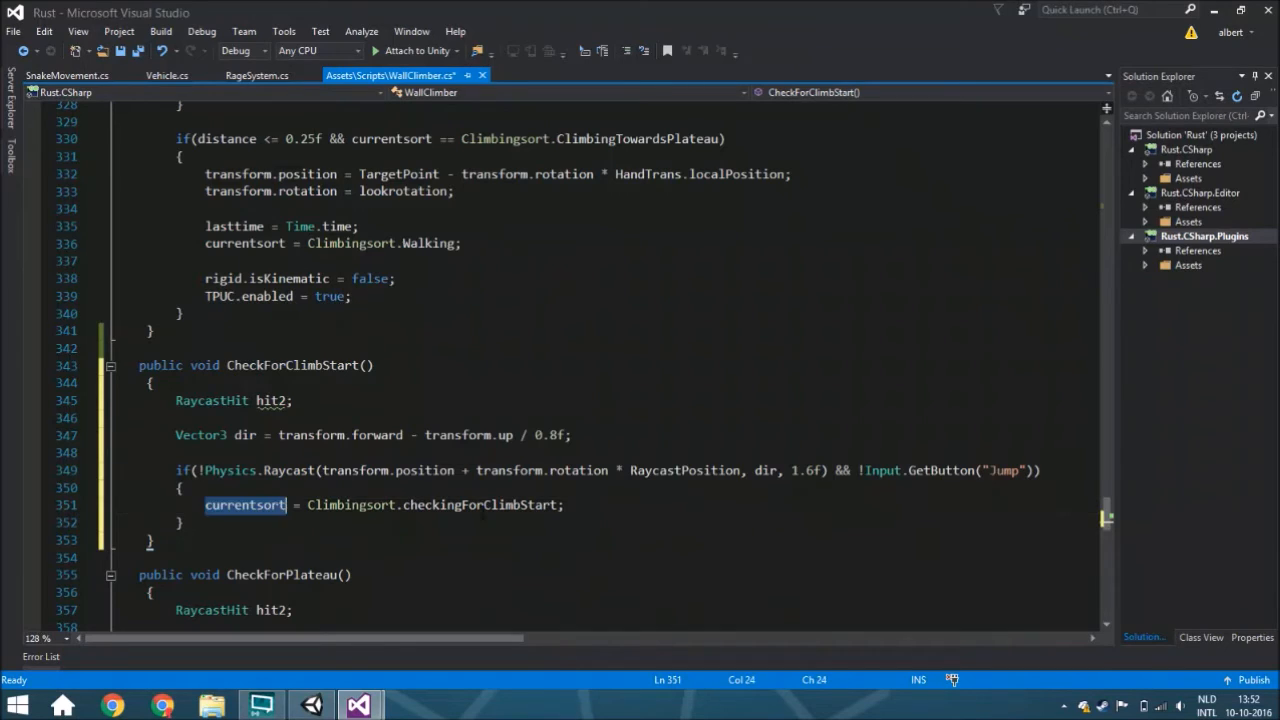
left_click(564, 504)
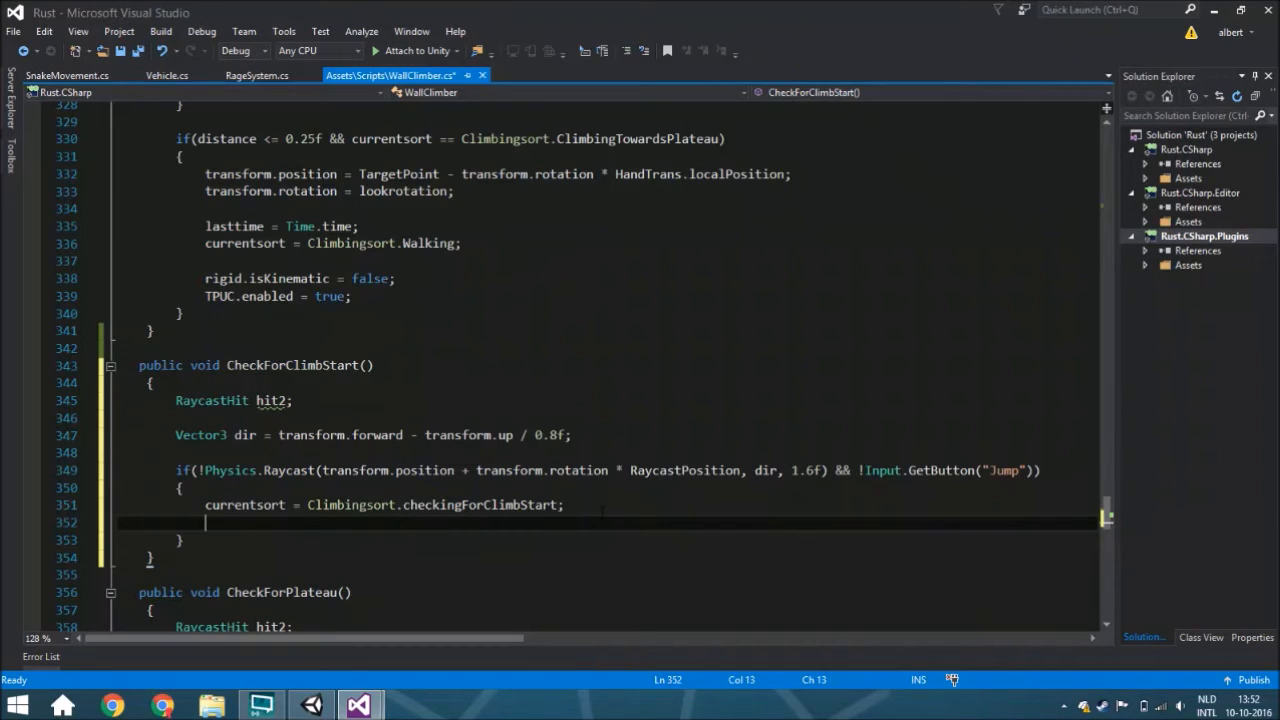
Start a nested if(Physics.Raycast(transform.position + new Vector3(0,1.1f,0), ...)).
type("if(")
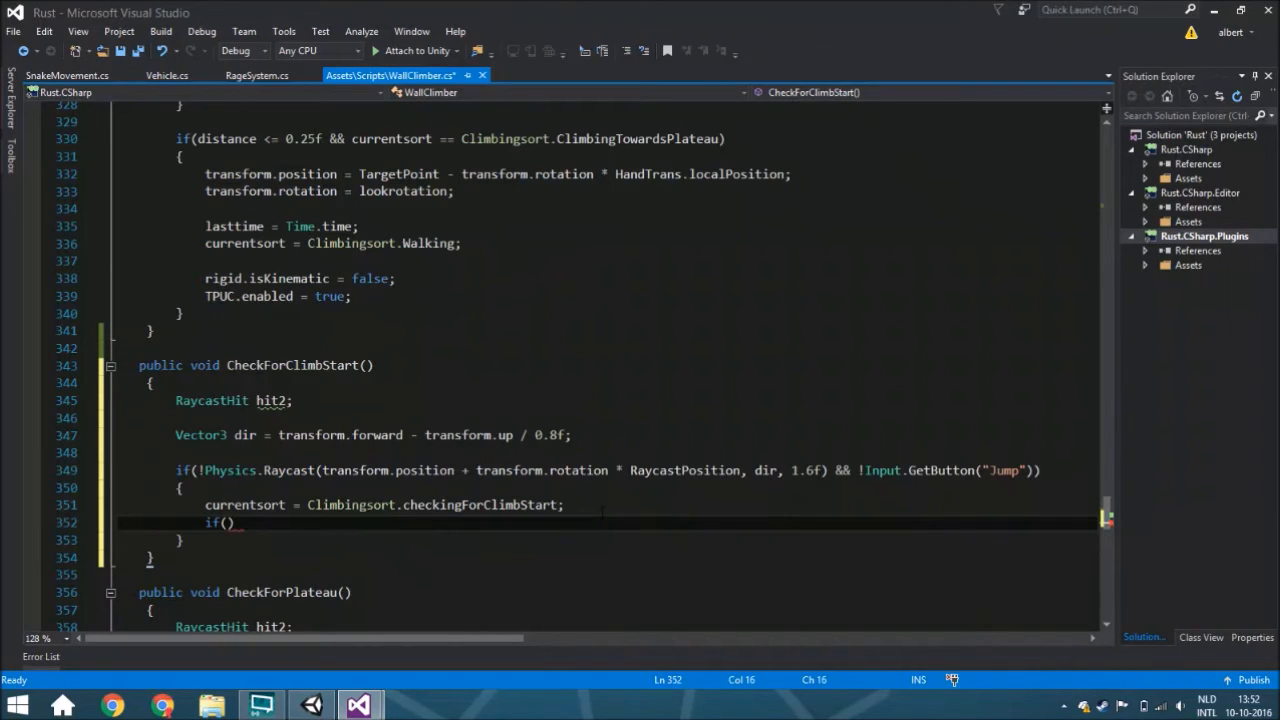
type("phy")
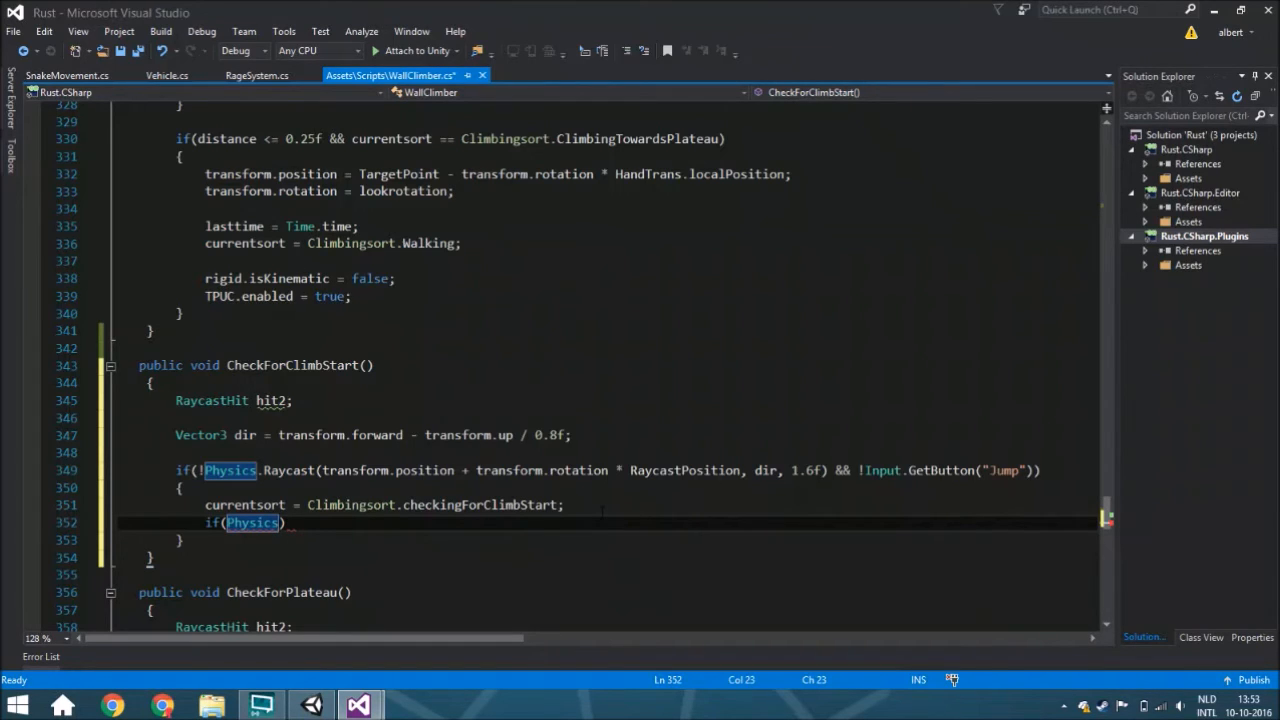
type(".Raycast(")
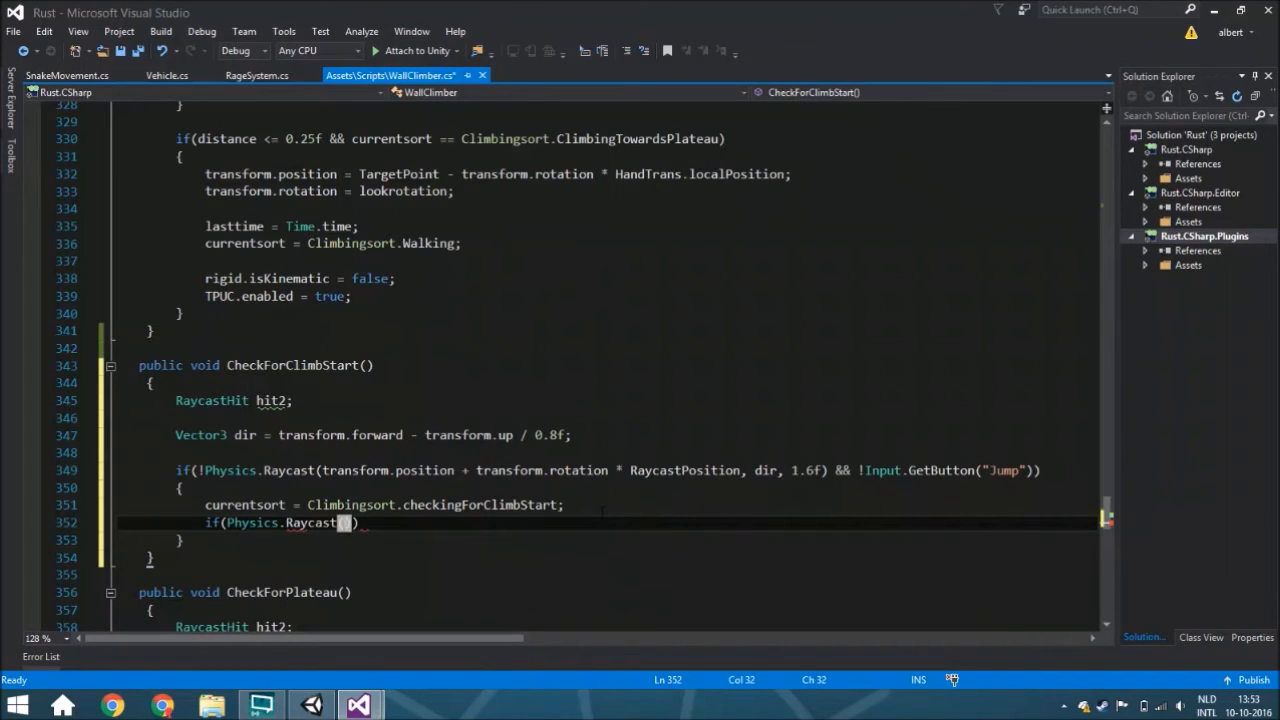
type("transform.position +")
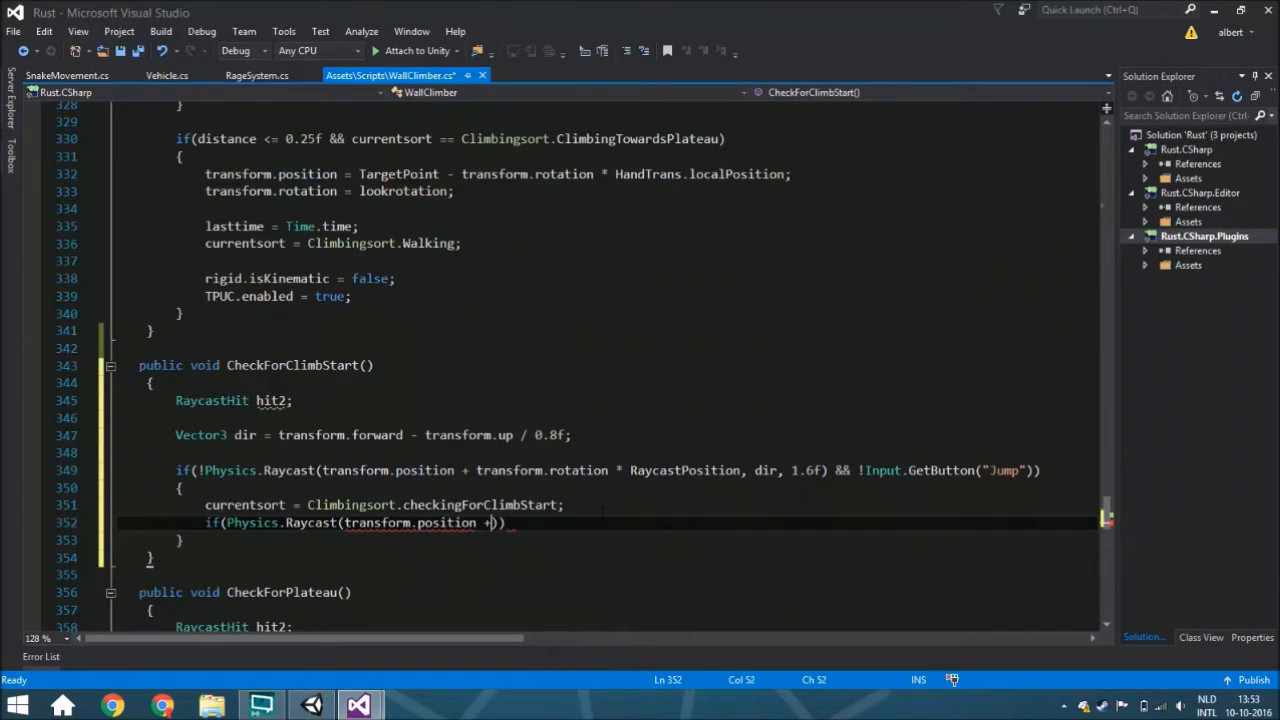
type("new Vector3(")
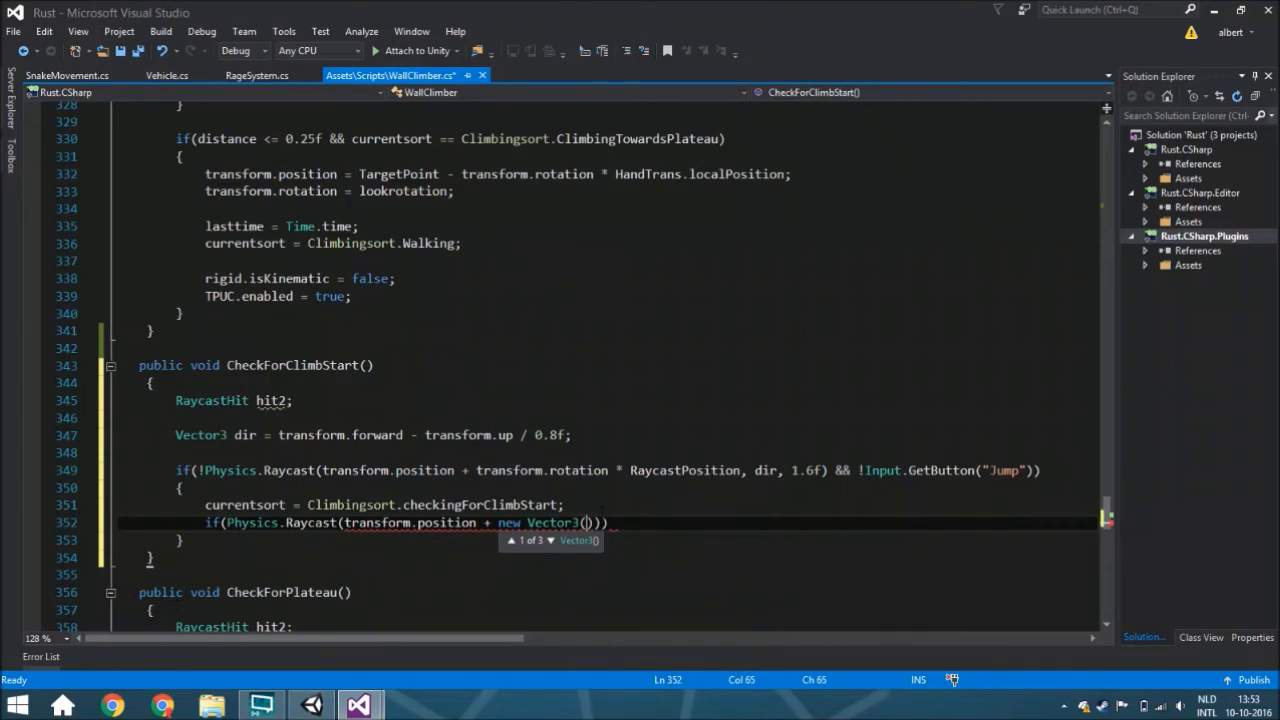
type("0,1.1f")
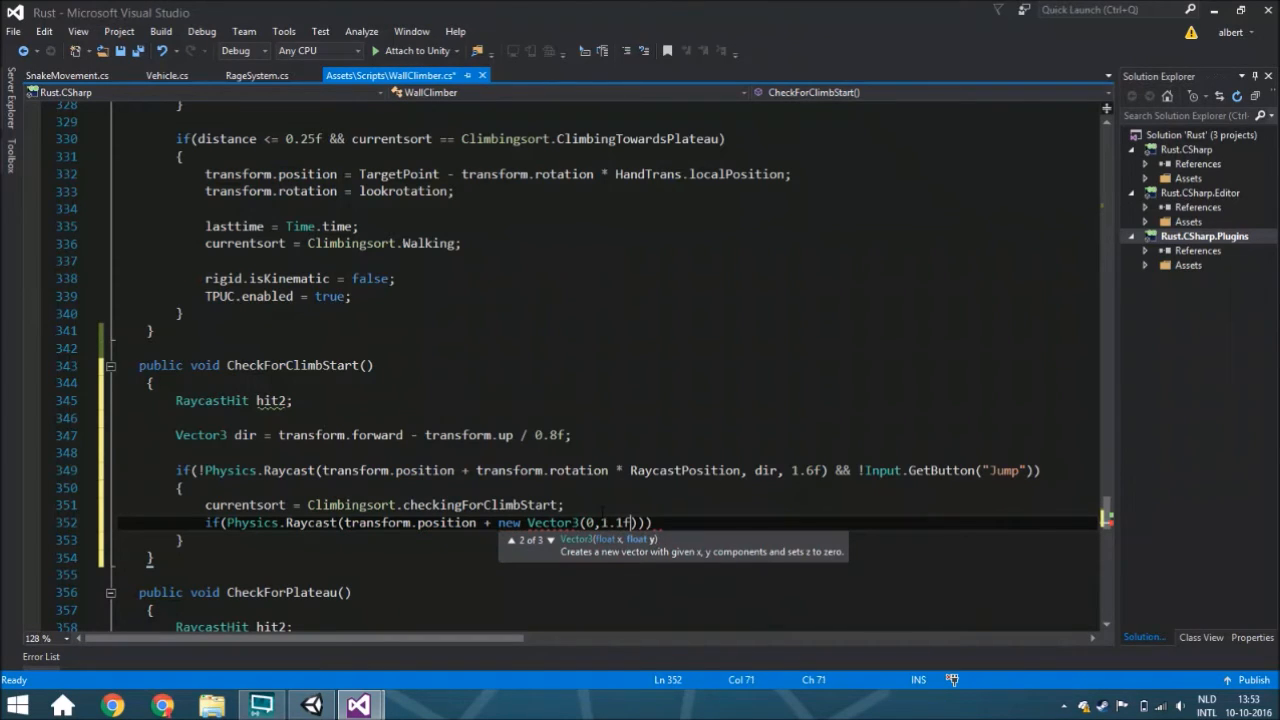
type(",0),")
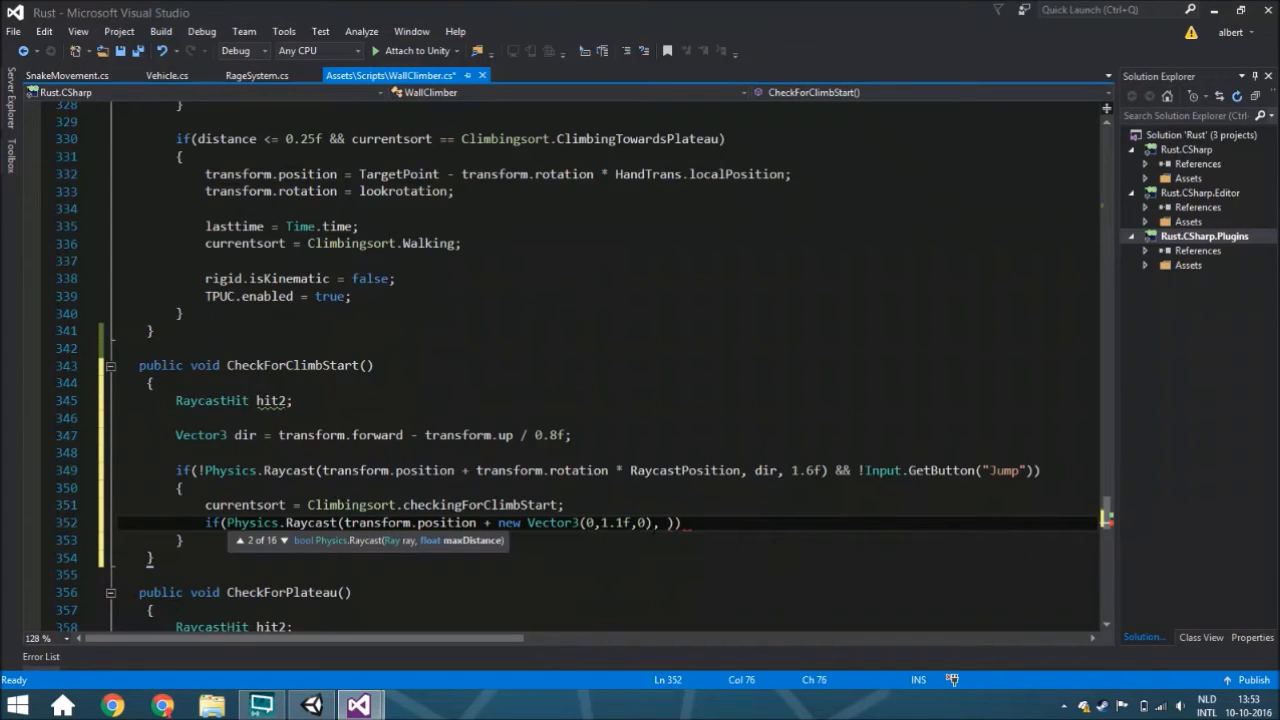
Finish the raycast with -transform.up, out hit2, 1.6f, SpotLayer and begin the FindSpot() call.
type("-transform.up,")
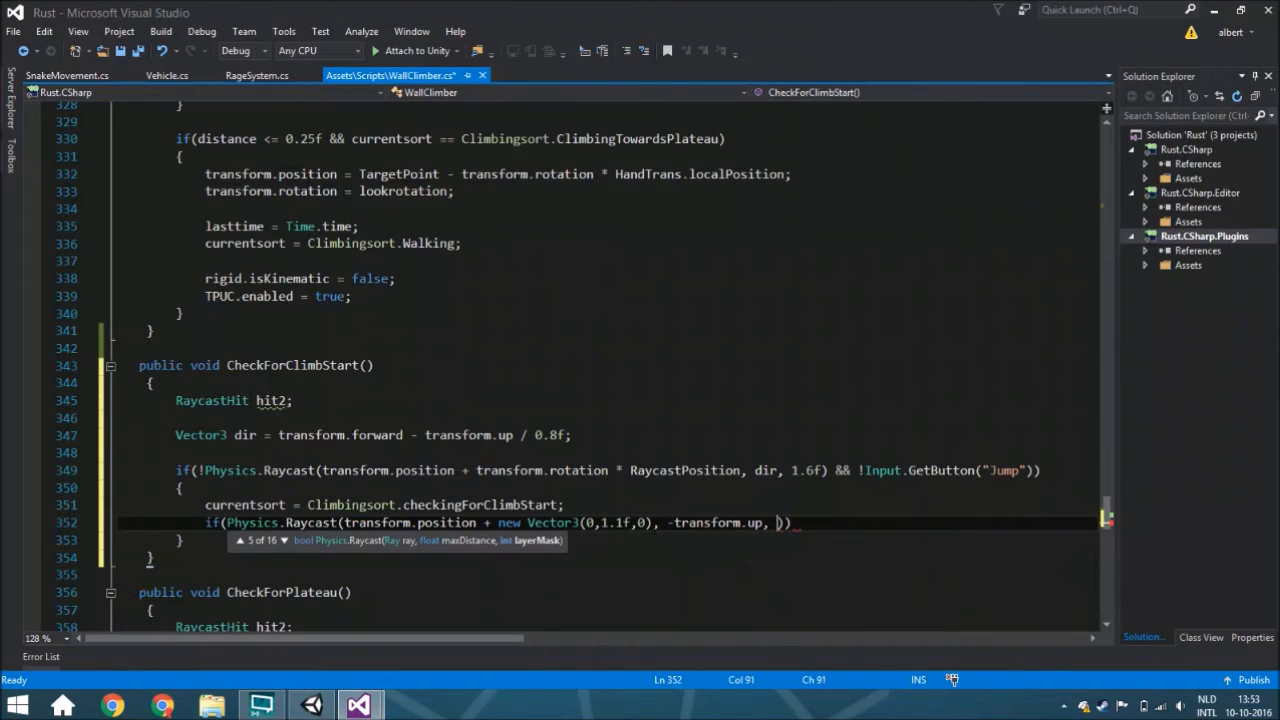
type("out hit2,")
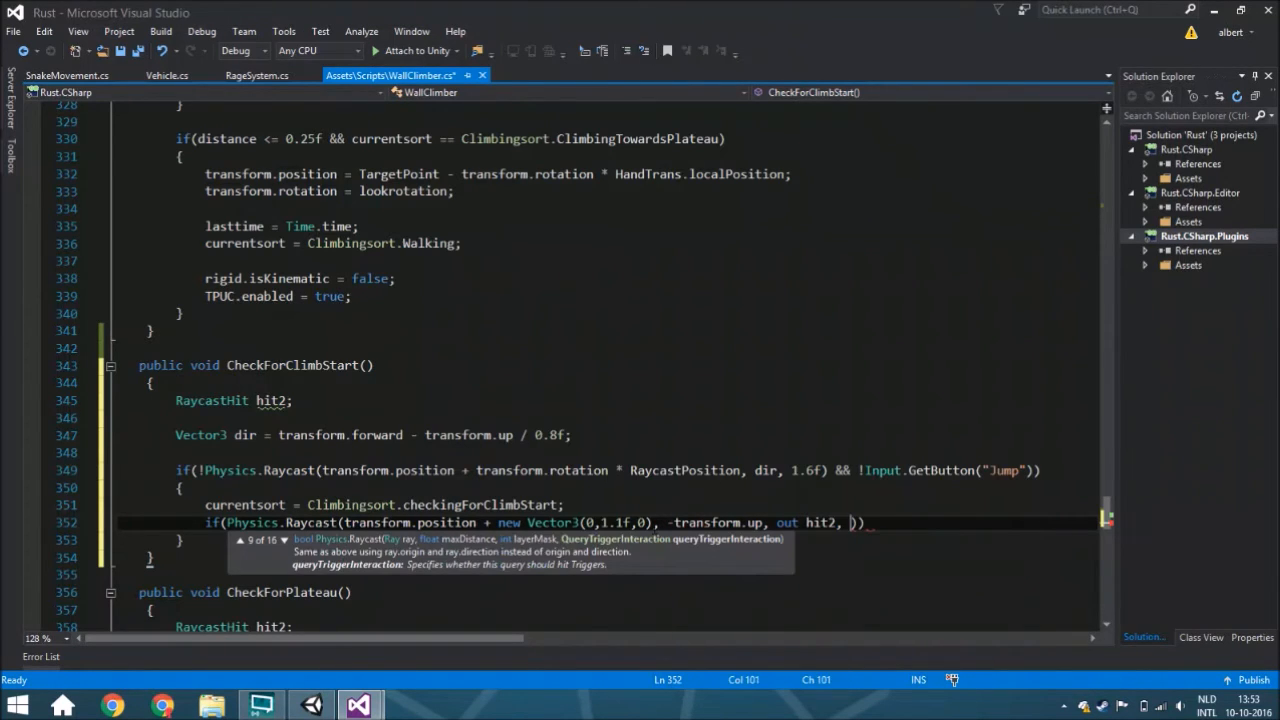
type("1.6")
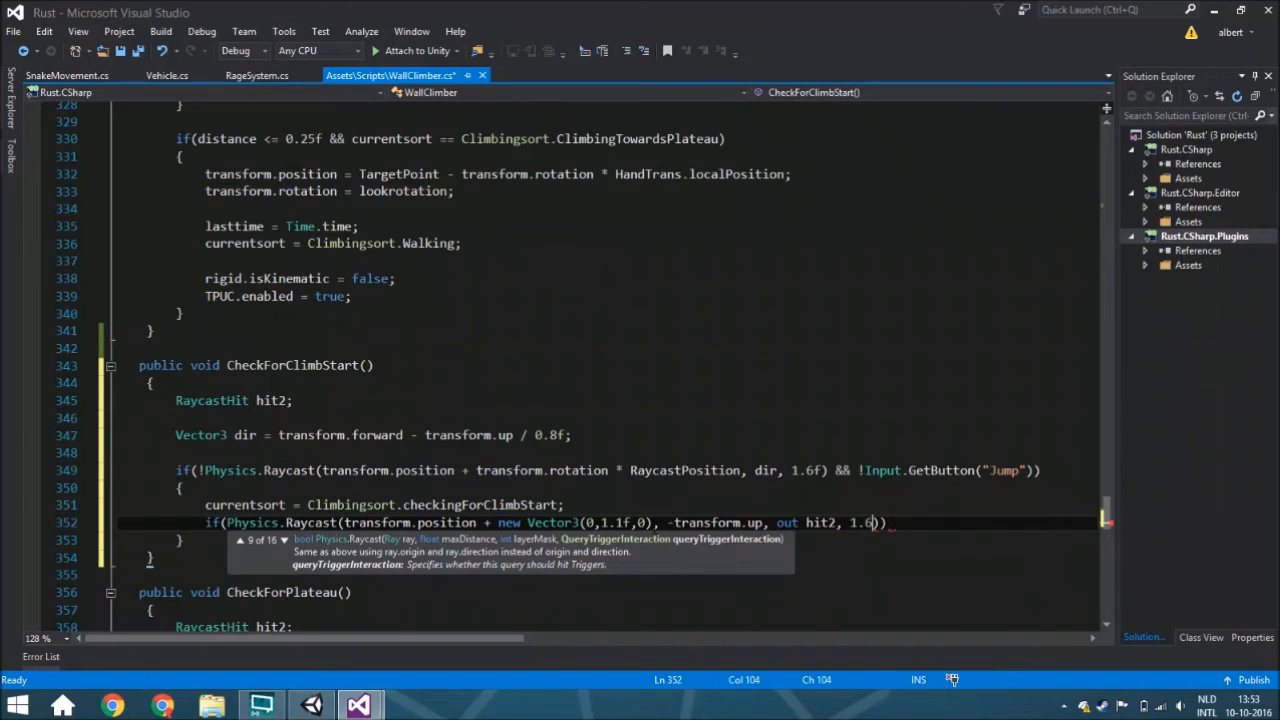
type(",")
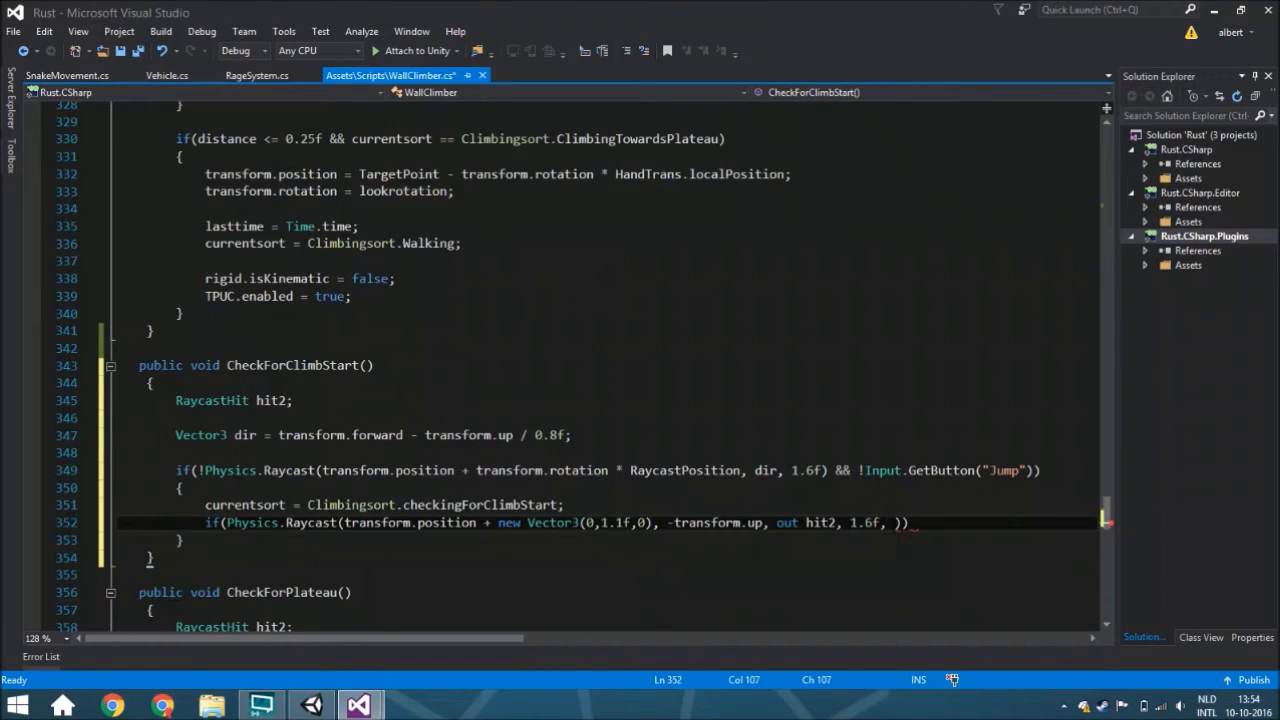
type("spo")
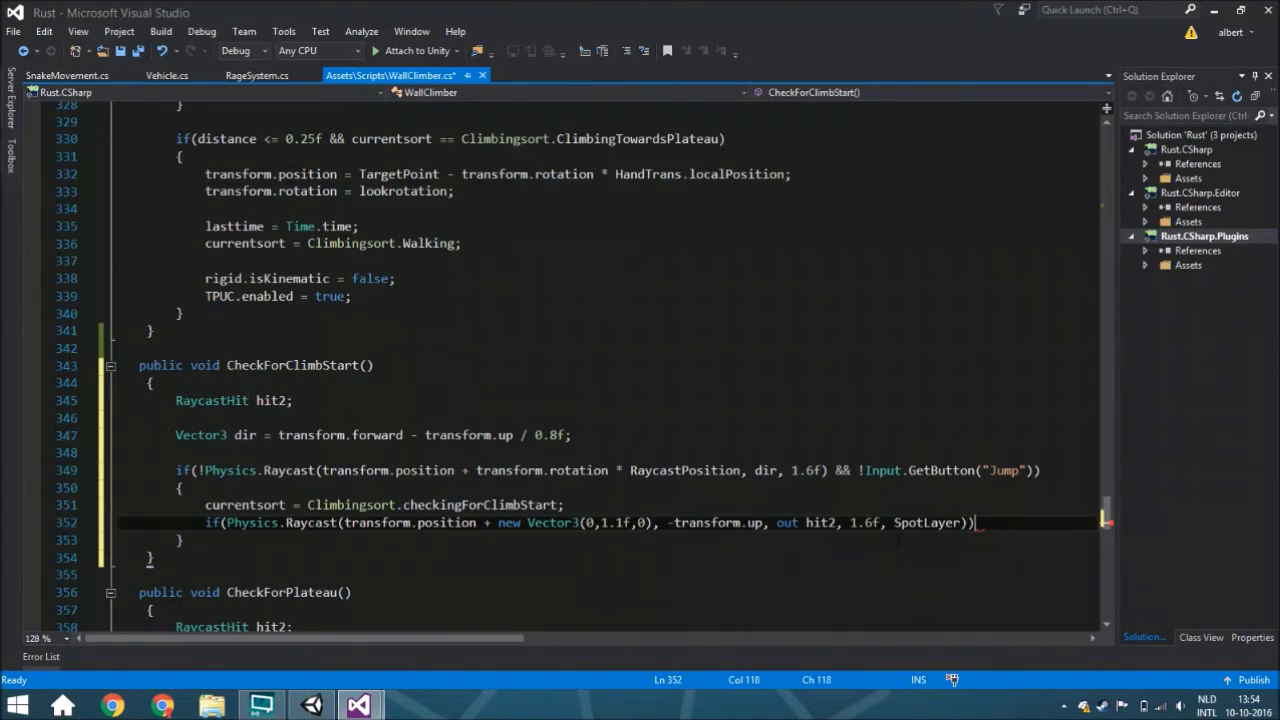
type("fin")
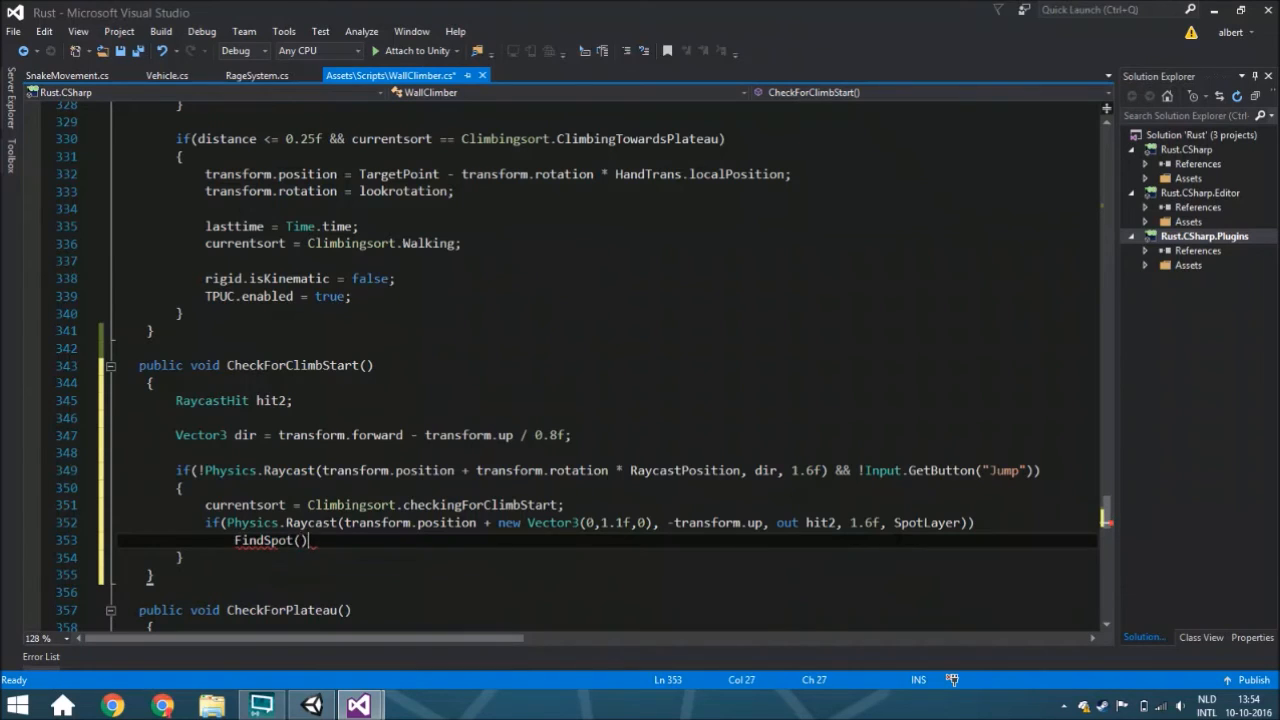
Pass hit2 and a checking climb sort as the FindSpot arguments.
type("hit2,")
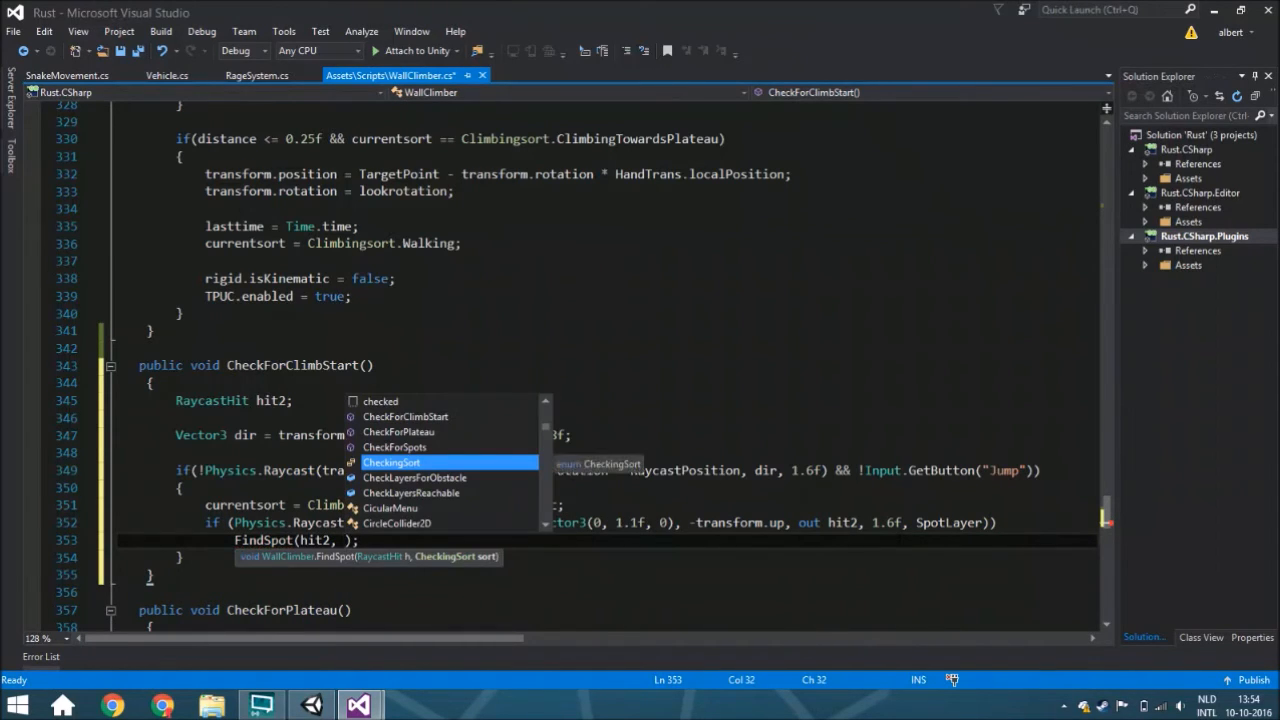
type("check")
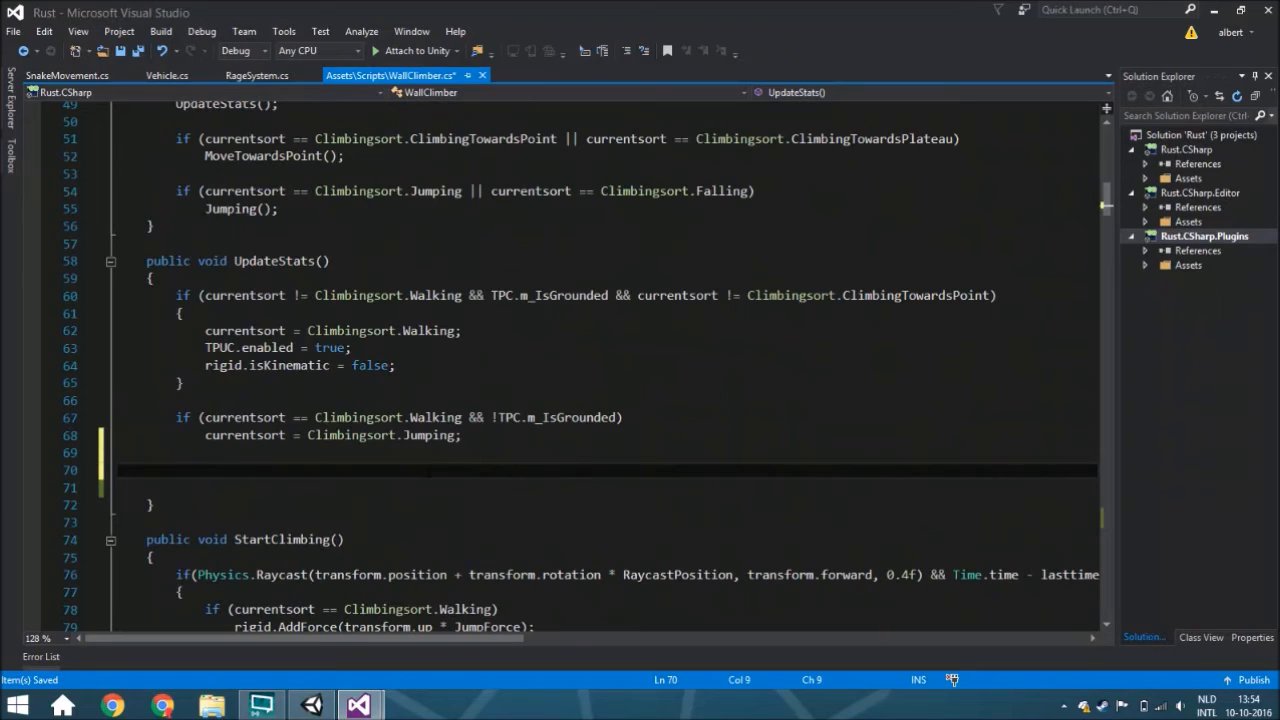
Add a //check comment and an if testing currentsort == Climbingsort.Walking.
type("//check")
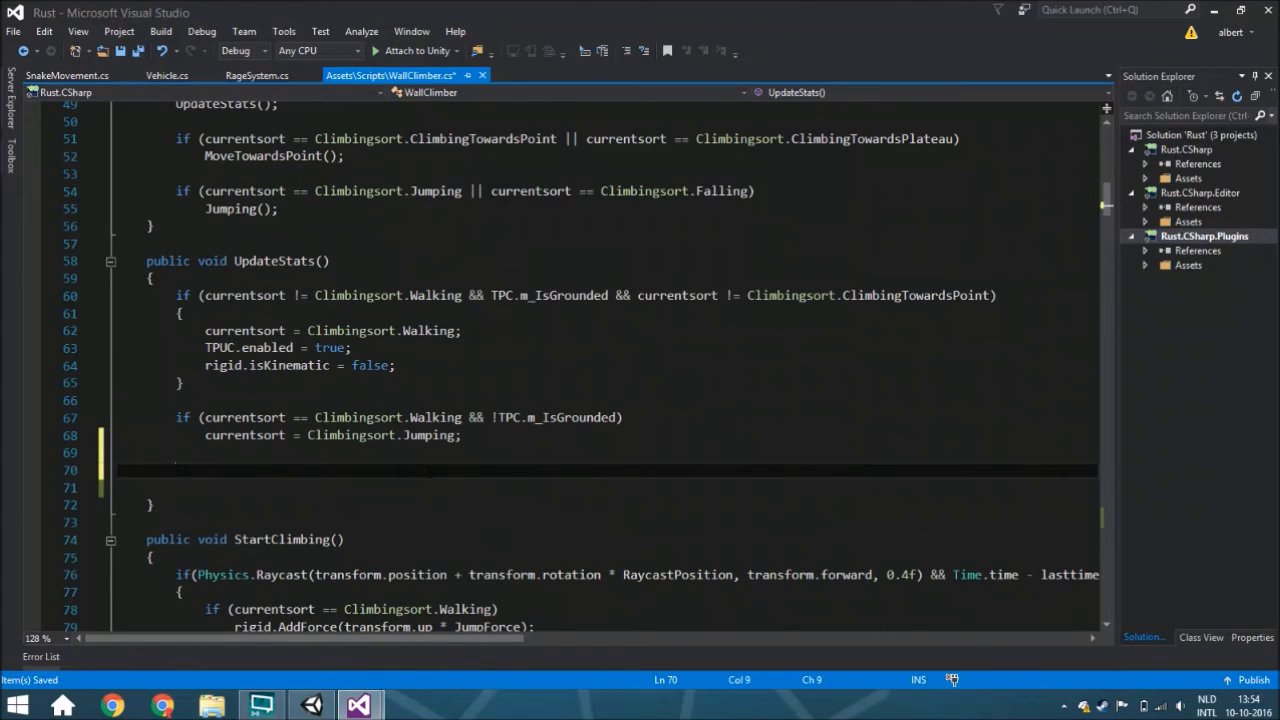
type("if")
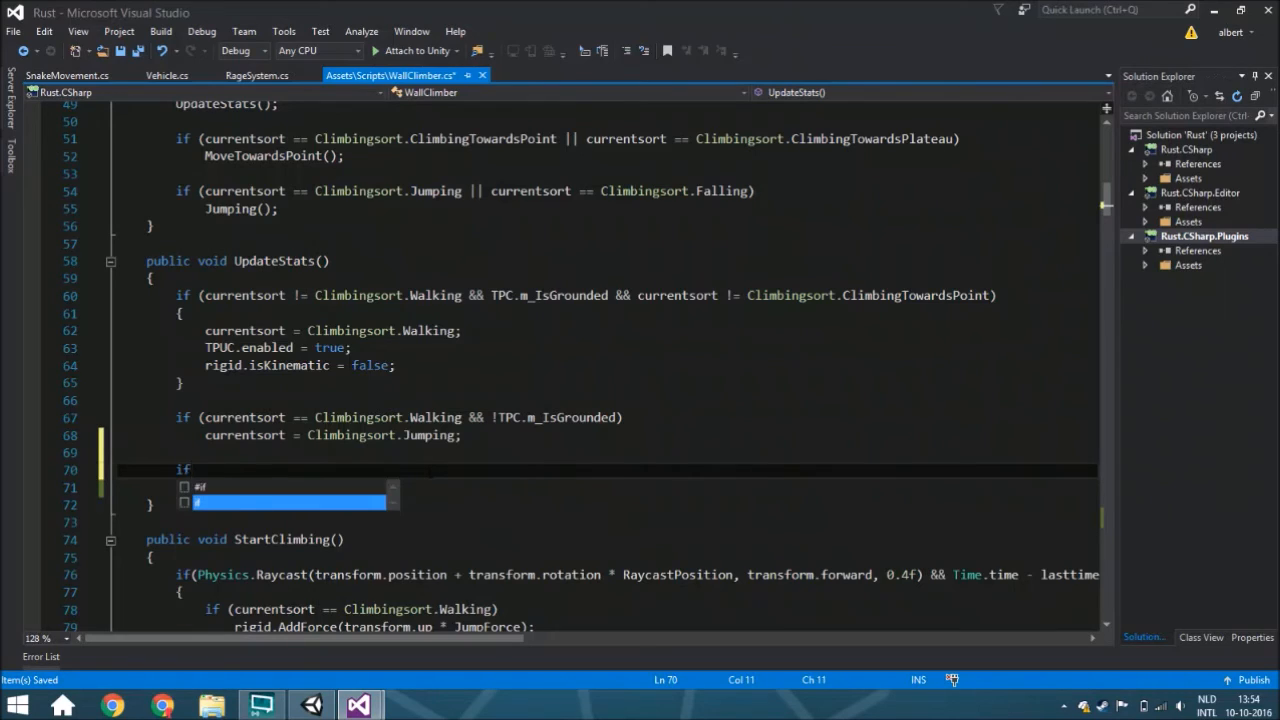
type("(")
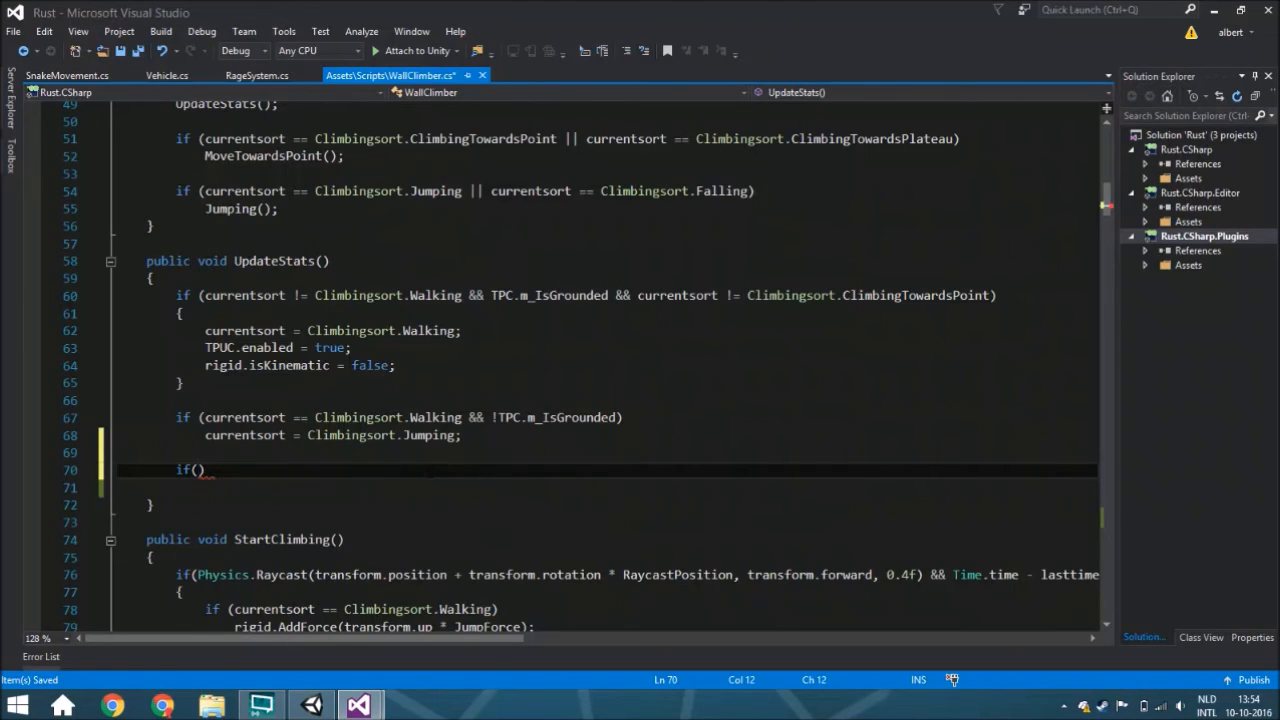
type("currentsort;n")
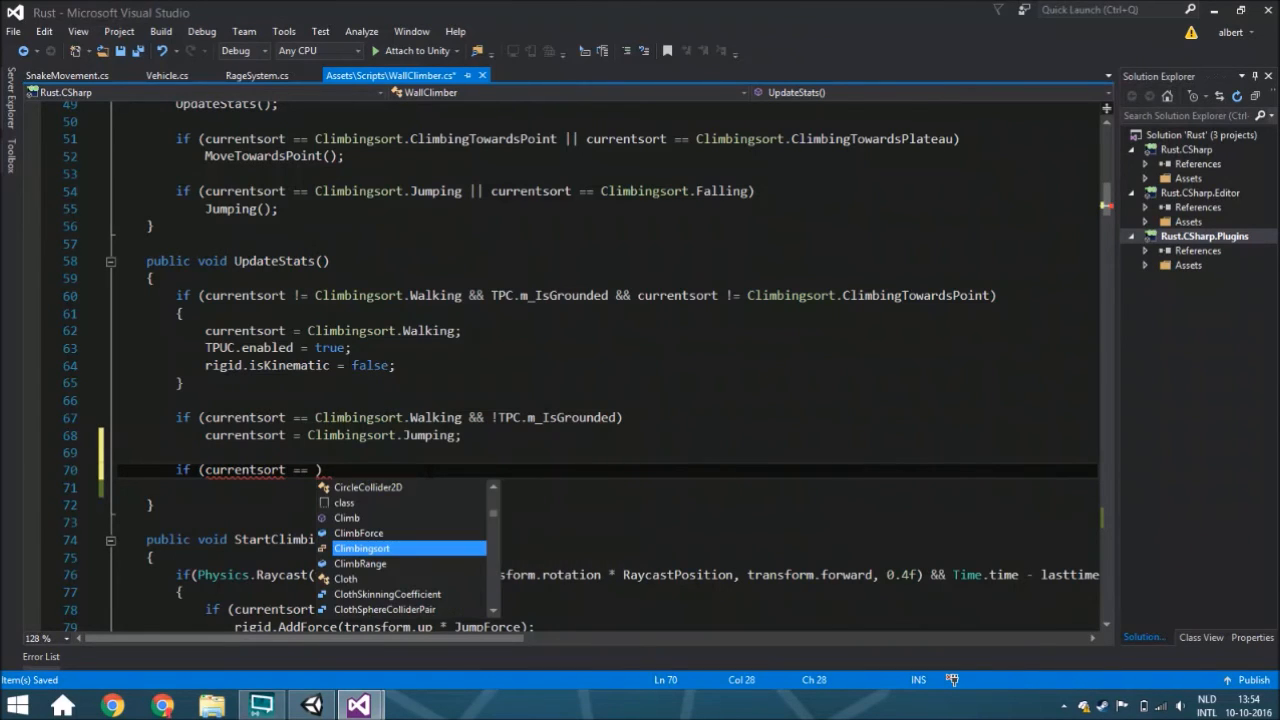
type("Climbingsort.")
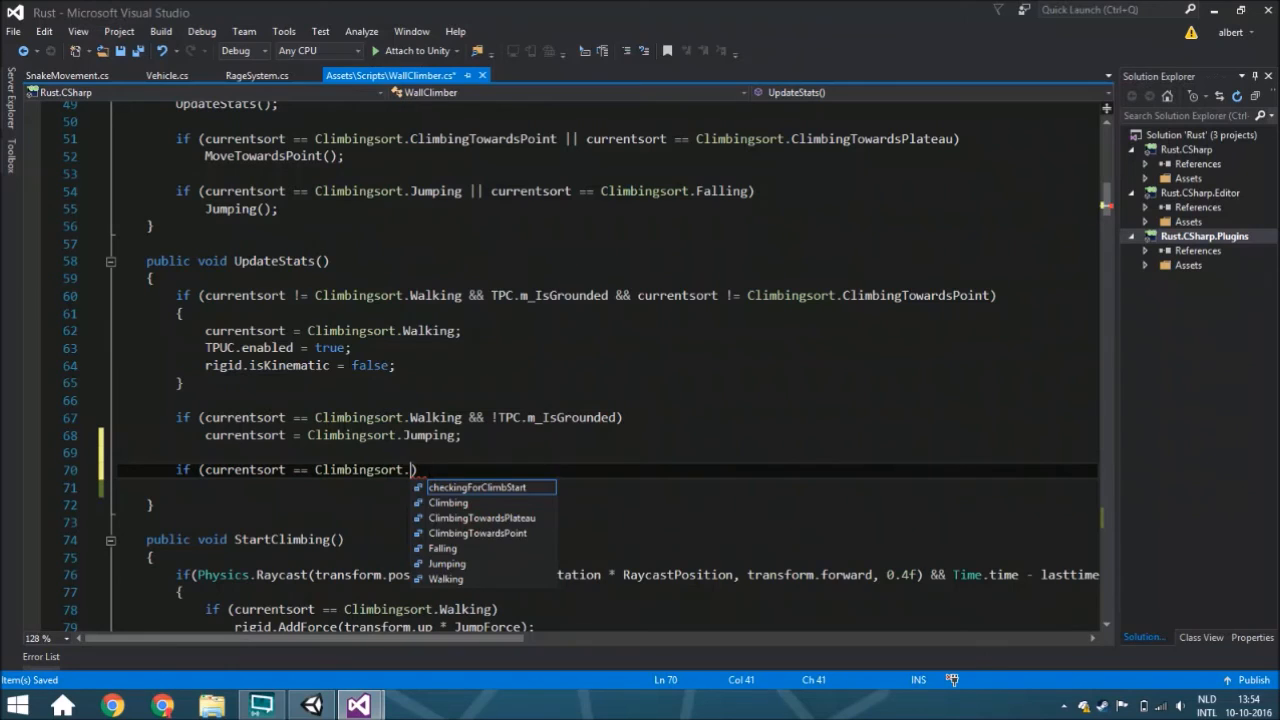
type("Walking)")
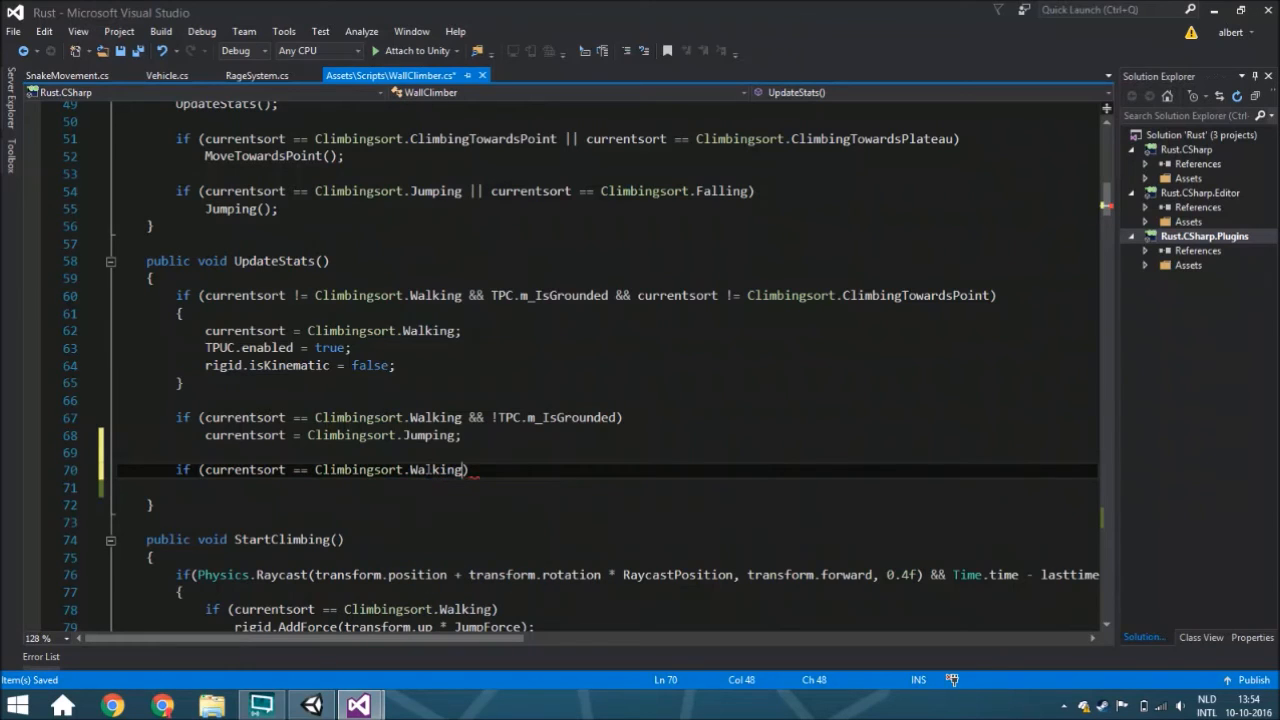
double_click(434, 469)
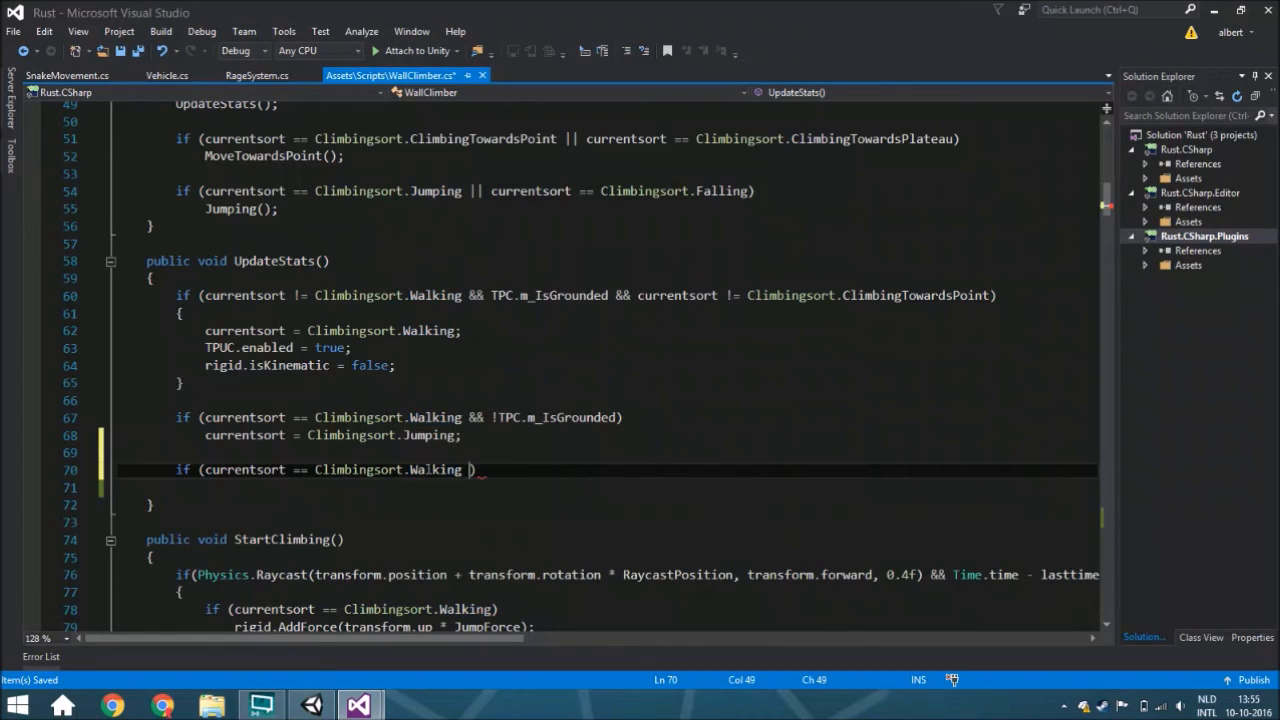
Extend it with nonzero Vertical or Horizontal GetAxis input, calling CheckForClimbStart().
type("&& (Input.GetAxis")
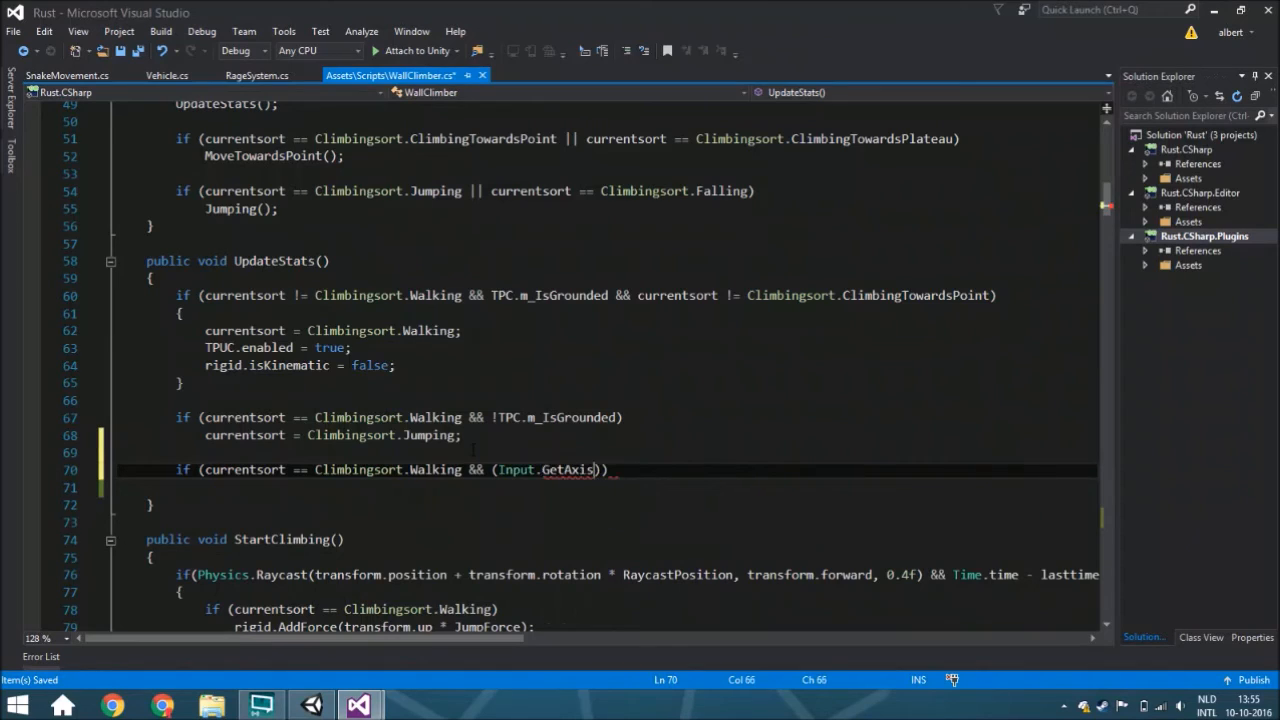
type(")")
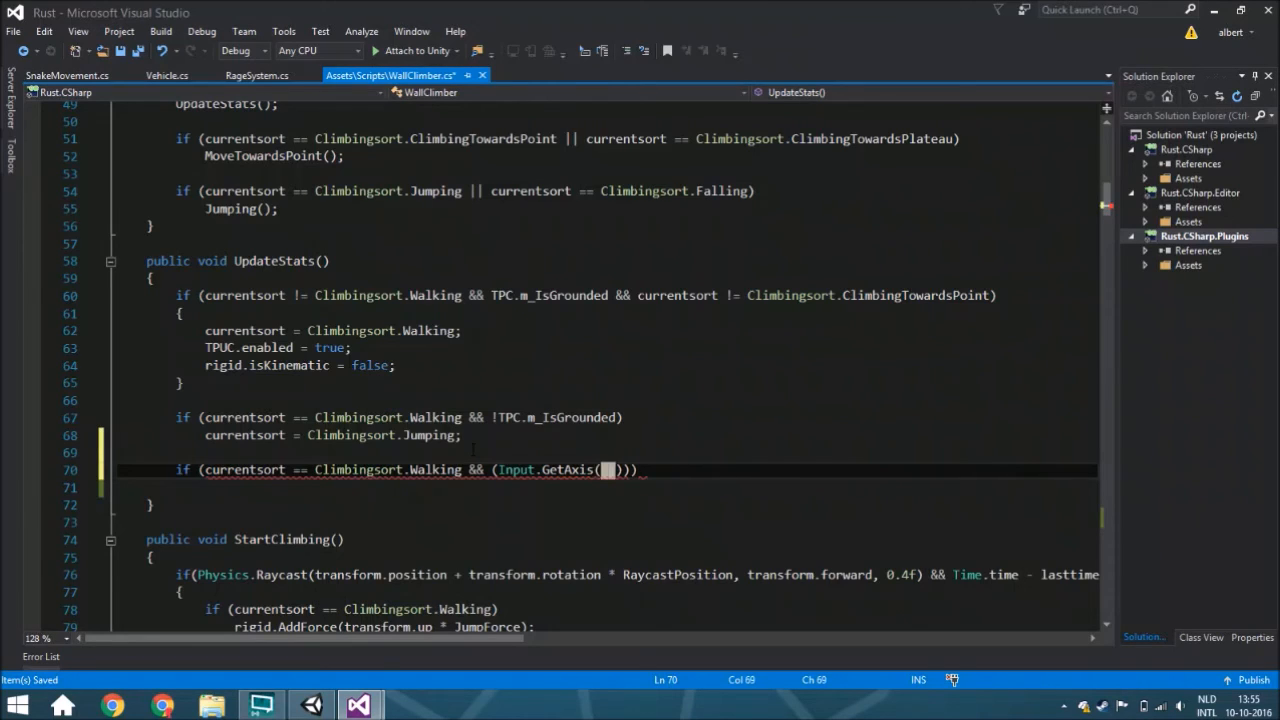
type("\"")
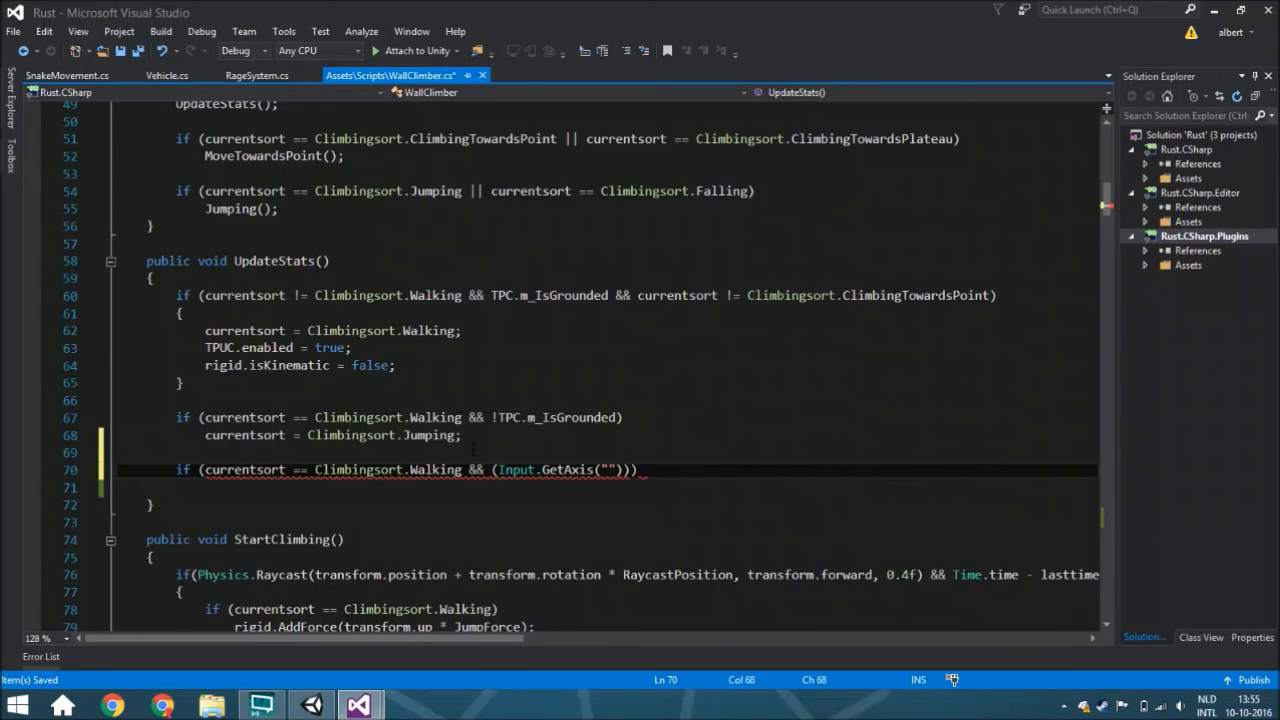
type("in")
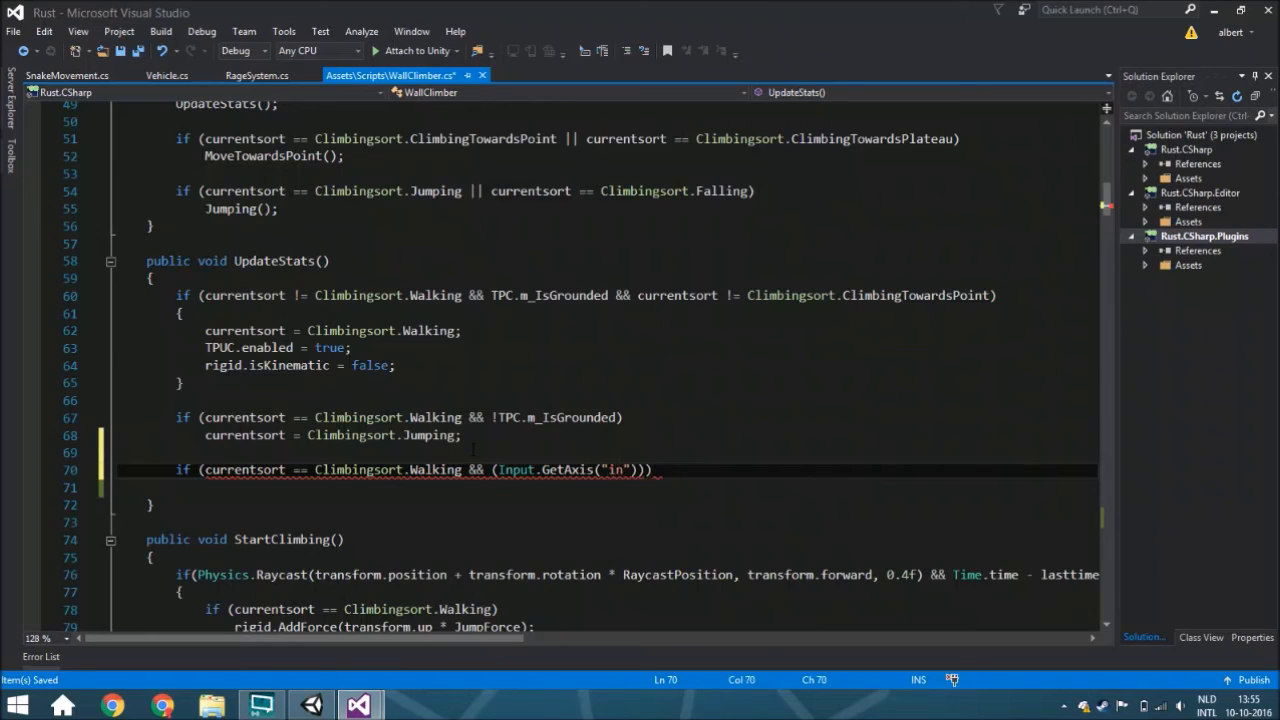
type("Vertical")
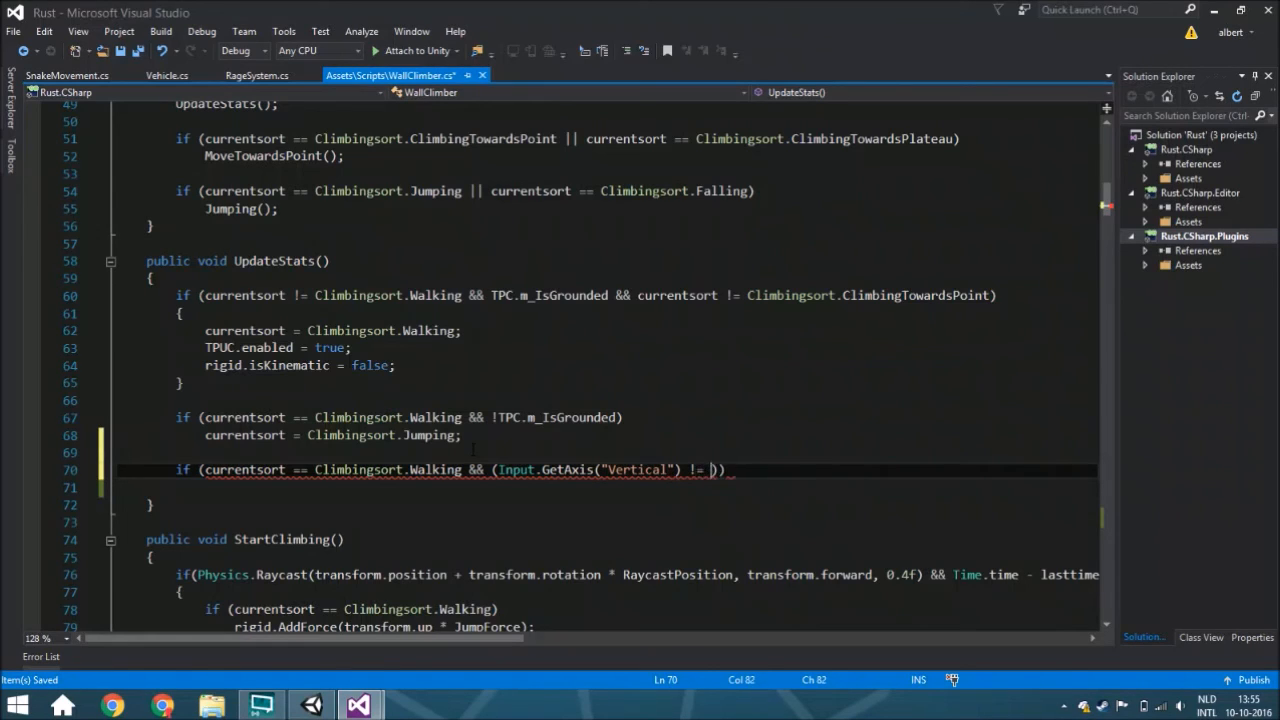
type("0 || Input.GetAxis")
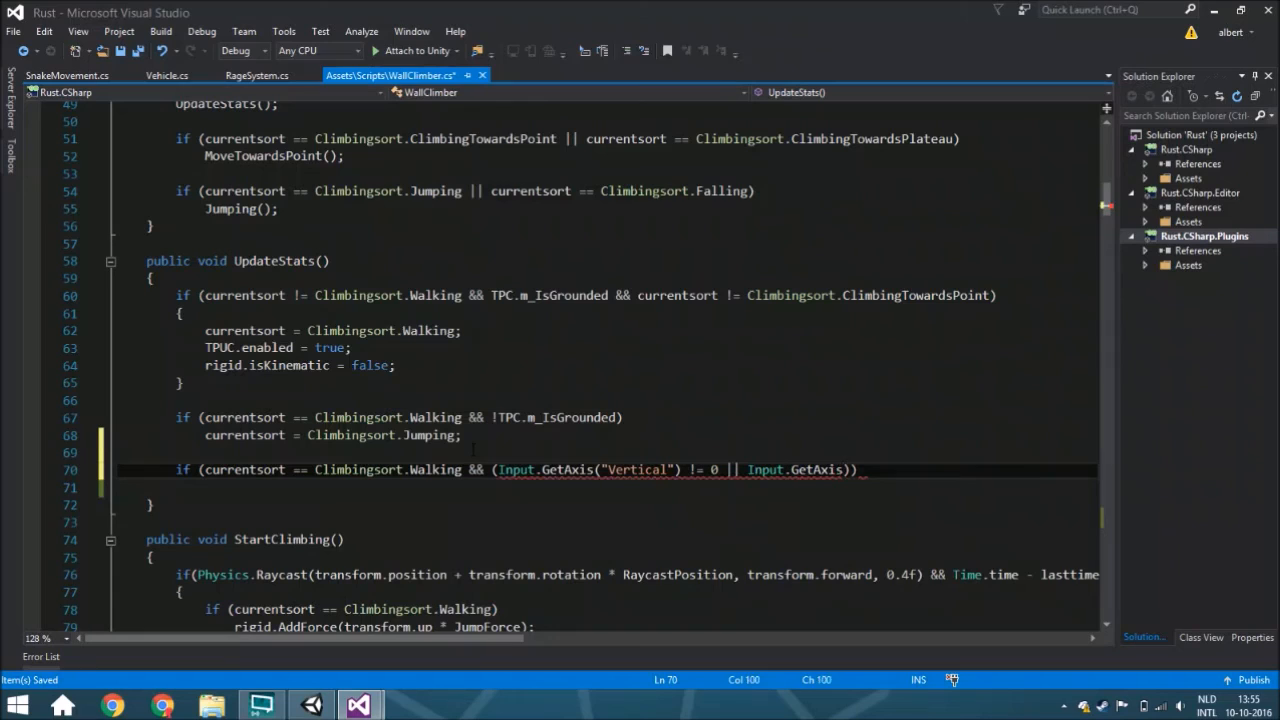
double_click(566, 469)
type("(\"Horizontal\") != 0")
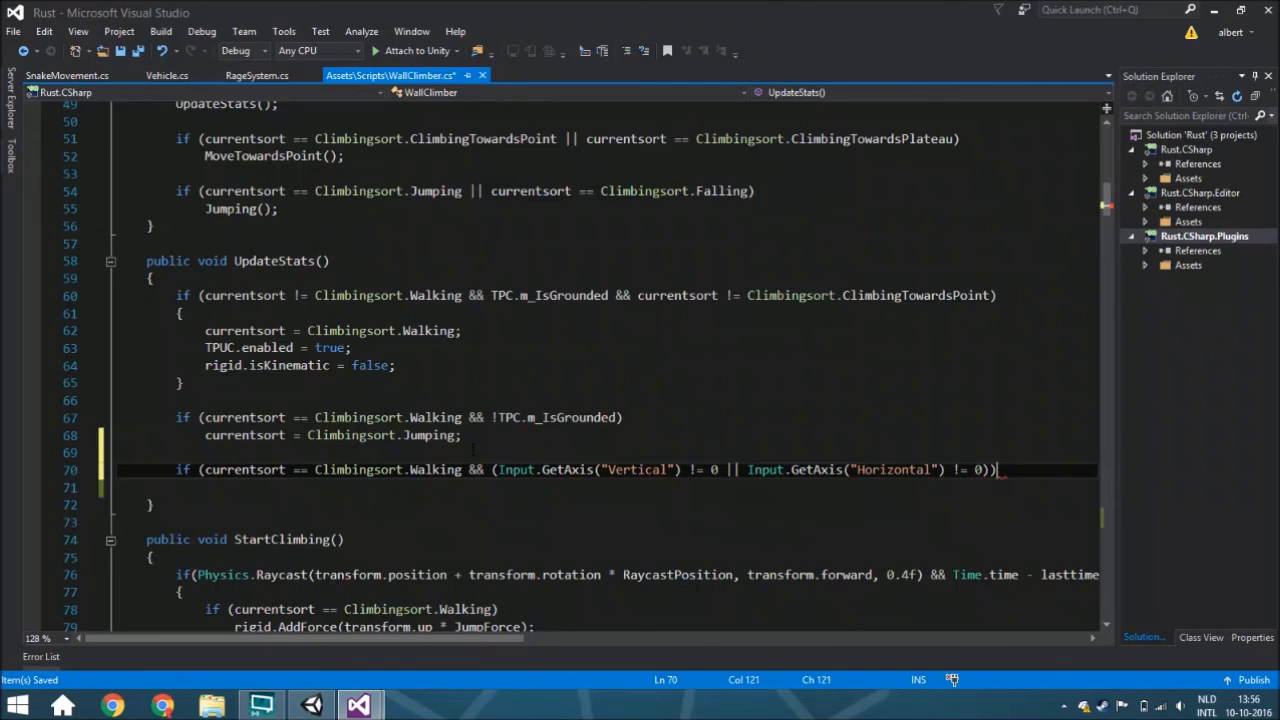
type("ch")
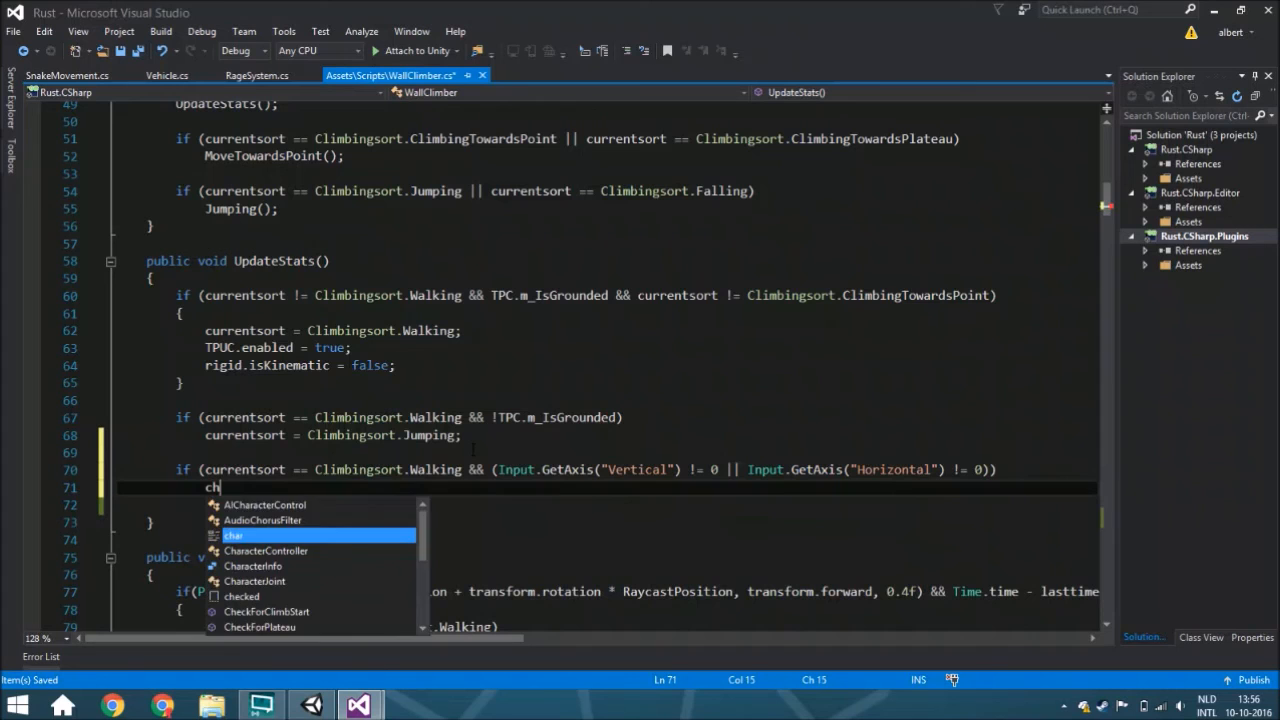
type("CheckForClimbStart();")
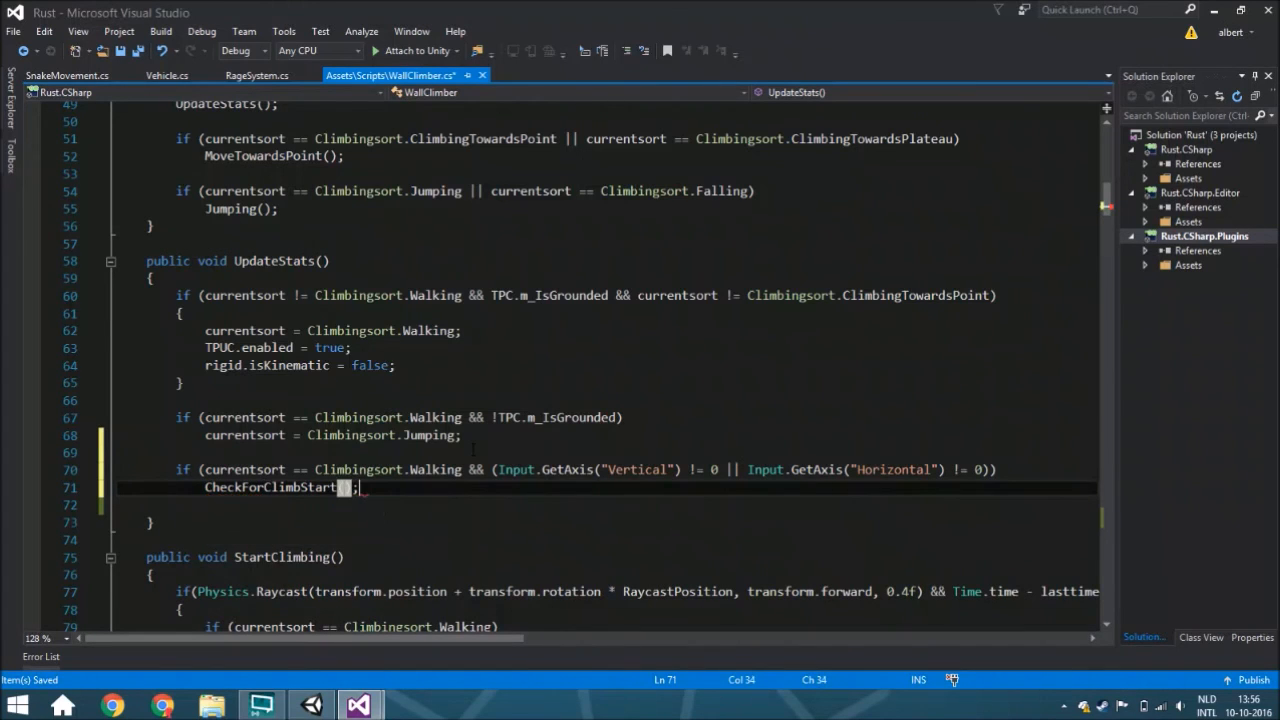
scroll("down", 3)
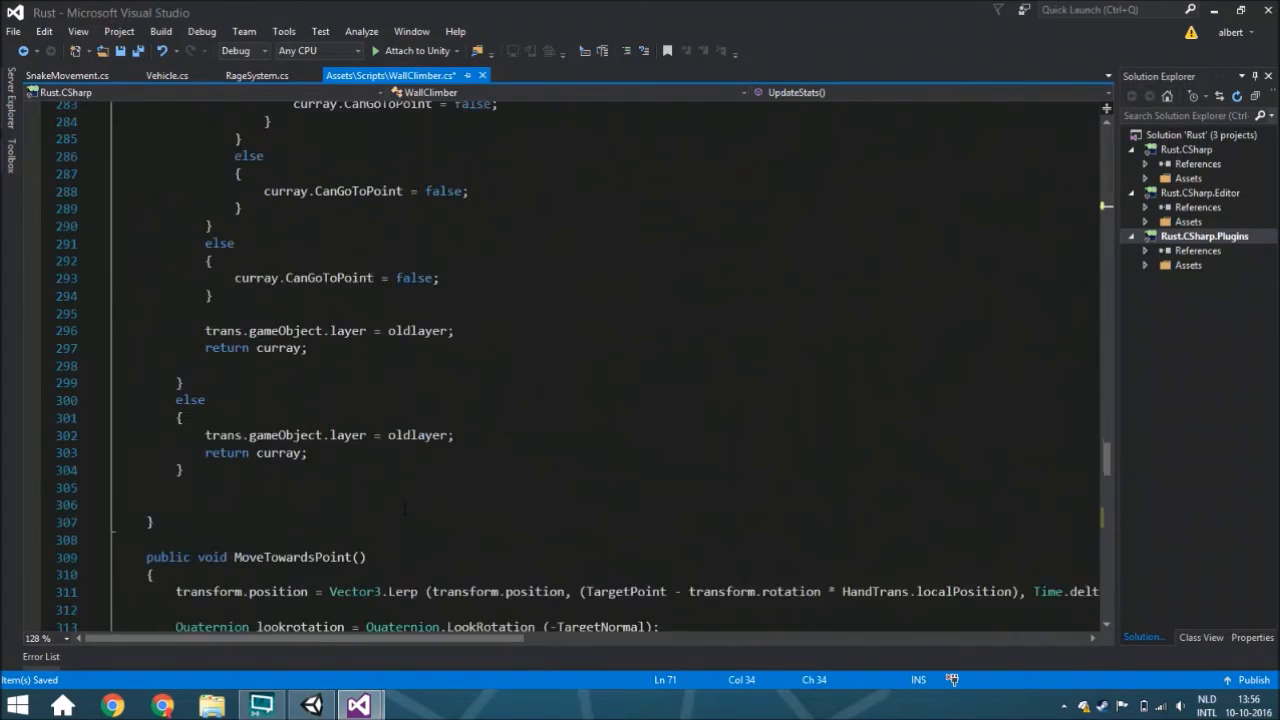
scroll("down", 3)
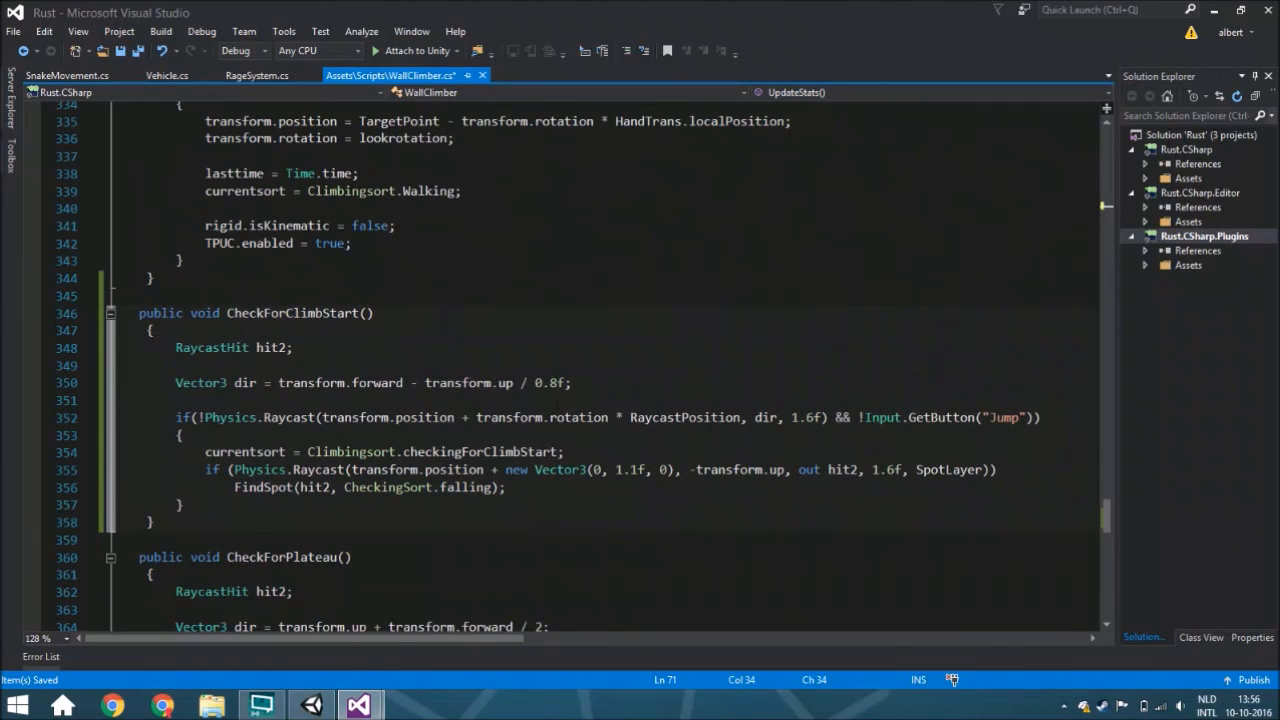
double_click(940, 417)
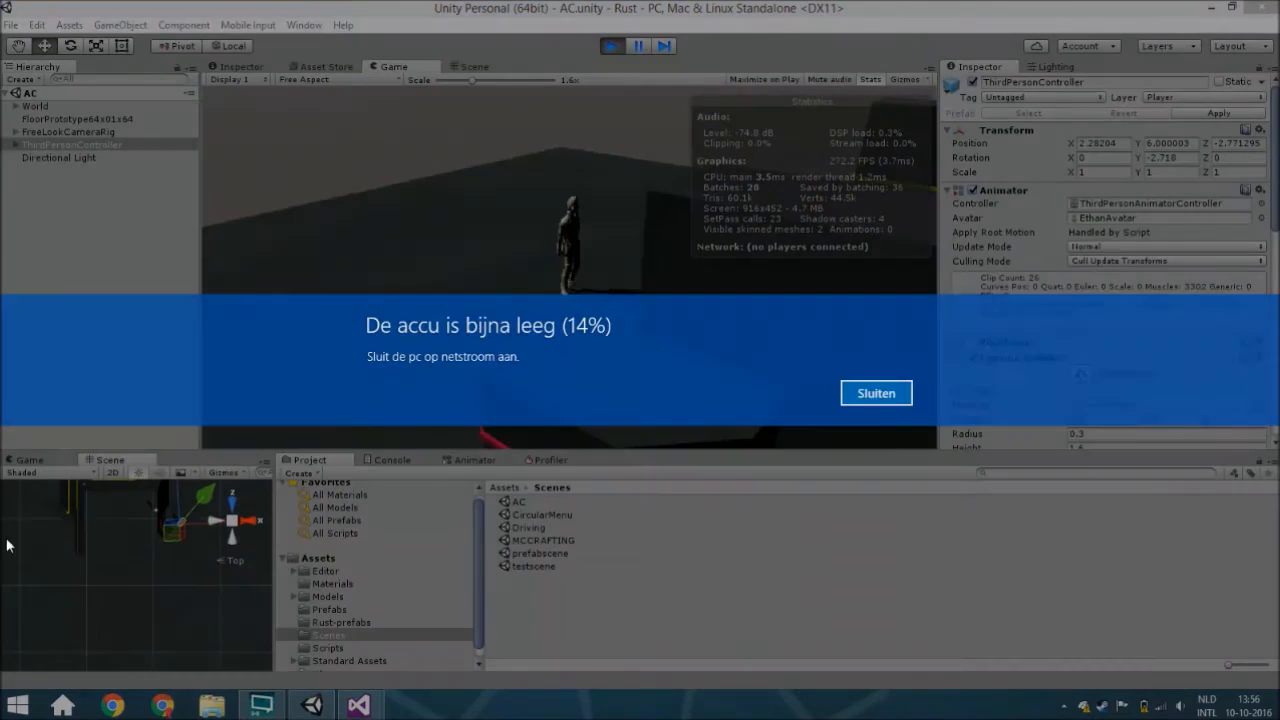
Dismiss the low battery notification with Sluiten while Play mode runs.
left_click(875, 393)
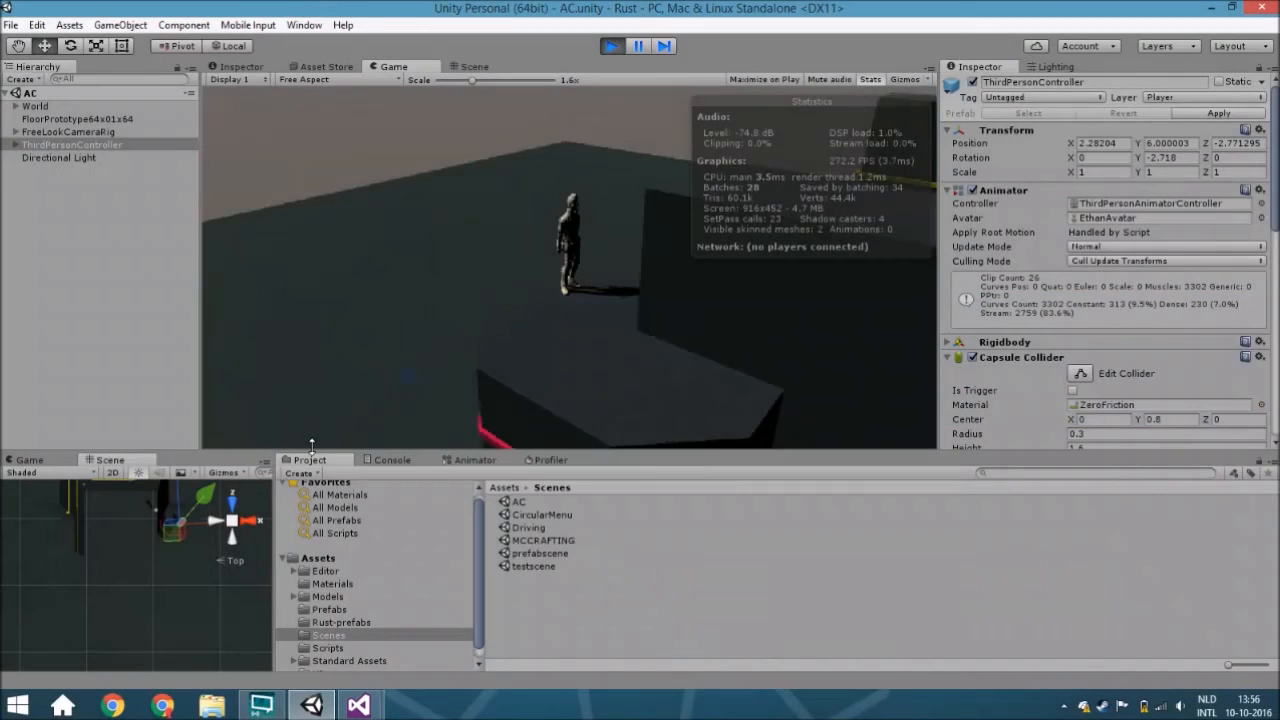